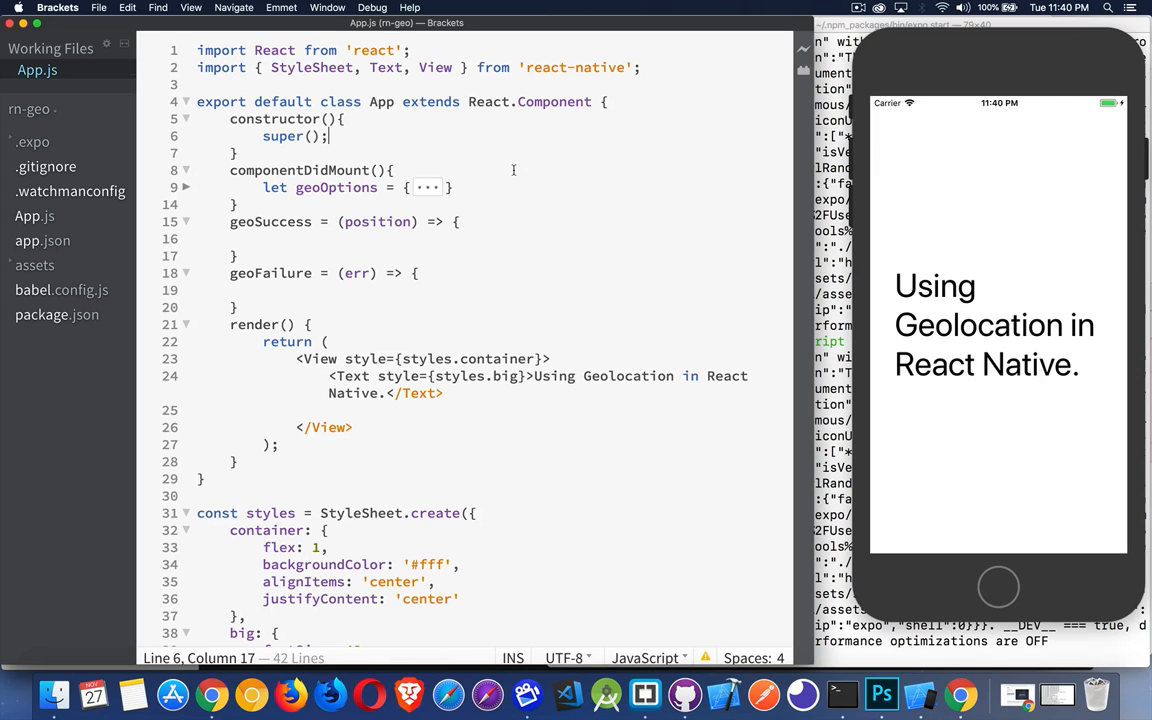
# Step: Add an empty this.state = { } object right after super() in the App constructor
pyautogui.click(300, 358)
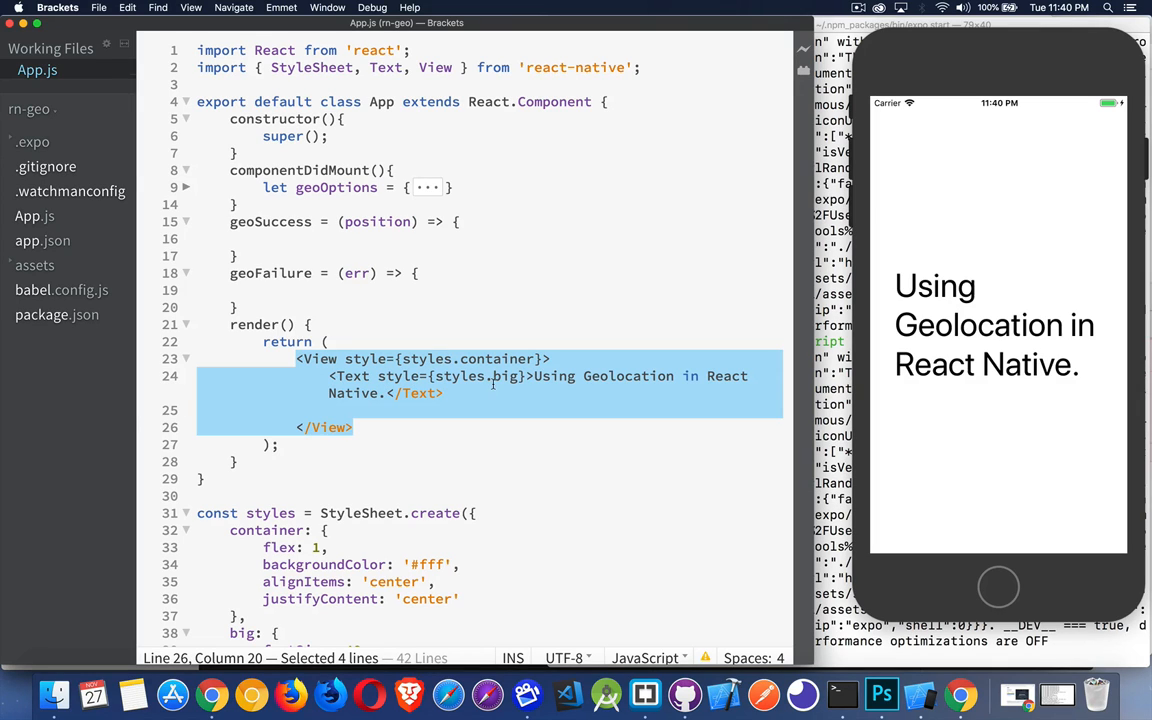
pyautogui.scroll(-3)
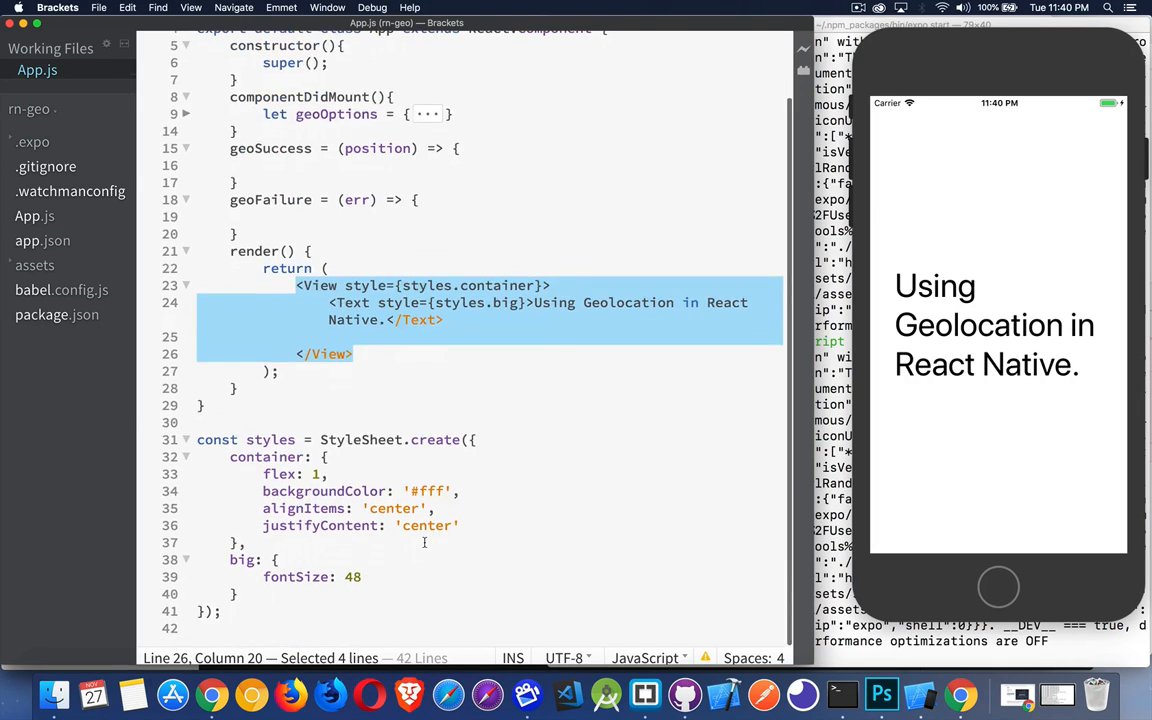
pyautogui.scroll(3)
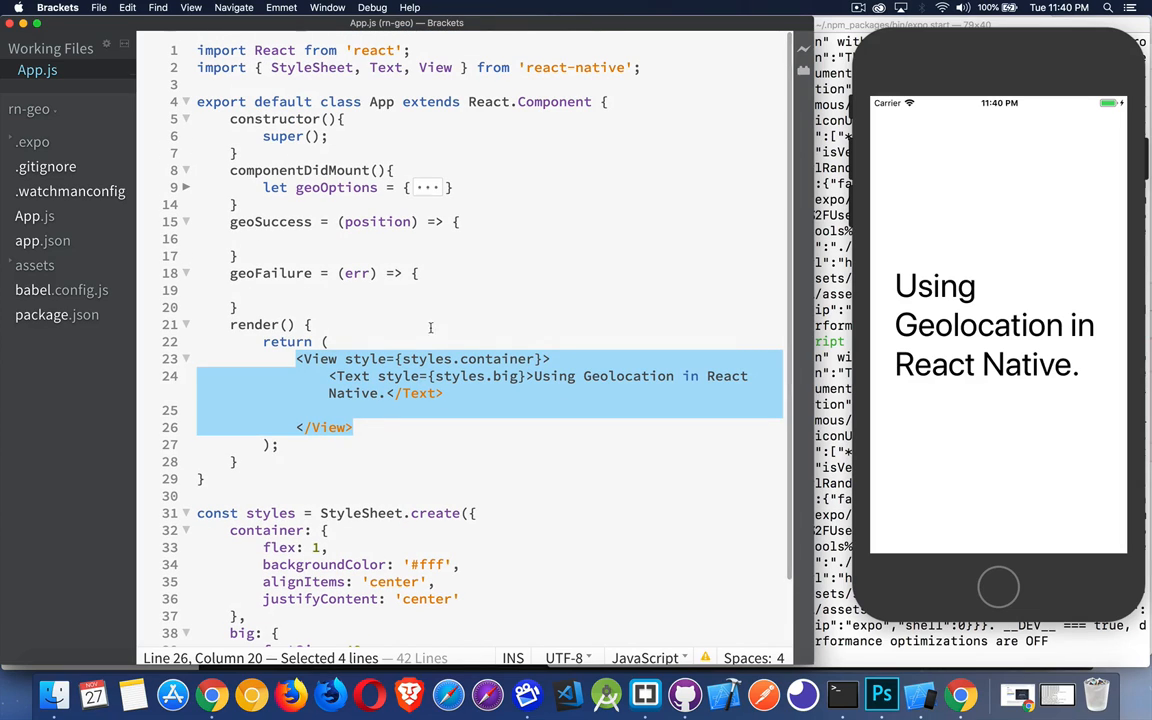
pyautogui.moveTo(266, 305)
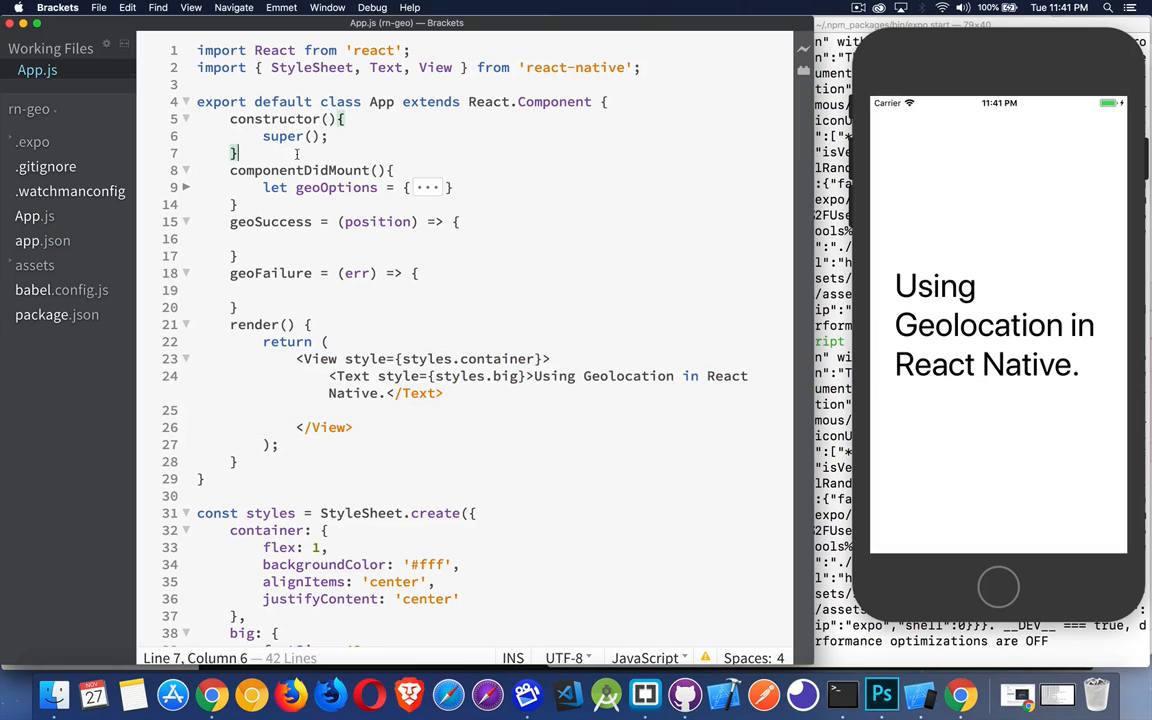
pyautogui.click(234, 118)
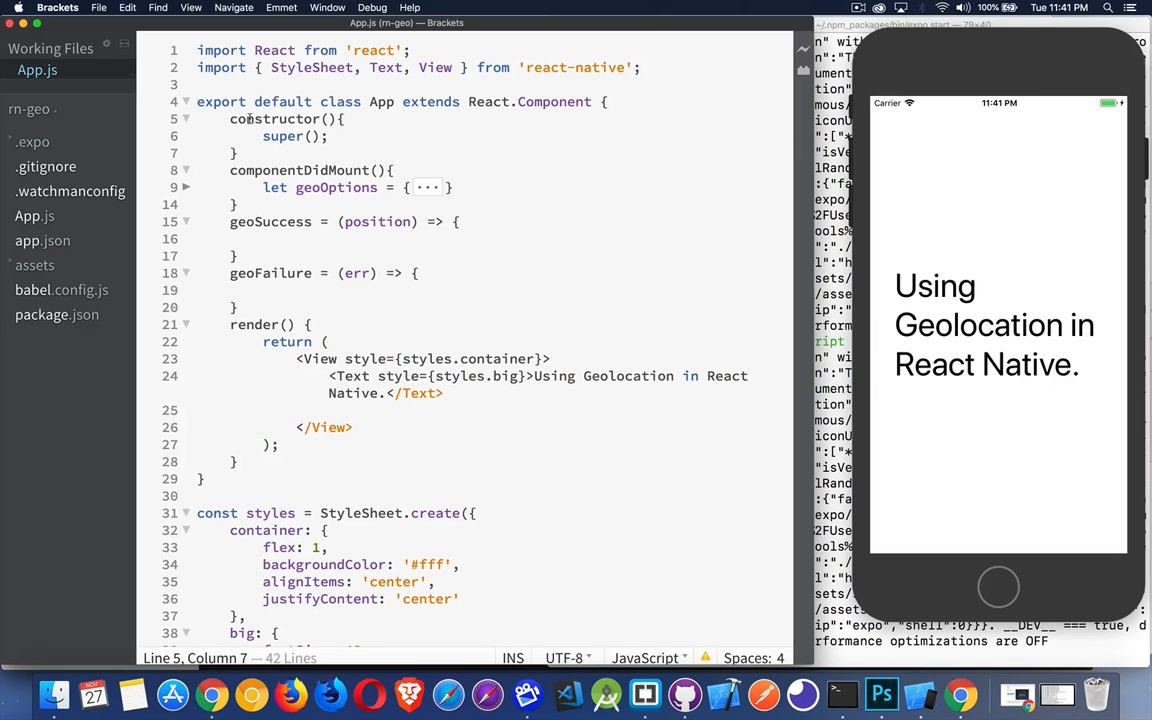
pyautogui.click(330, 136)
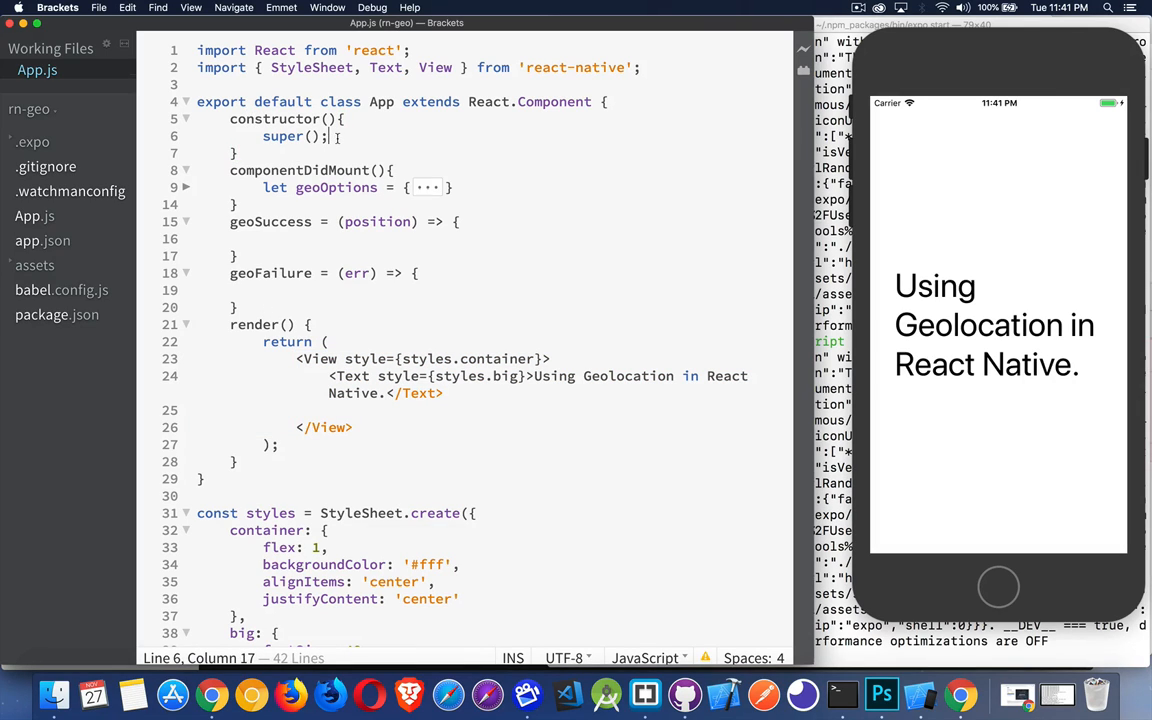
pyautogui.write('this.state = {')
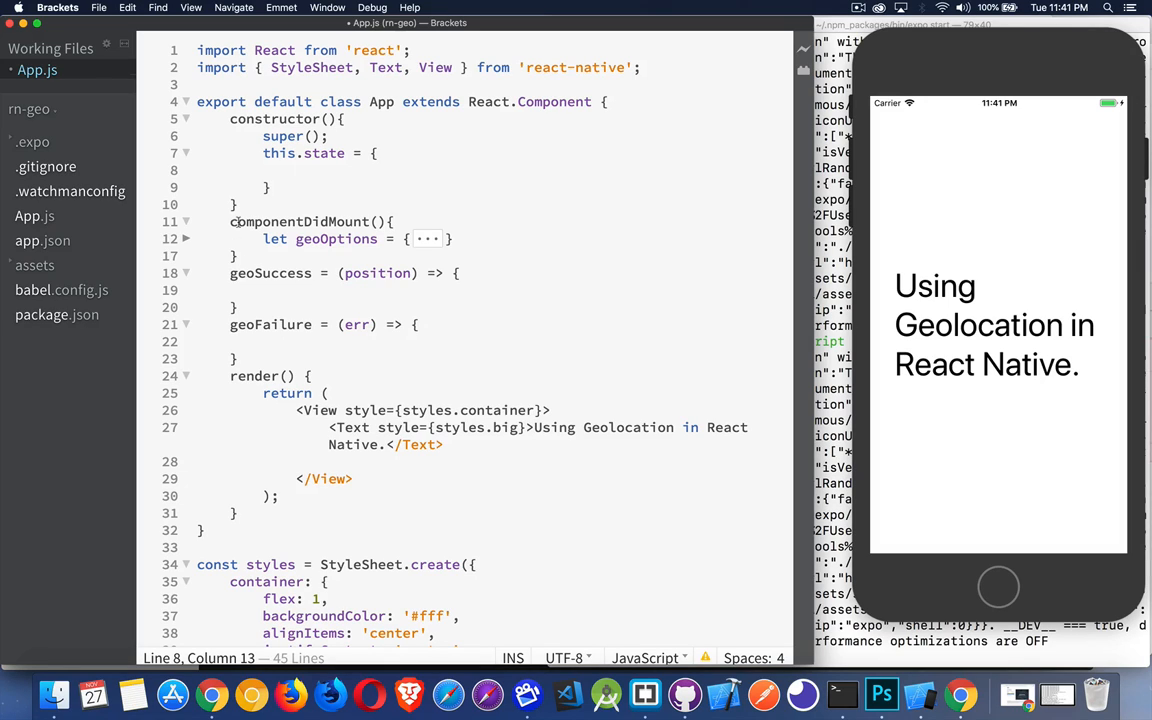
pyautogui.moveTo(230, 221); pyautogui.dragTo(240, 255)
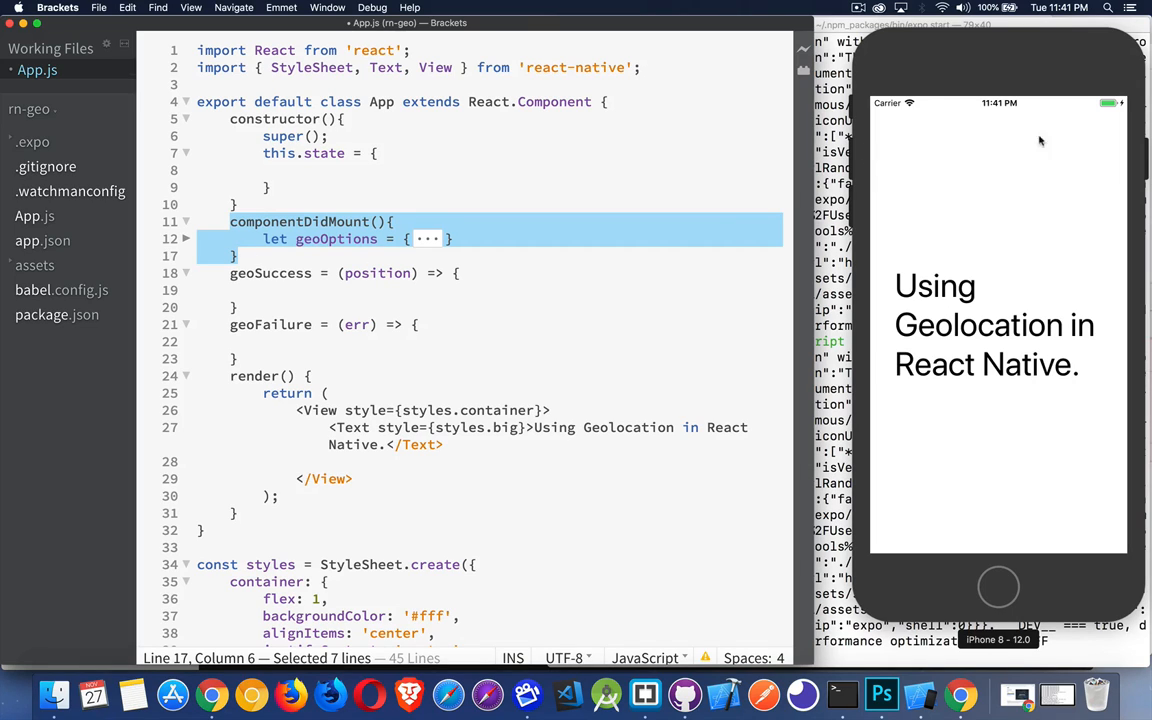
pyautogui.moveTo(967, 198)
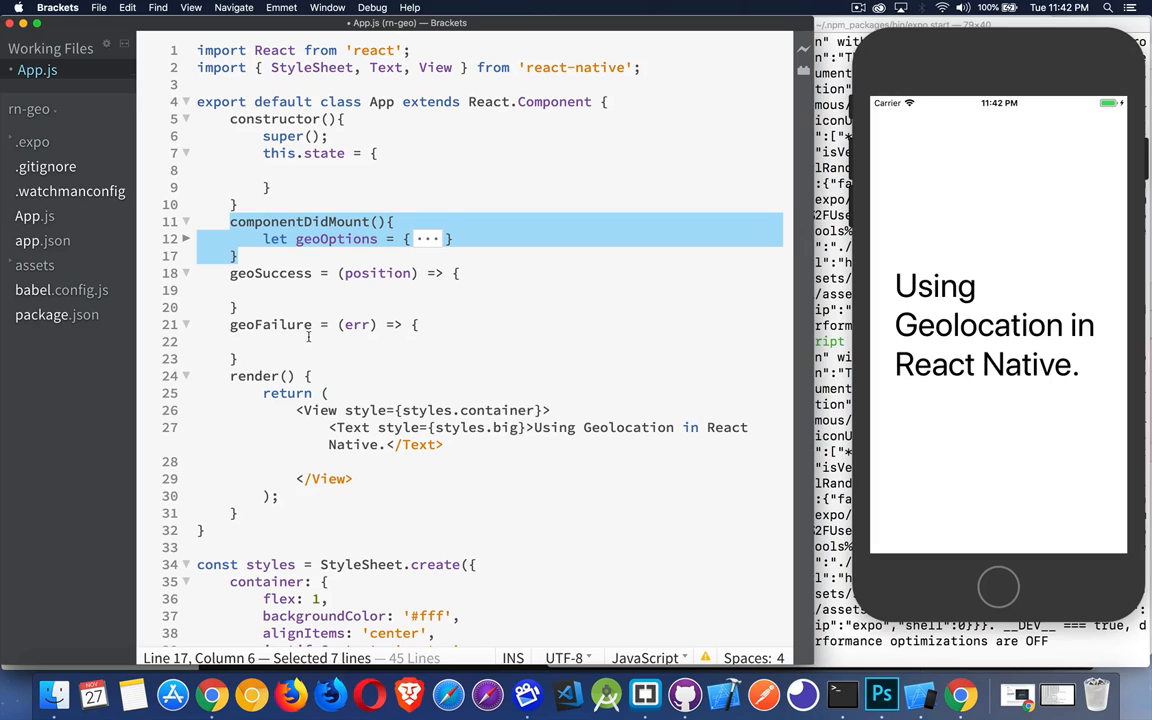
pyautogui.click(300, 170)
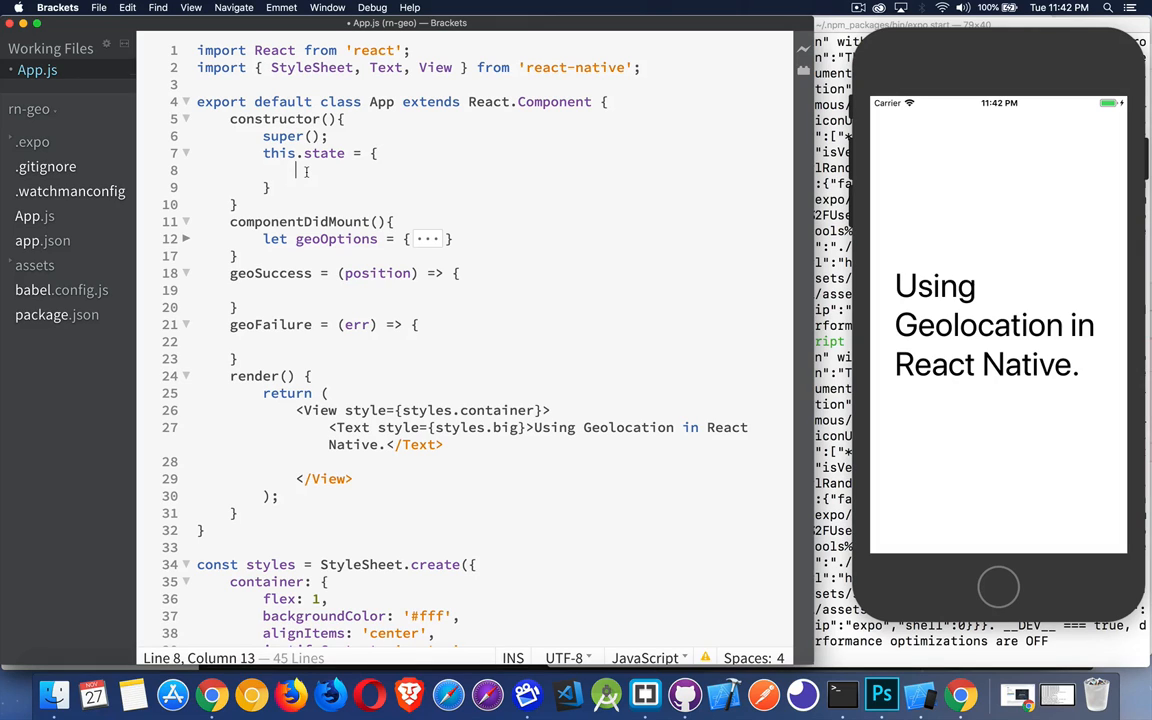
pyautogui.moveTo(765, 258)
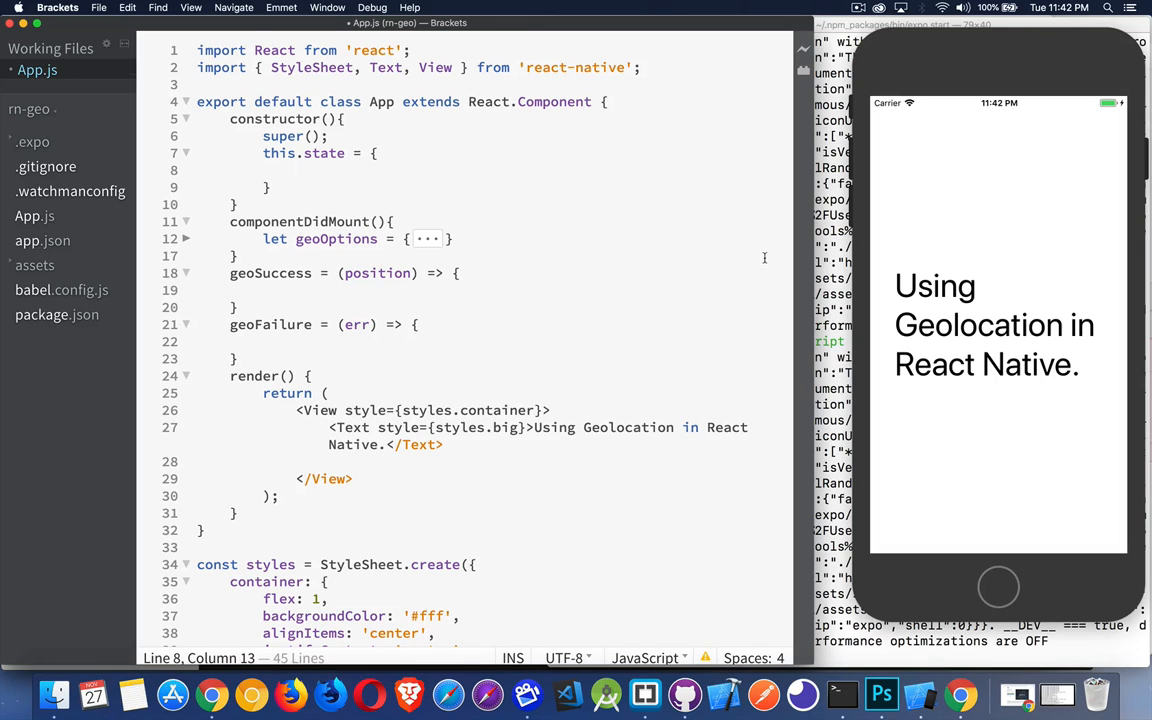
pyautogui.moveTo(967, 463)
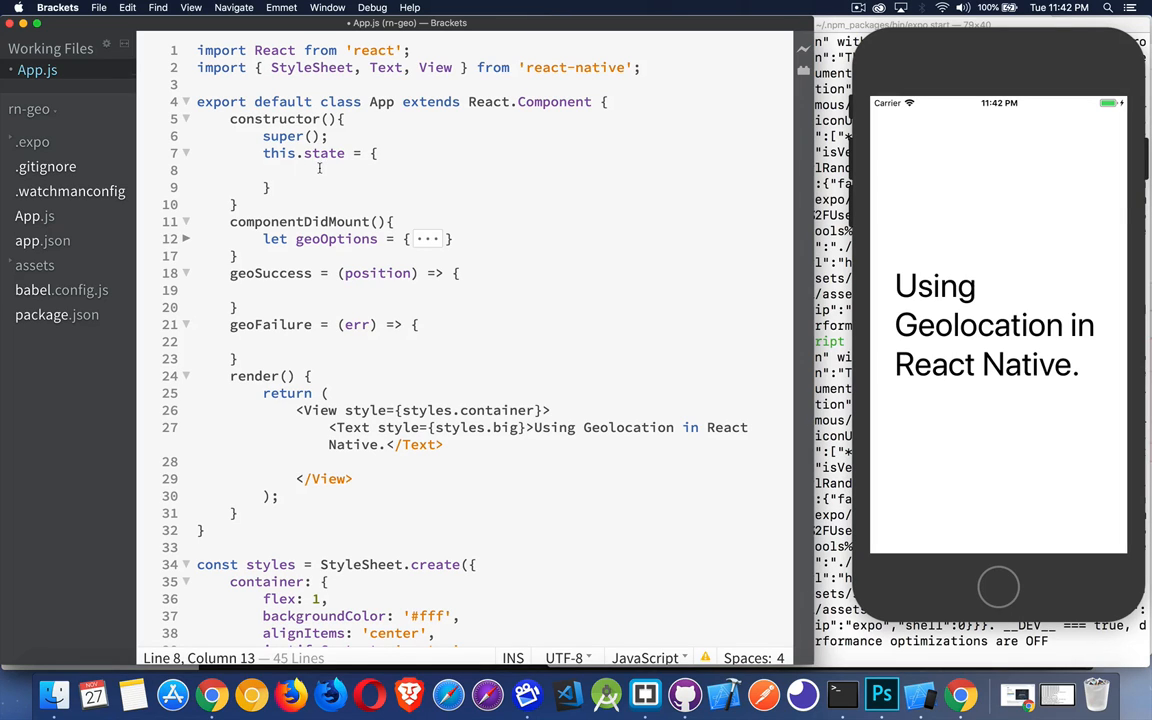
# Step: Fill this.state with ready: false, where: {lat: null, lng: null} and error: null
pyautogui.write('ready:')
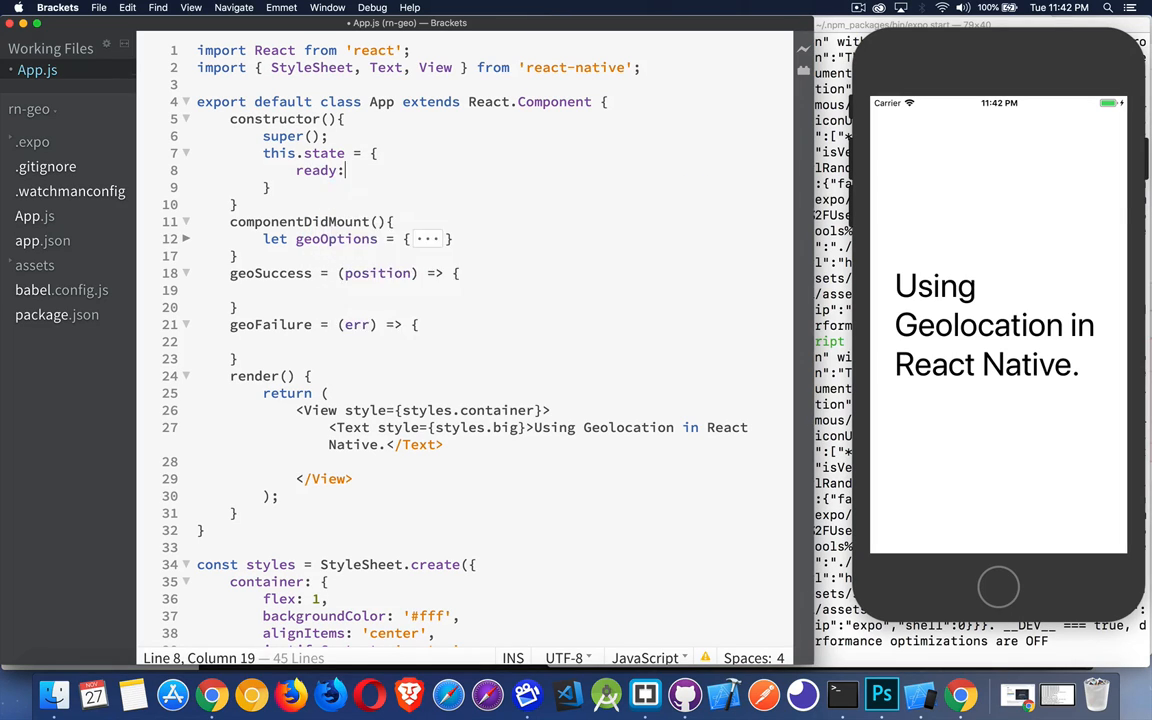
pyautogui.write('false,')
pyautogui.write('where:')
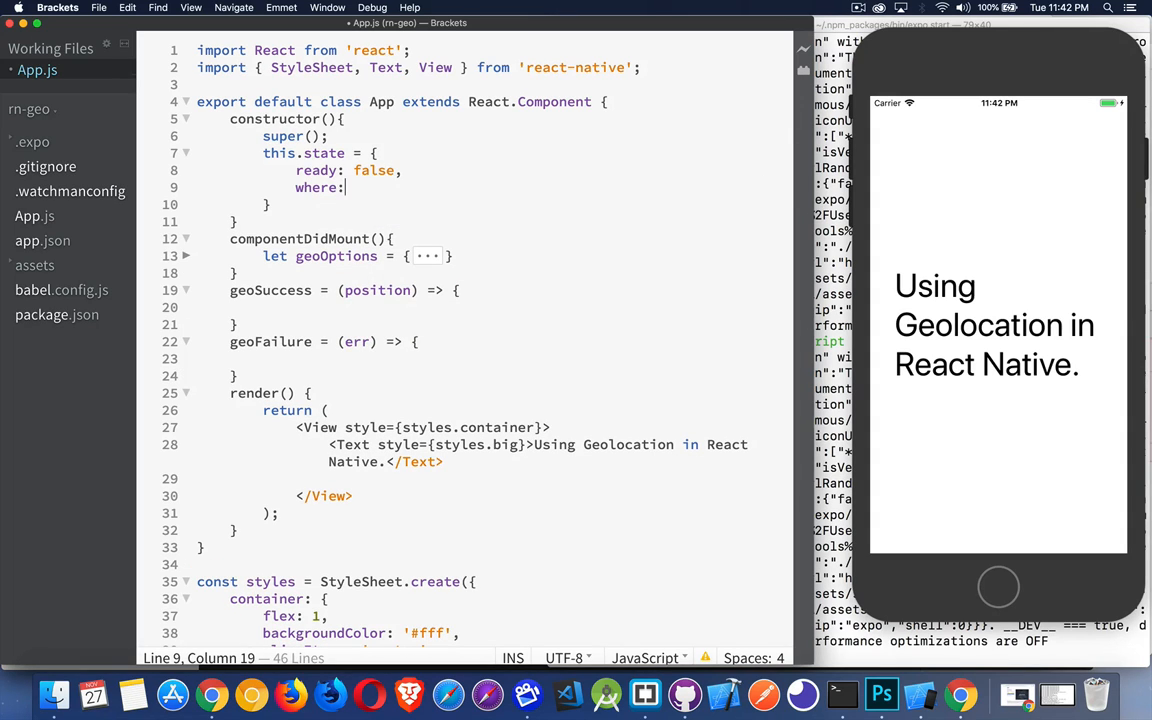
pyautogui.write('{}')
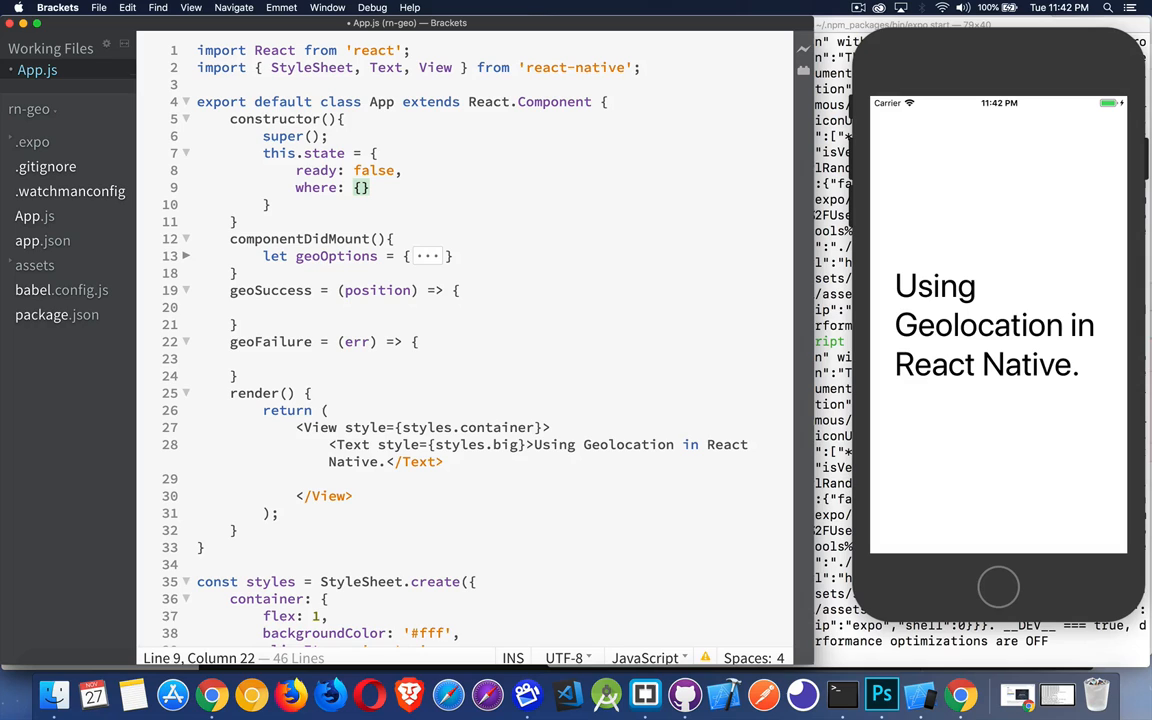
pyautogui.press('enter')
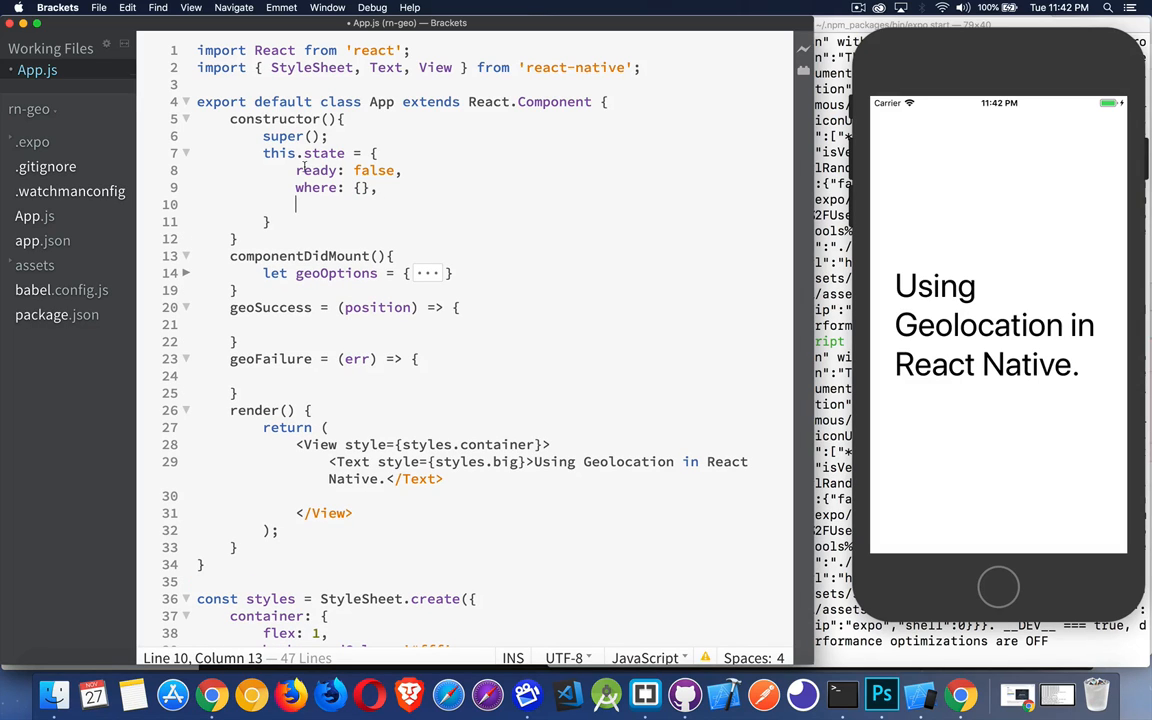
pyautogui.write('error')
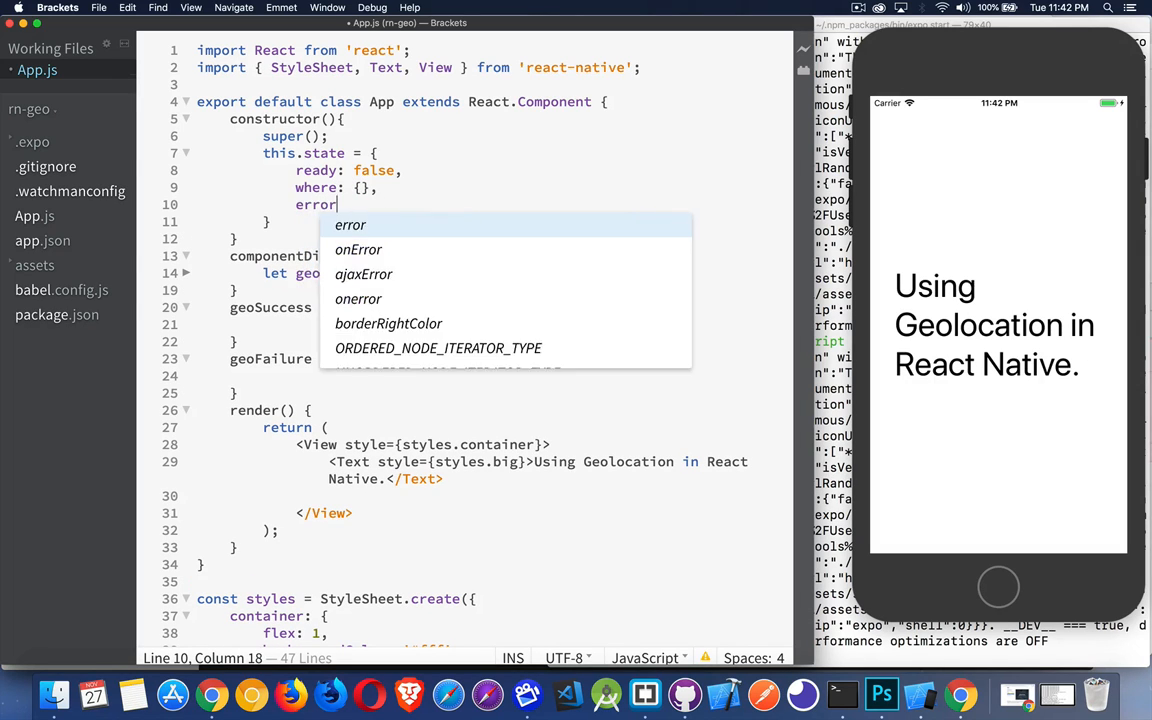
pyautogui.write(': null')
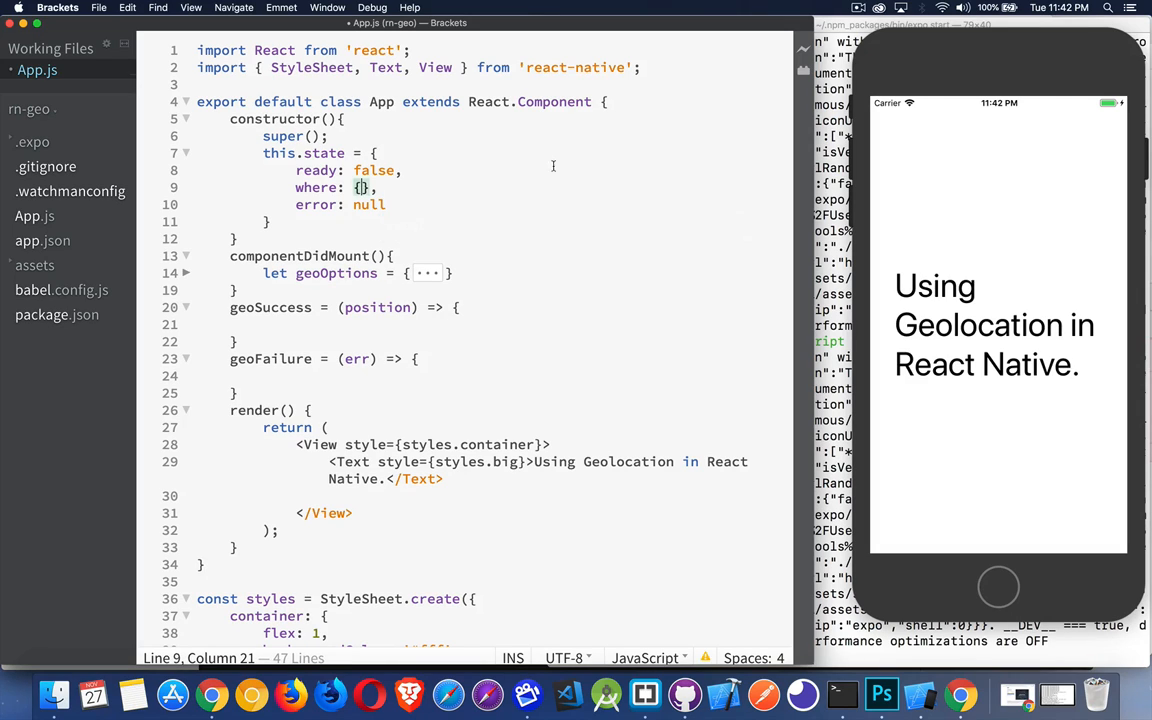
pyautogui.write('lat:n')
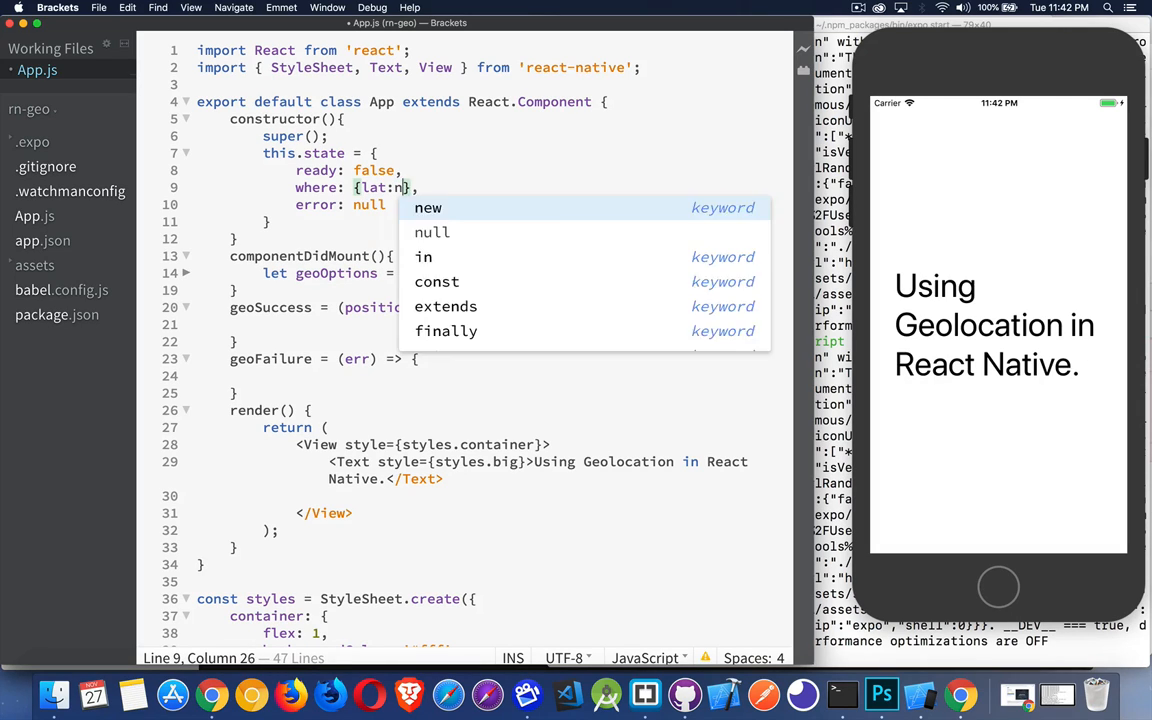
pyautogui.write('ull, ln')
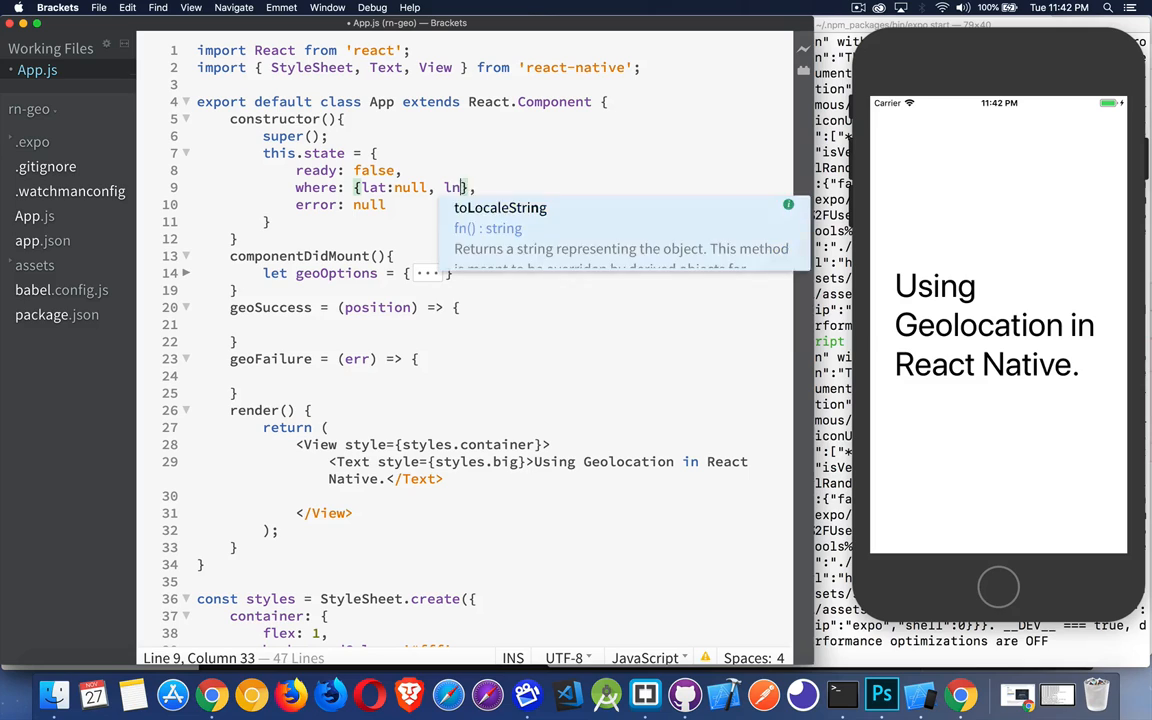
pyautogui.write('g:null')
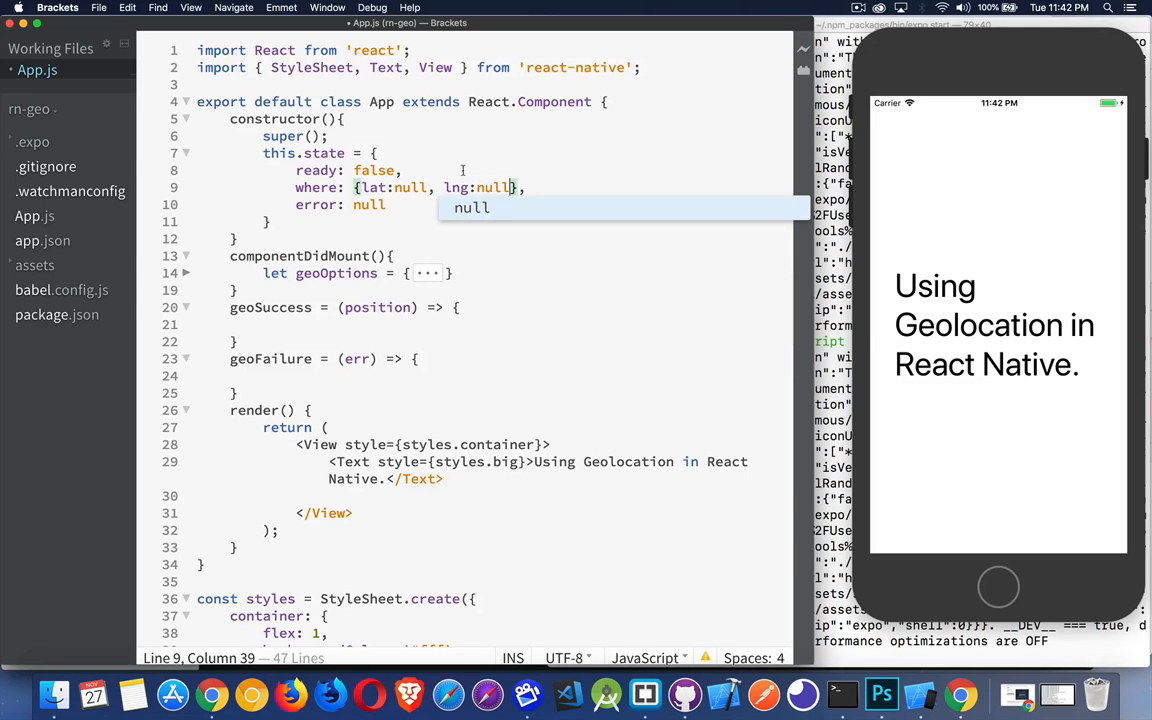
pyautogui.moveTo(415, 215)
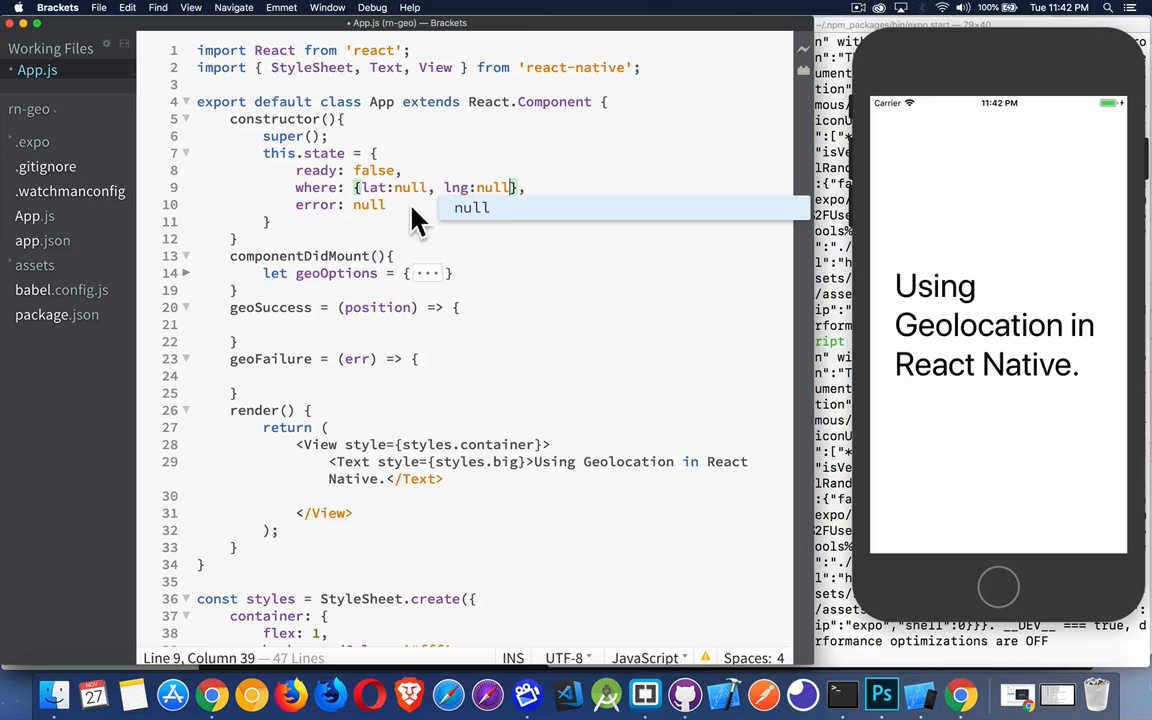
pyautogui.click(413, 221)
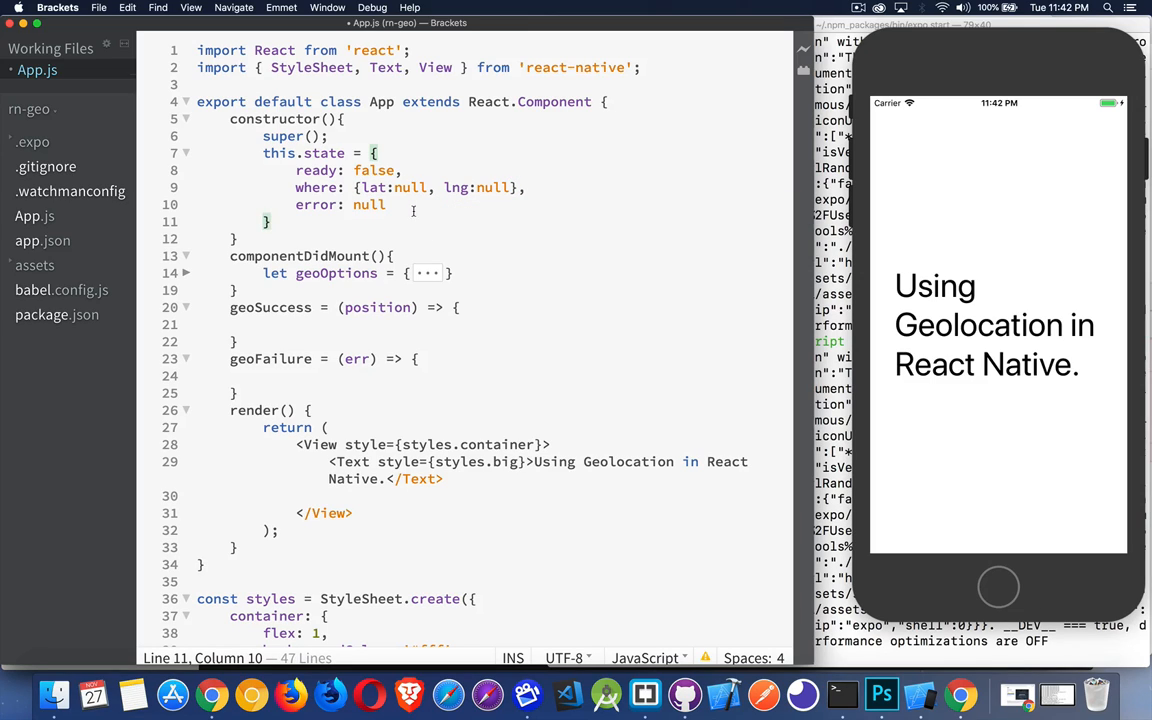
pyautogui.moveTo(363, 313)
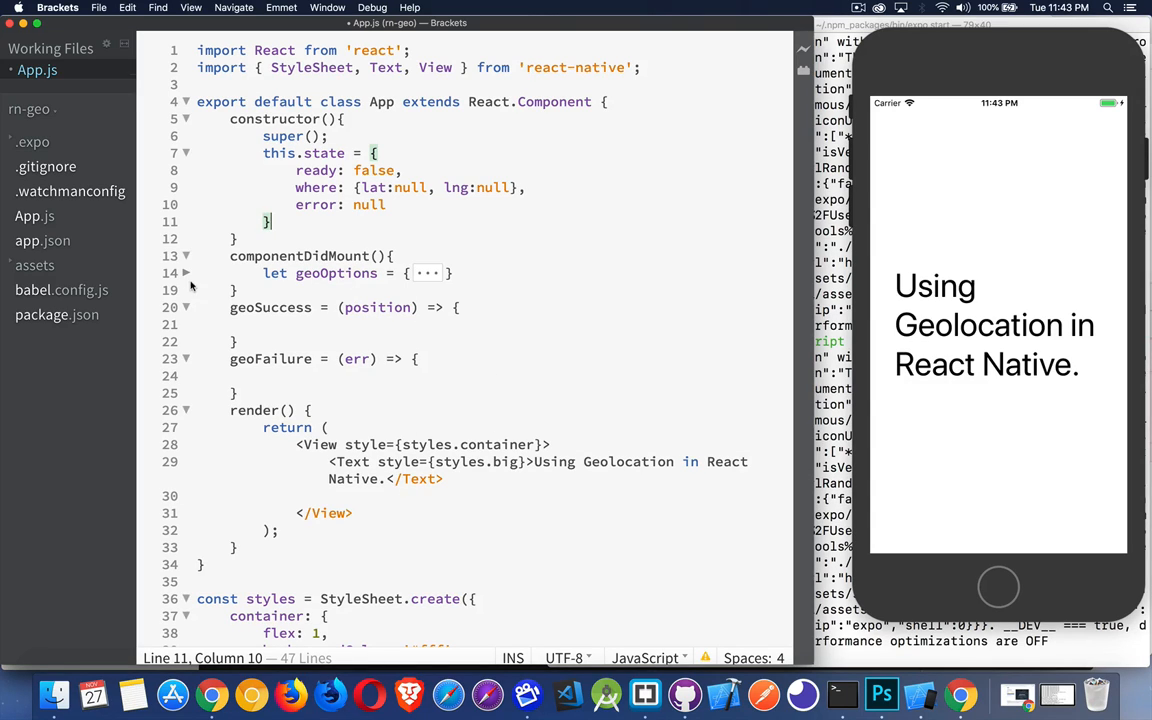
# Step: Review the geoOptions settings (enableHighAccuracy true, timeOut) and move to the end of its block
pyautogui.doubleClick(336, 273)
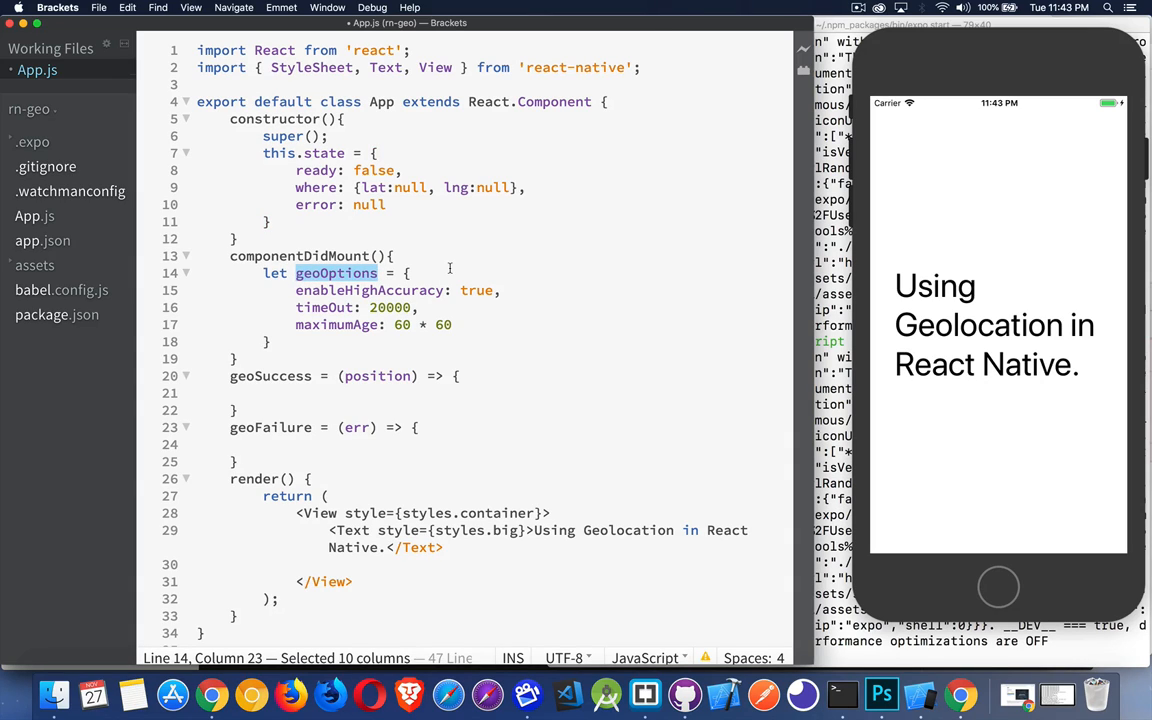
pyautogui.moveTo(518, 302)
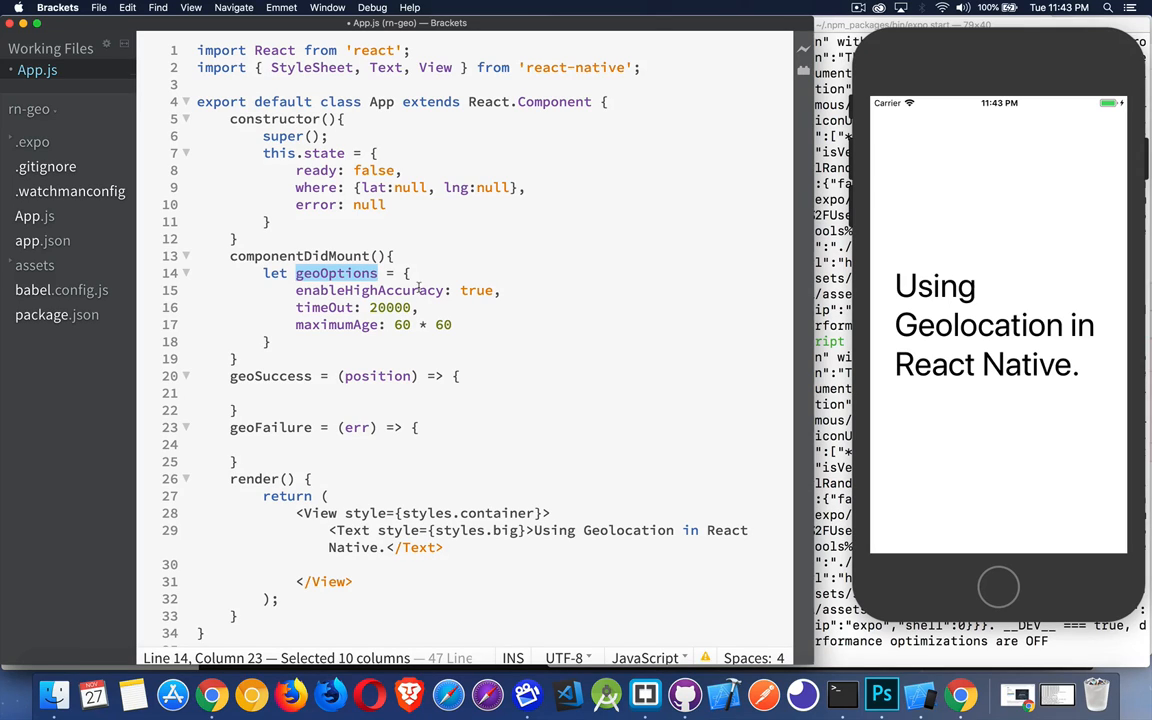
pyautogui.doubleClick(476, 290)
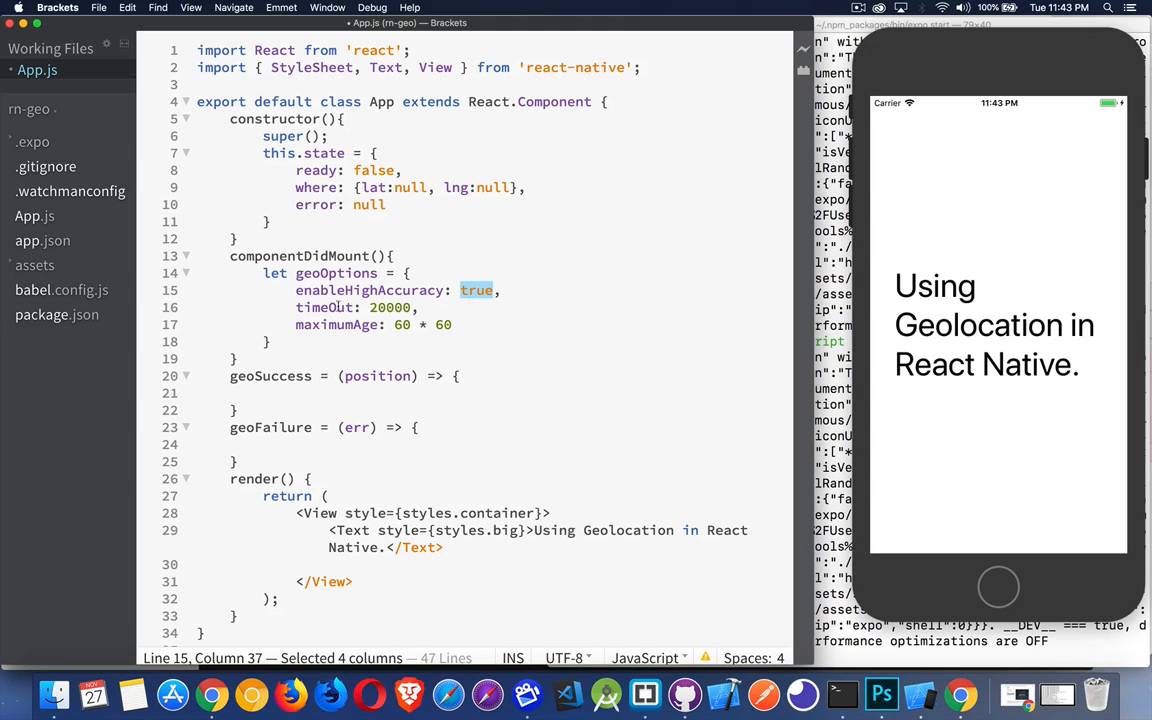
pyautogui.doubleClick(390, 307)
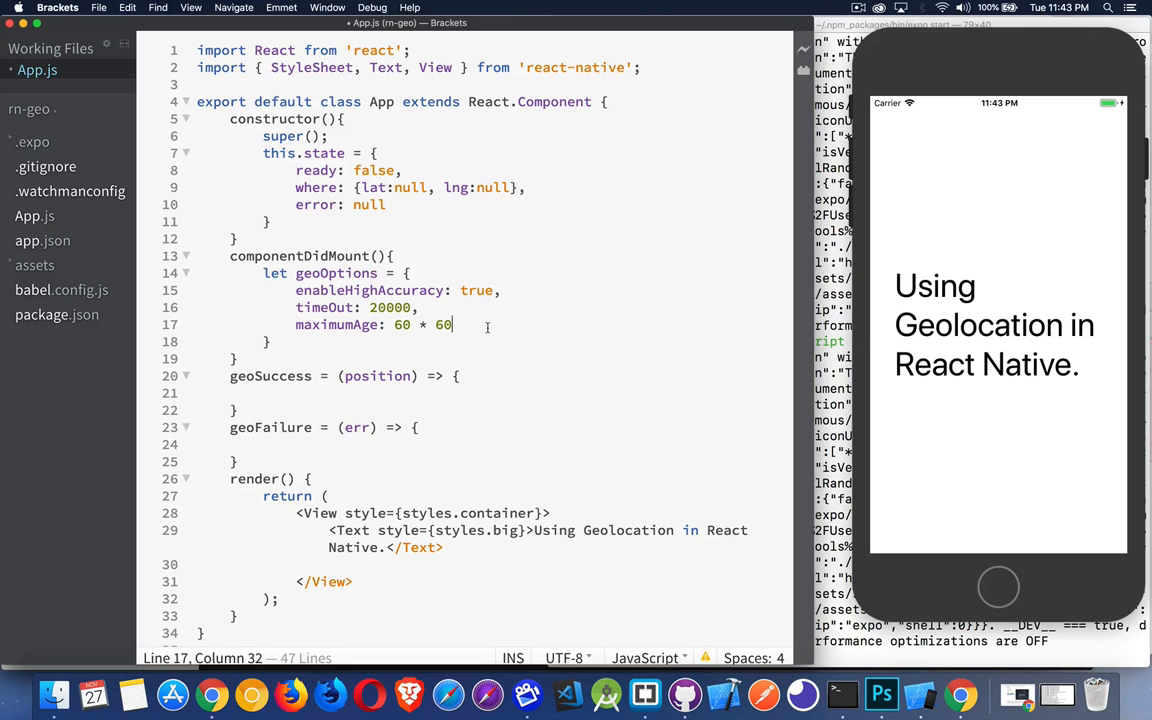
pyautogui.moveTo(647, 361)
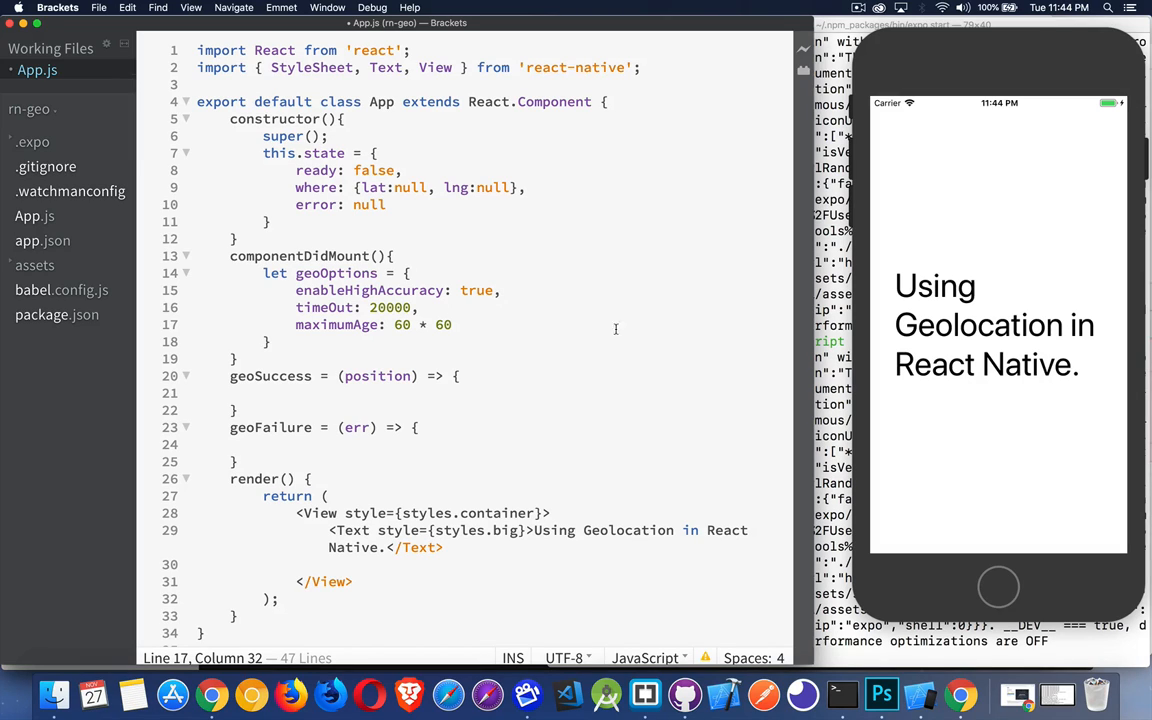
pyautogui.moveTo(958, 277)
pyautogui.write(' * 24')
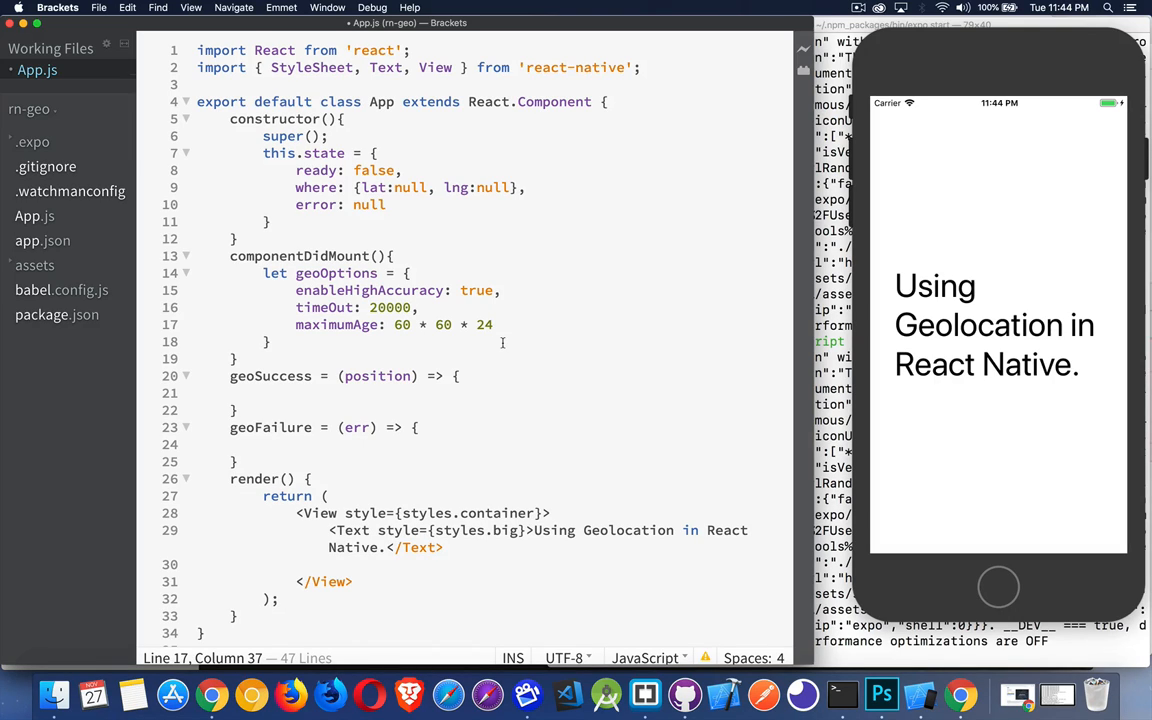
pyautogui.doubleClick(336, 273)
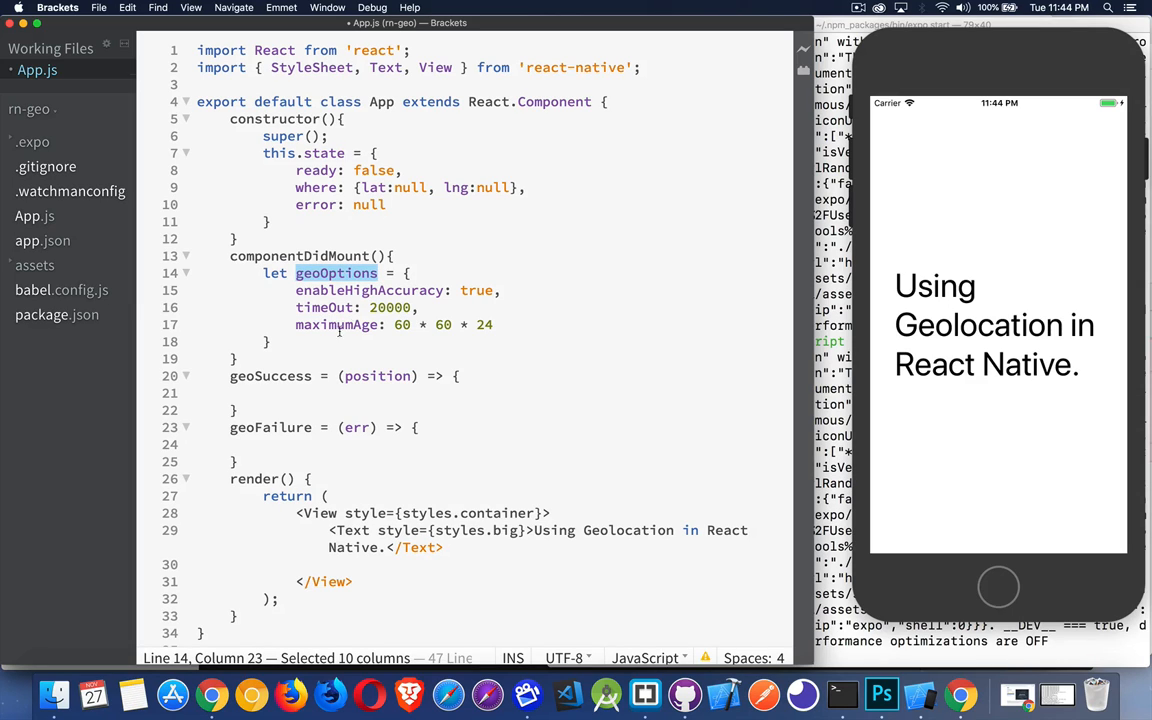
pyautogui.click(320, 341)
pyautogui.write(';')
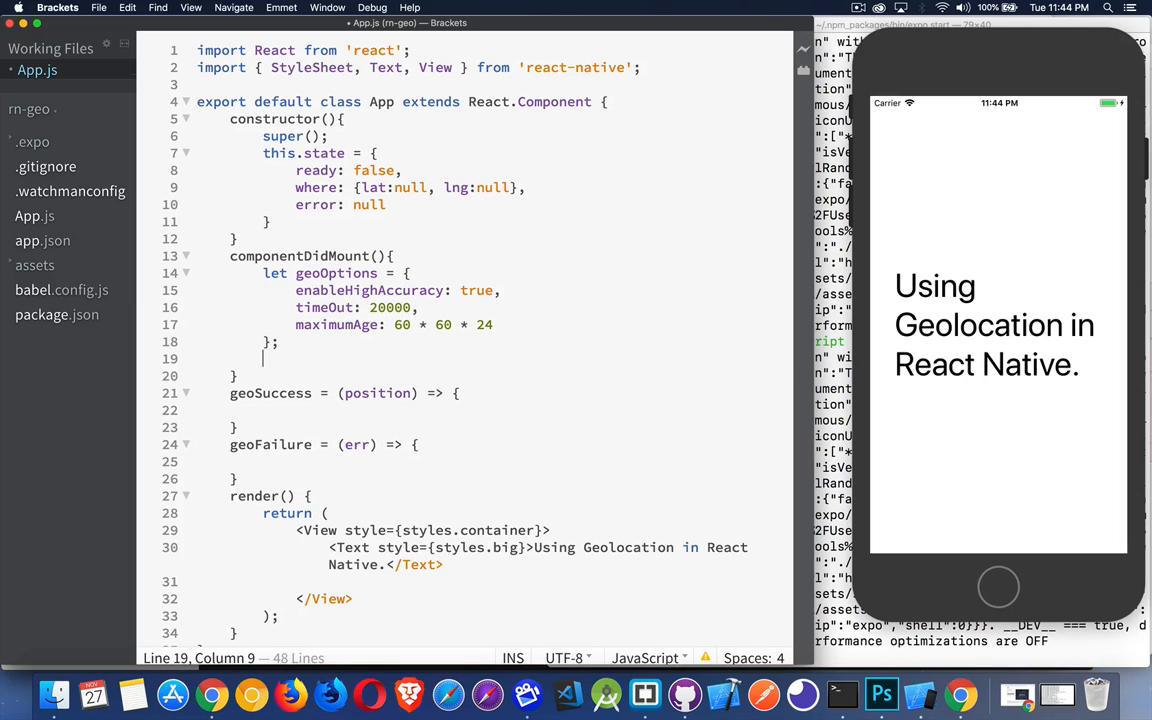
# Step: Write navigator.geolocation.getCurrentPosition(this.geoSuccess, this.geoFailure, geoOptions); on the new line
pyautogui.write('navigator.geolocation')
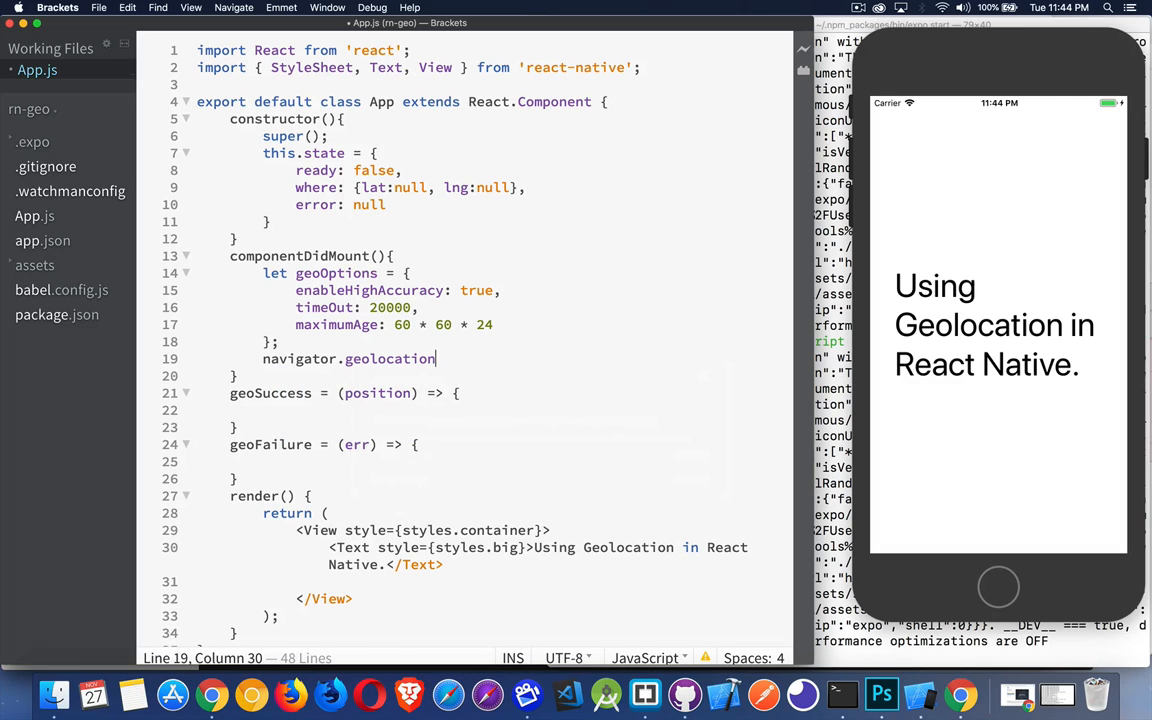
pyautogui.write('.getCurrentPosition')
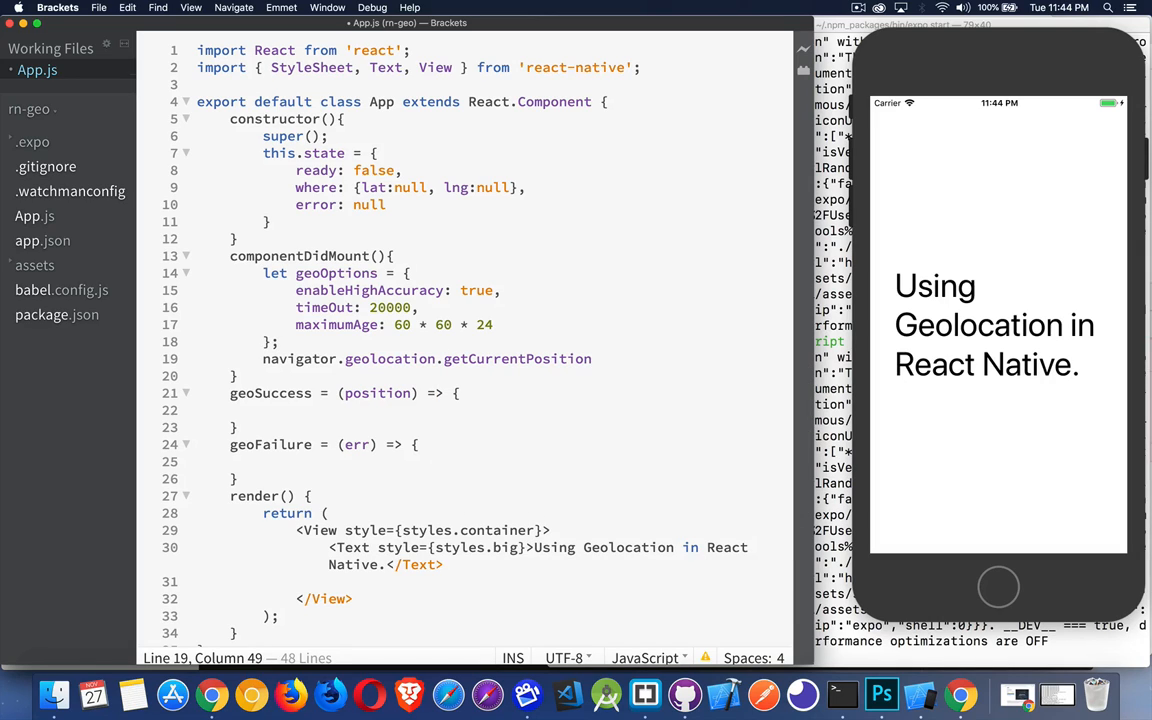
pyautogui.write('()')
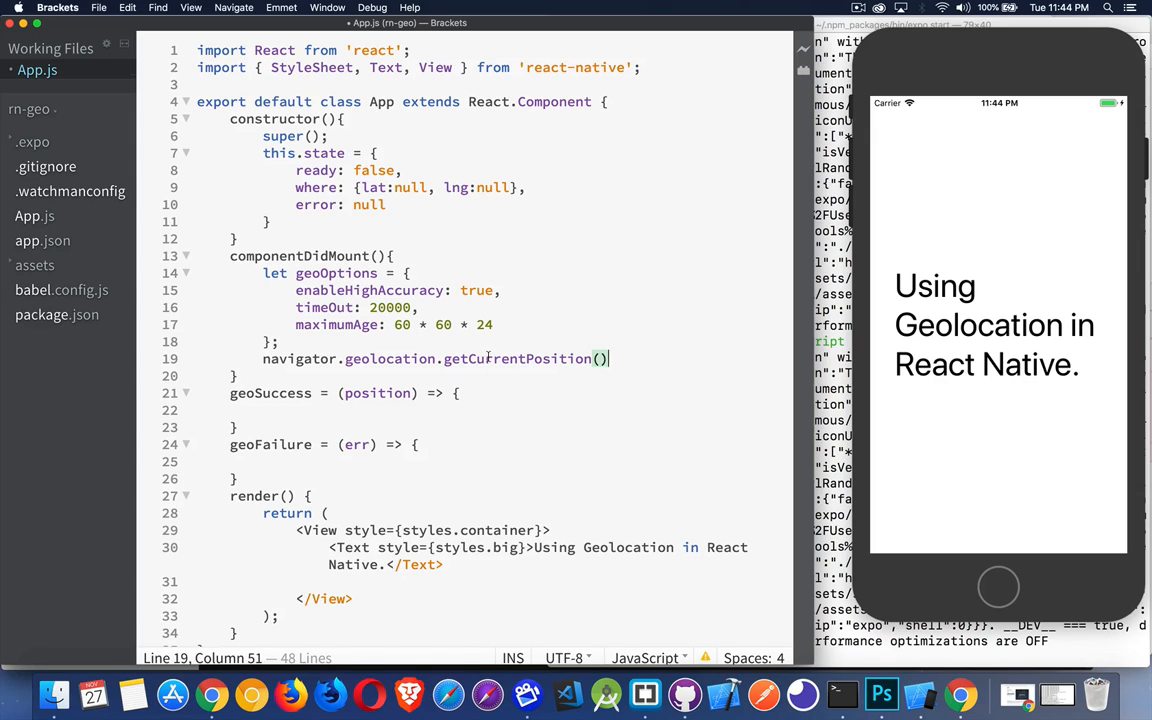
pyautogui.doubleClick(517, 358)
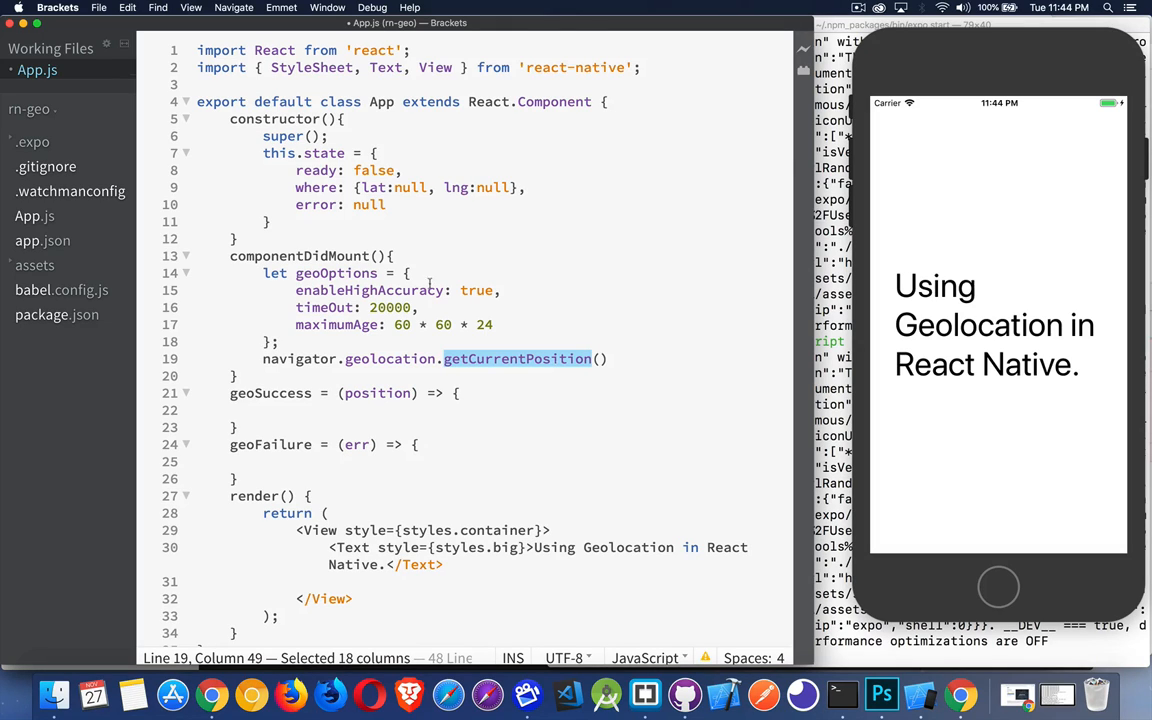
pyautogui.doubleClick(336, 273)
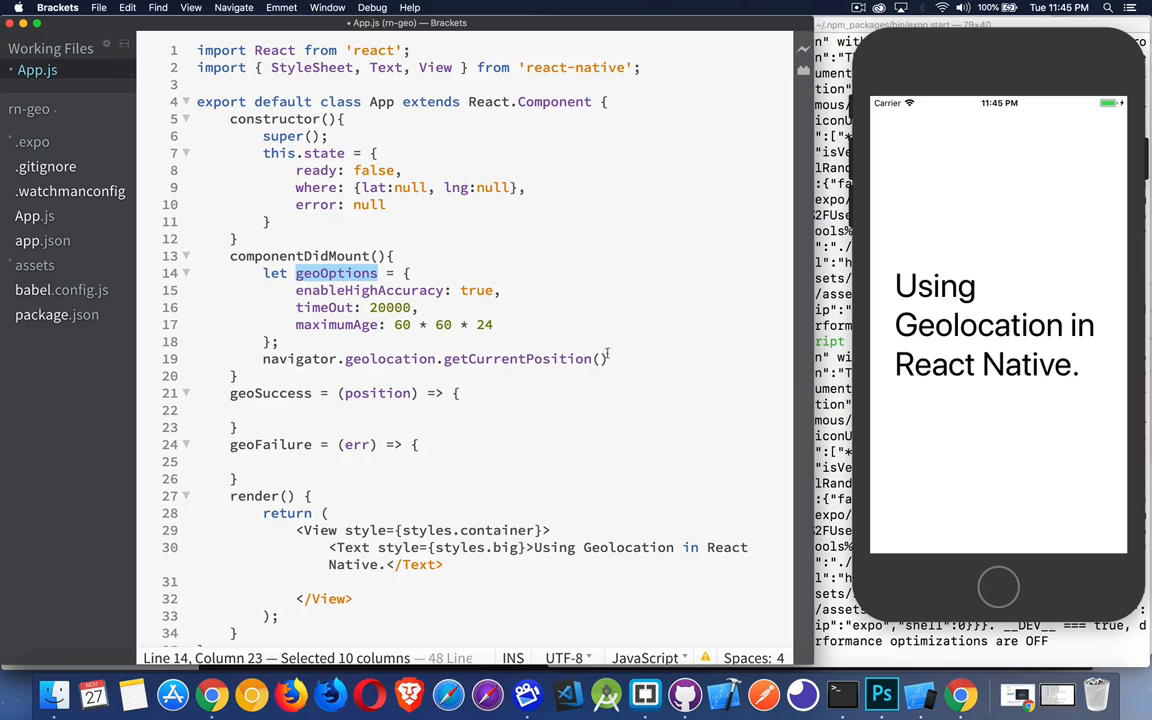
pyautogui.write('t')
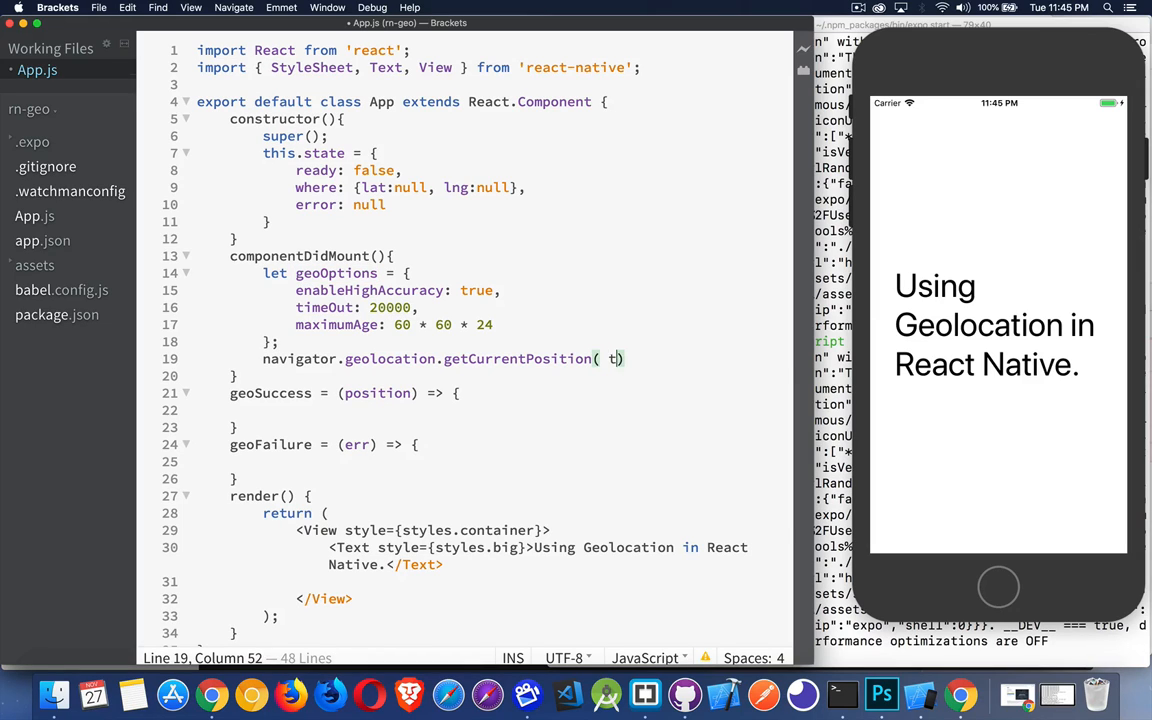
pyautogui.write('his.geoSuccess,')
pyautogui.write('this.go)')
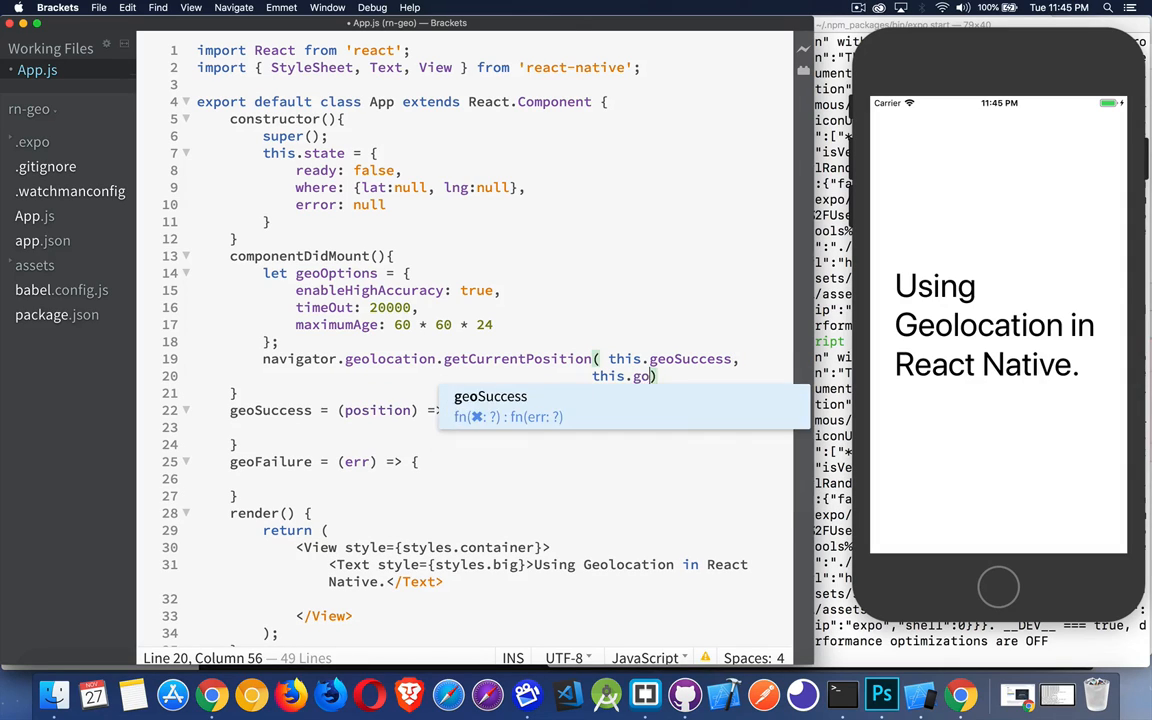
pyautogui.write('eoF')
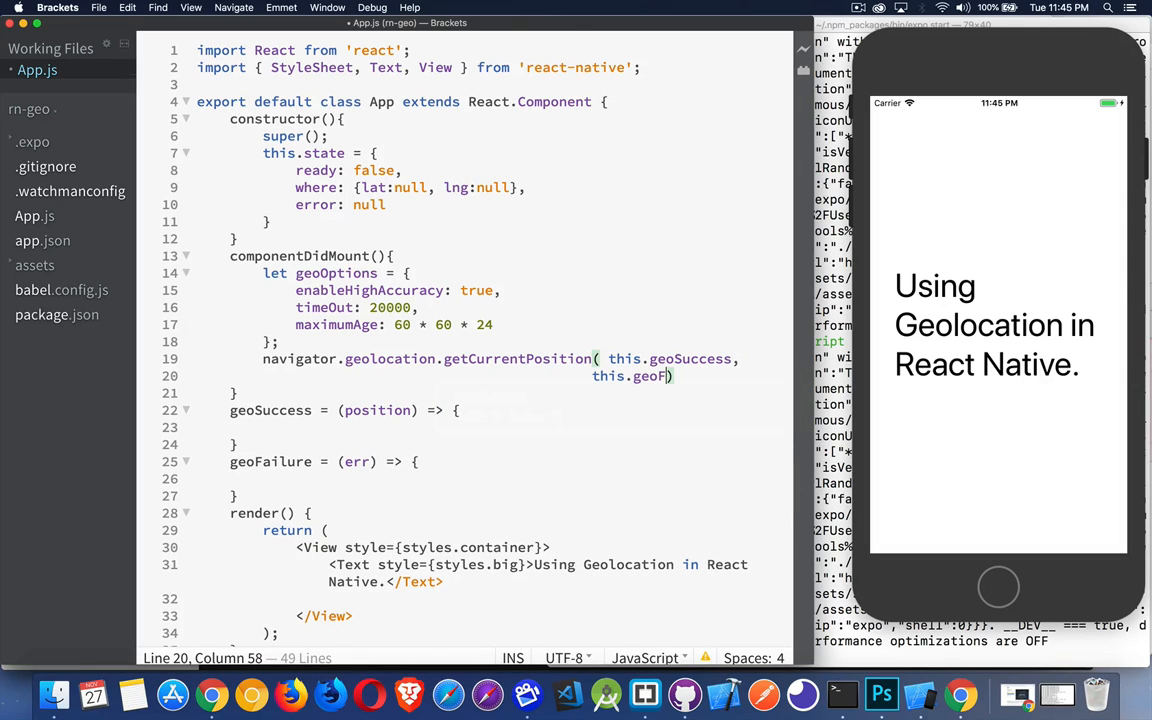
pyautogui.write('ailure')
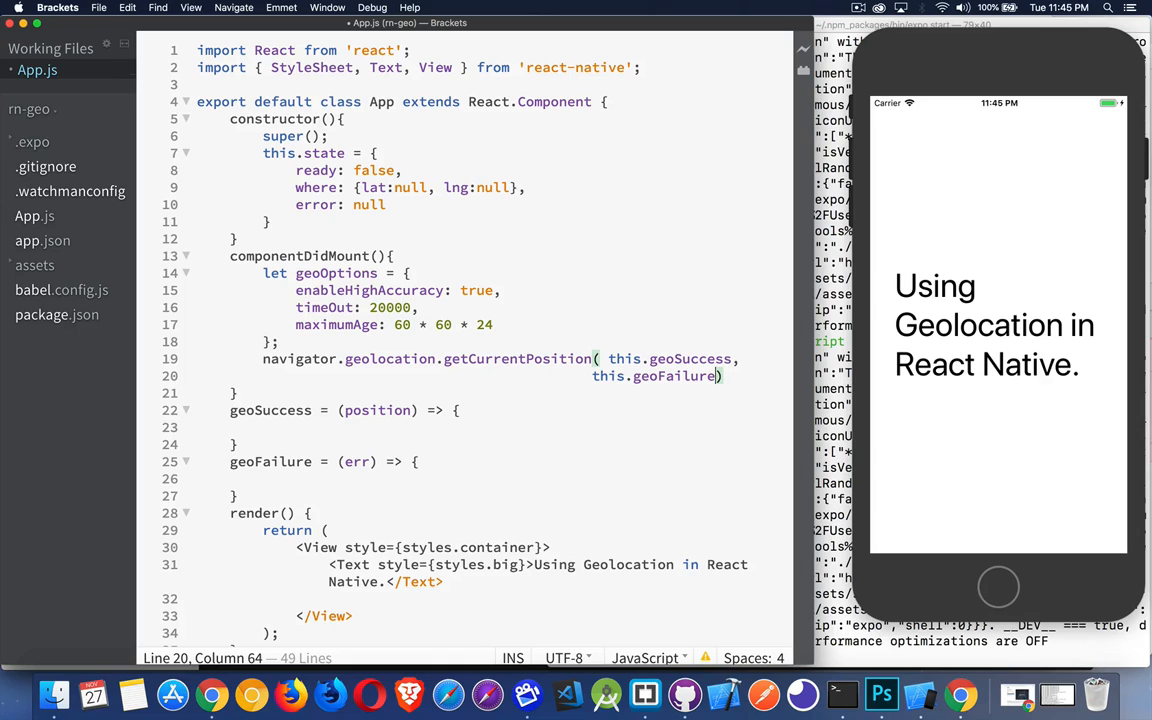
pyautogui.write('geoOptions)')
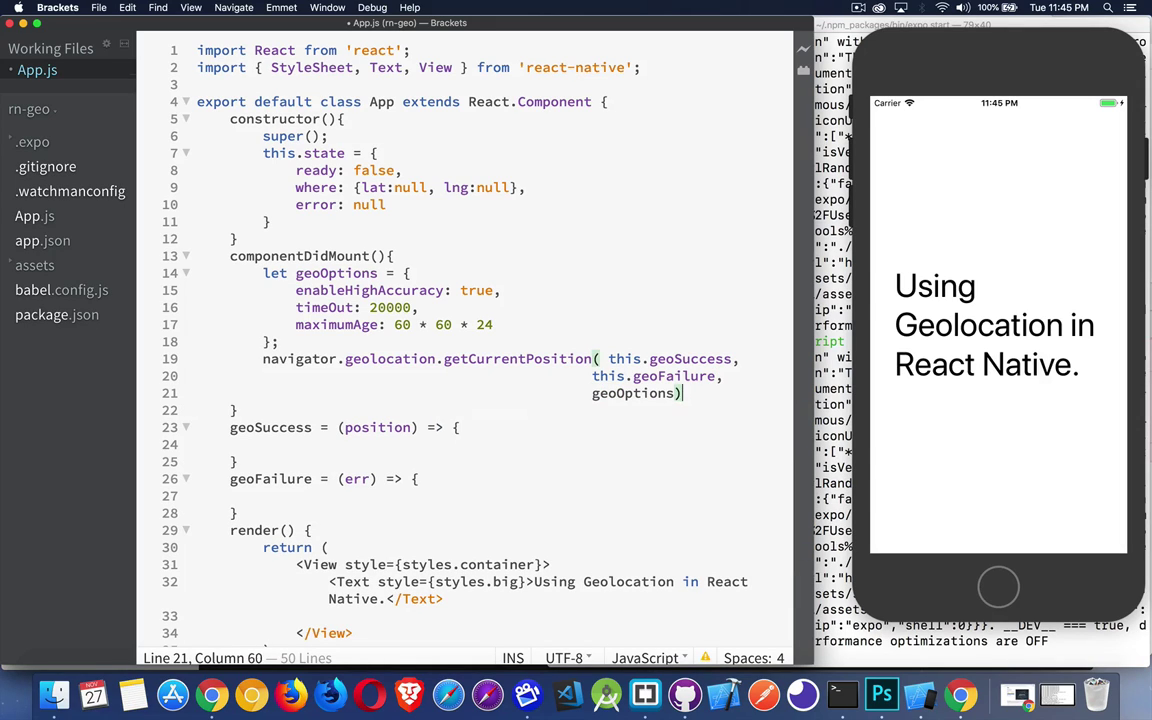
pyautogui.write(';')
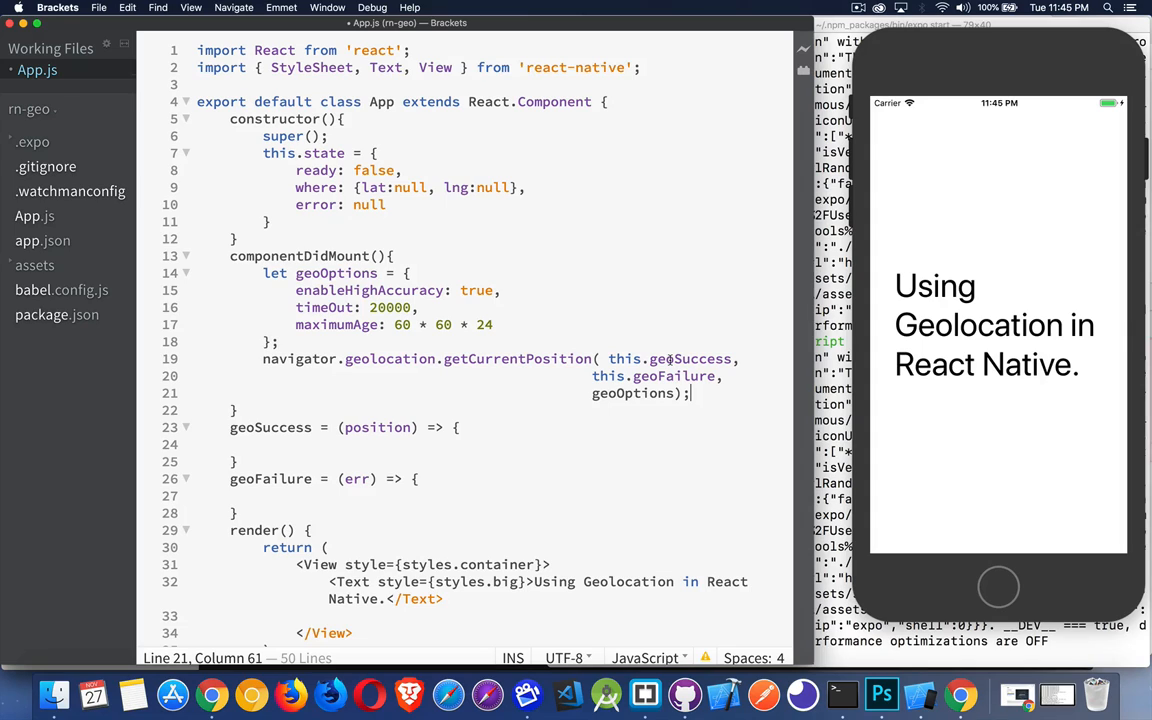
# Step: Insert this.setState({ready:false}) above the getCurrentPosition call
pyautogui.click(320, 170)
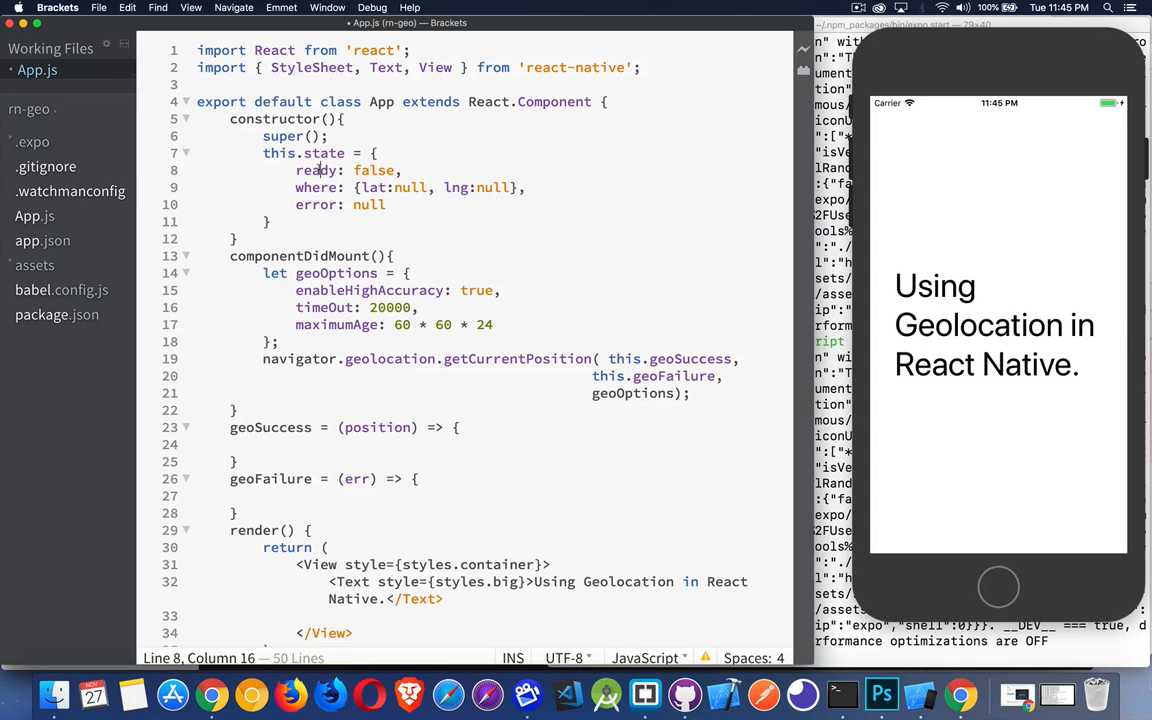
pyautogui.doubleClick(316, 170)
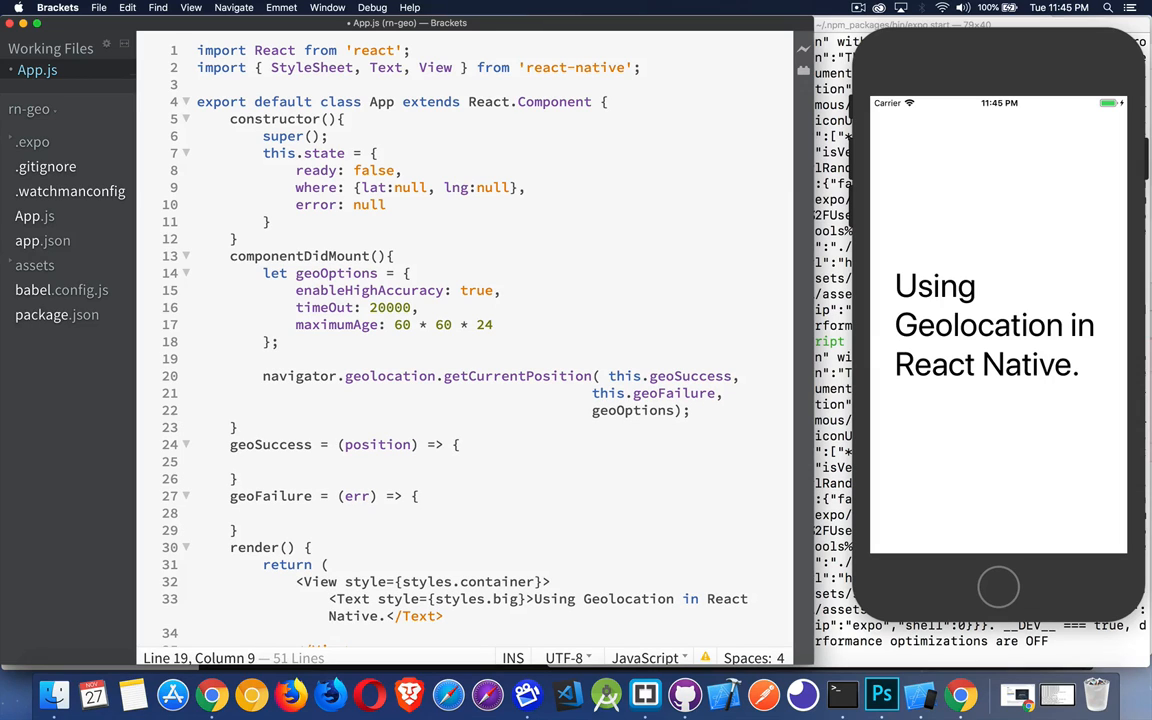
pyautogui.write('this.')
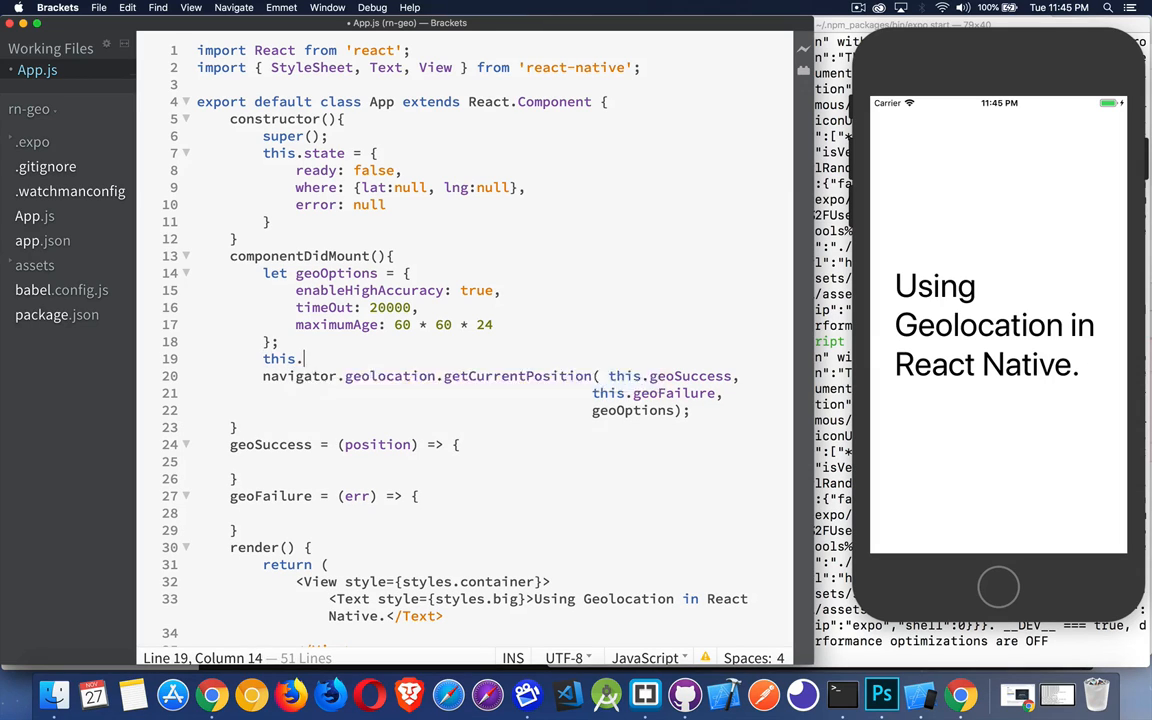
pyautogui.write('setState')
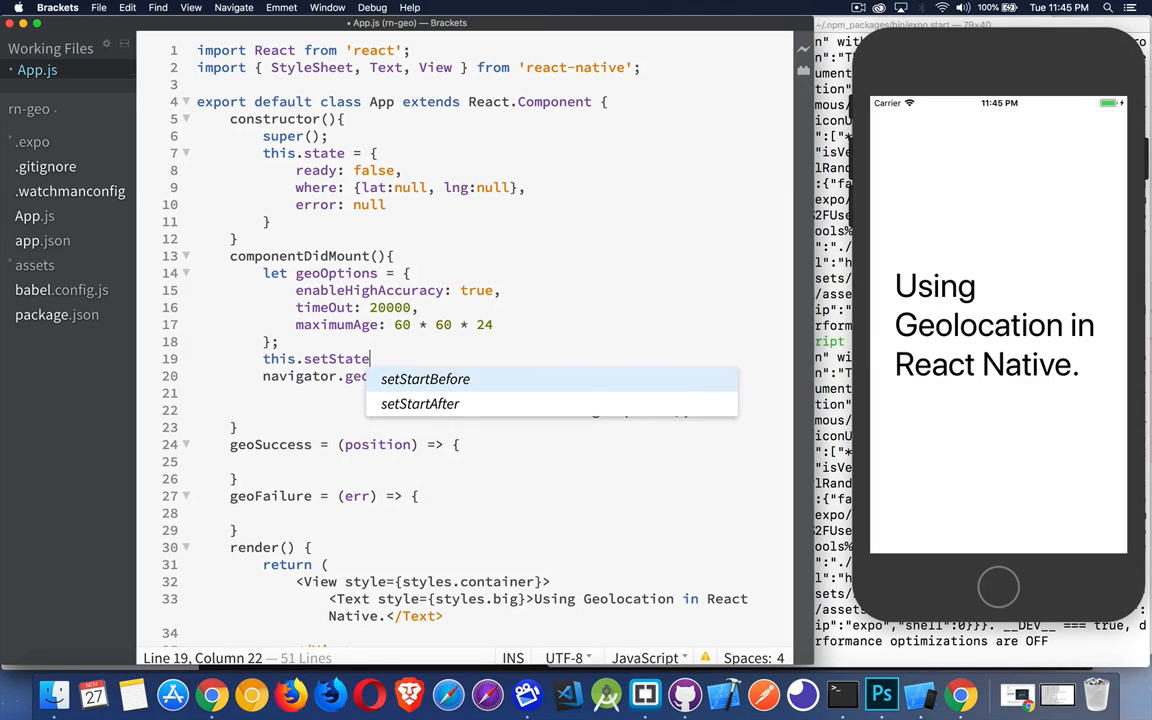
pyautogui.write('({read')
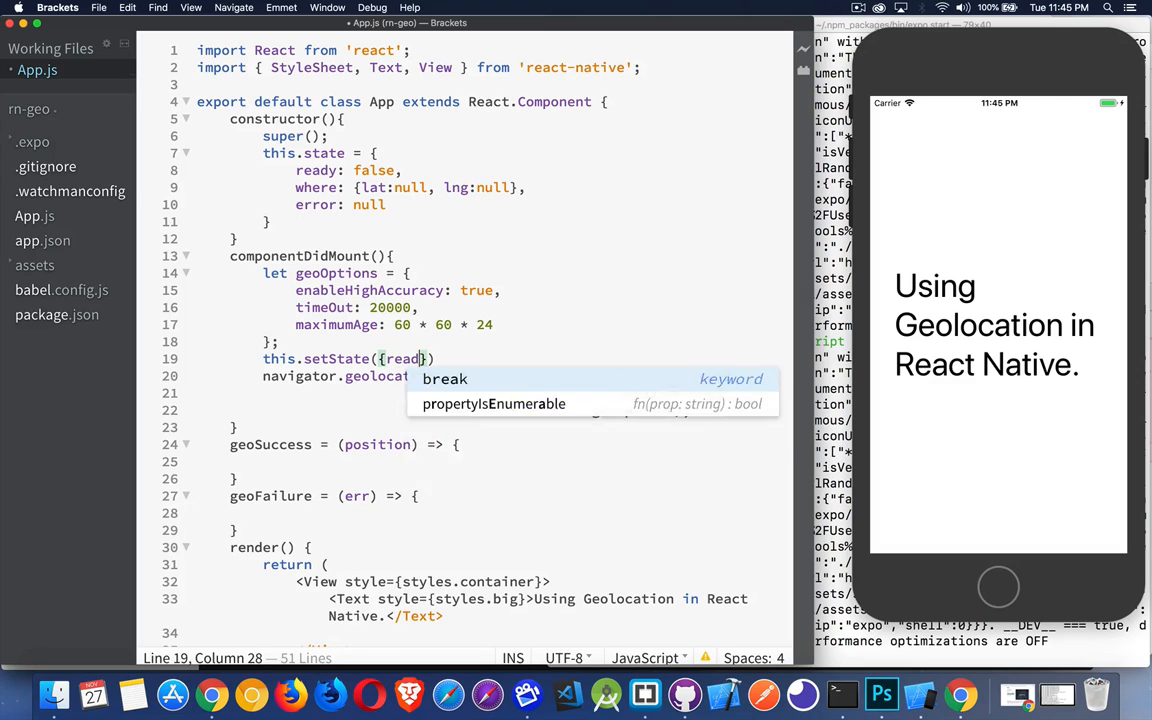
pyautogui.write('y:false')
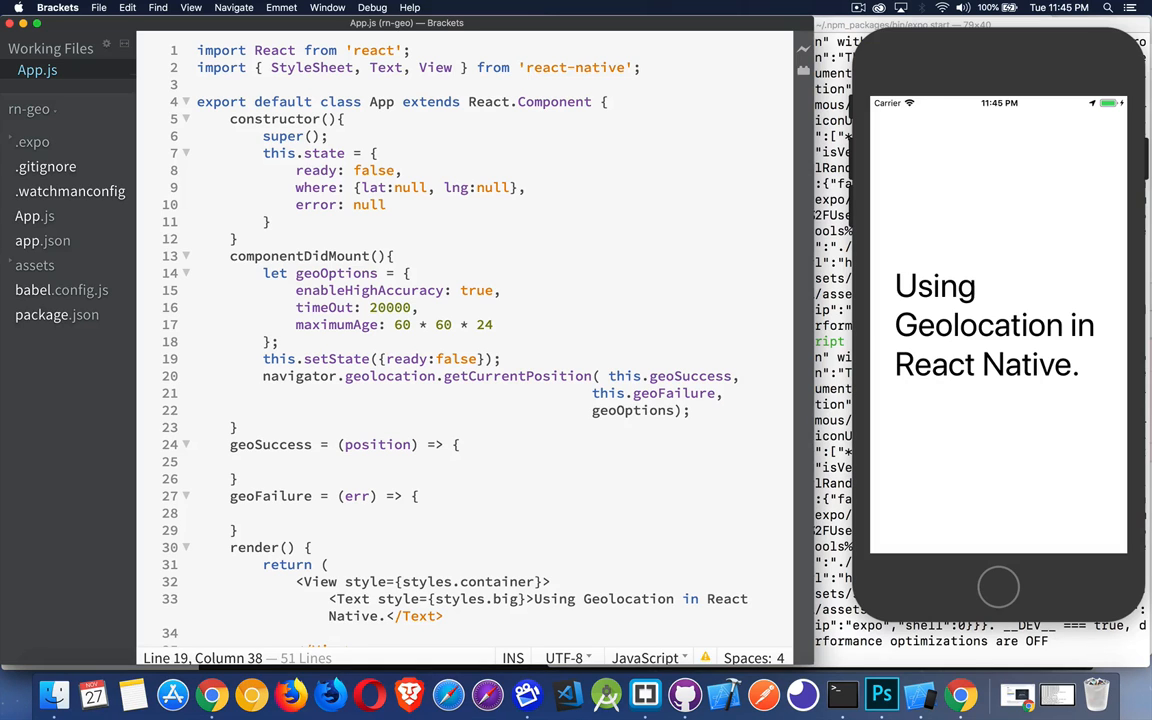
pyautogui.scroll(-3)
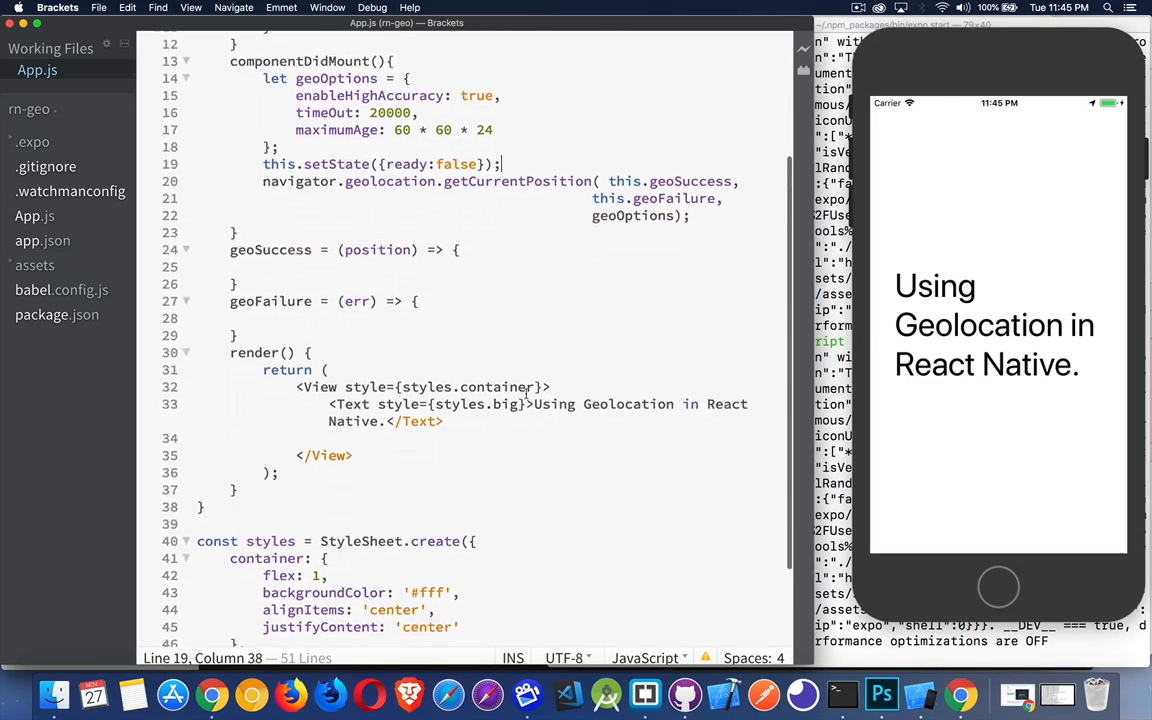
pyautogui.scroll(-3)
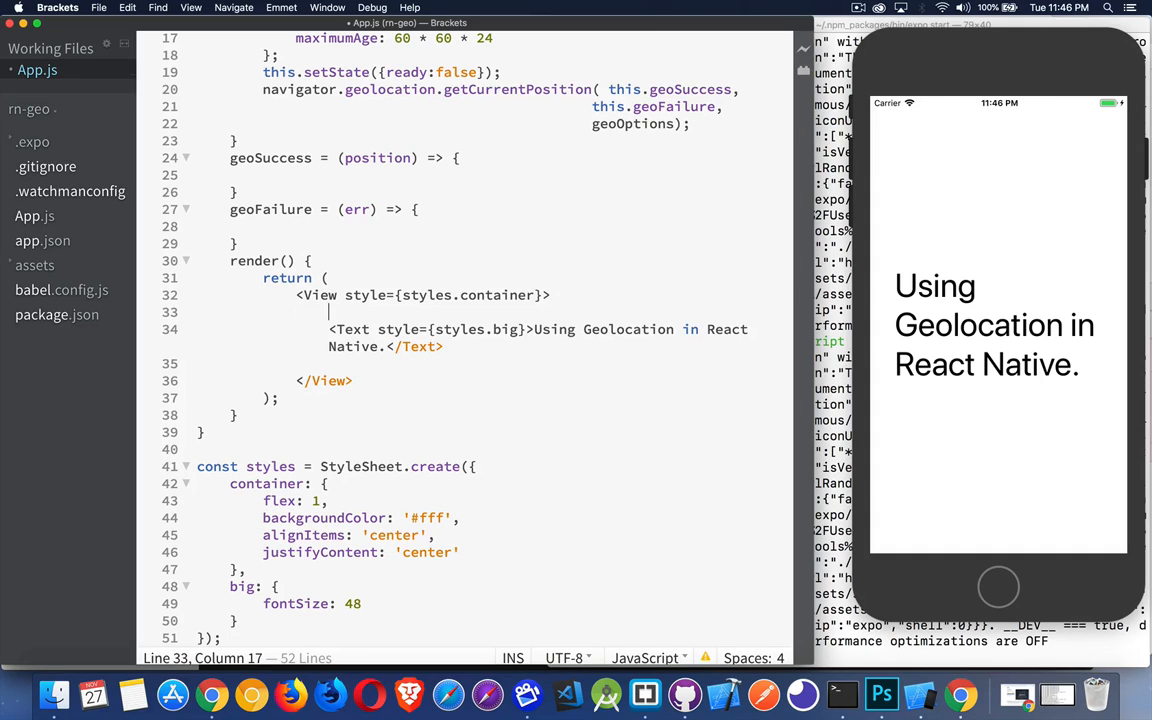
# Step: Wrap the title Text in render with { !this.state.ready && ( ... )}
pyautogui.write('{}')
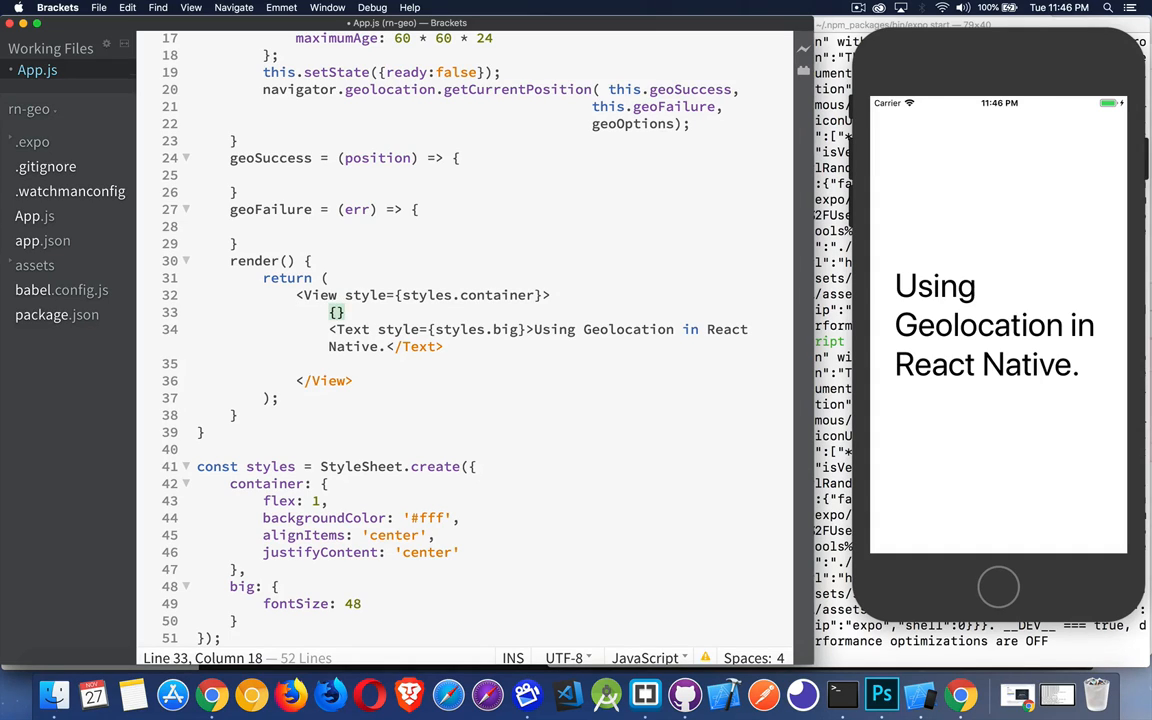
pyautogui.write('this.state')
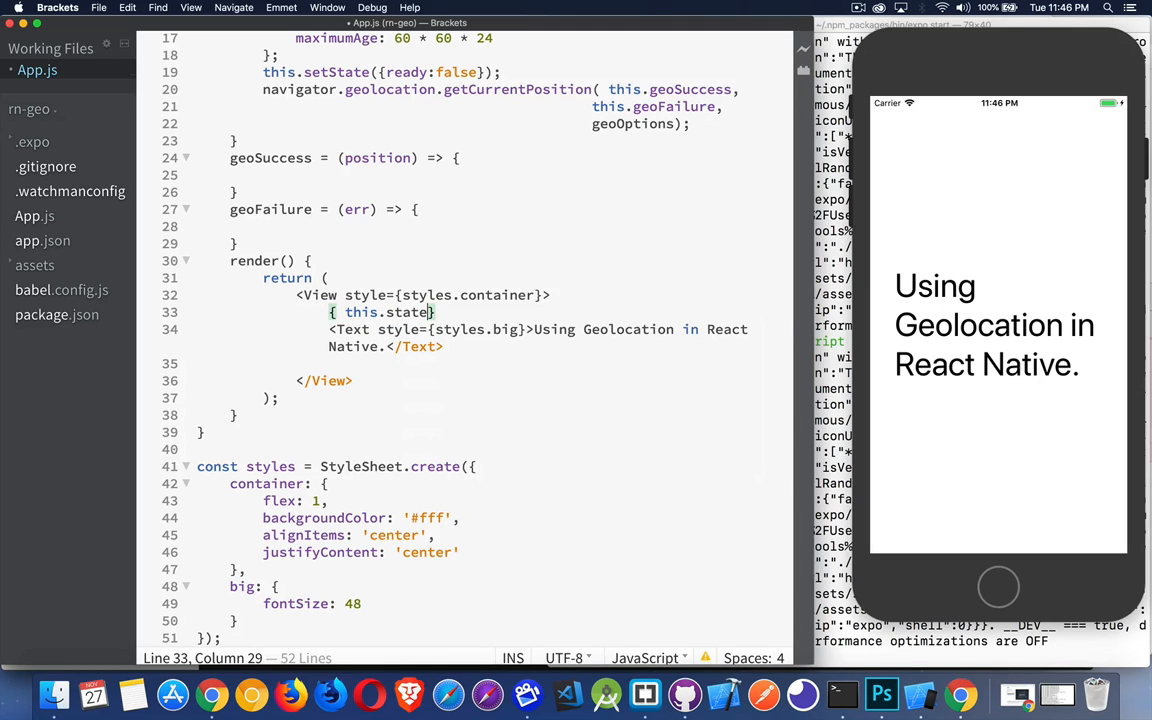
pyautogui.write('ready')
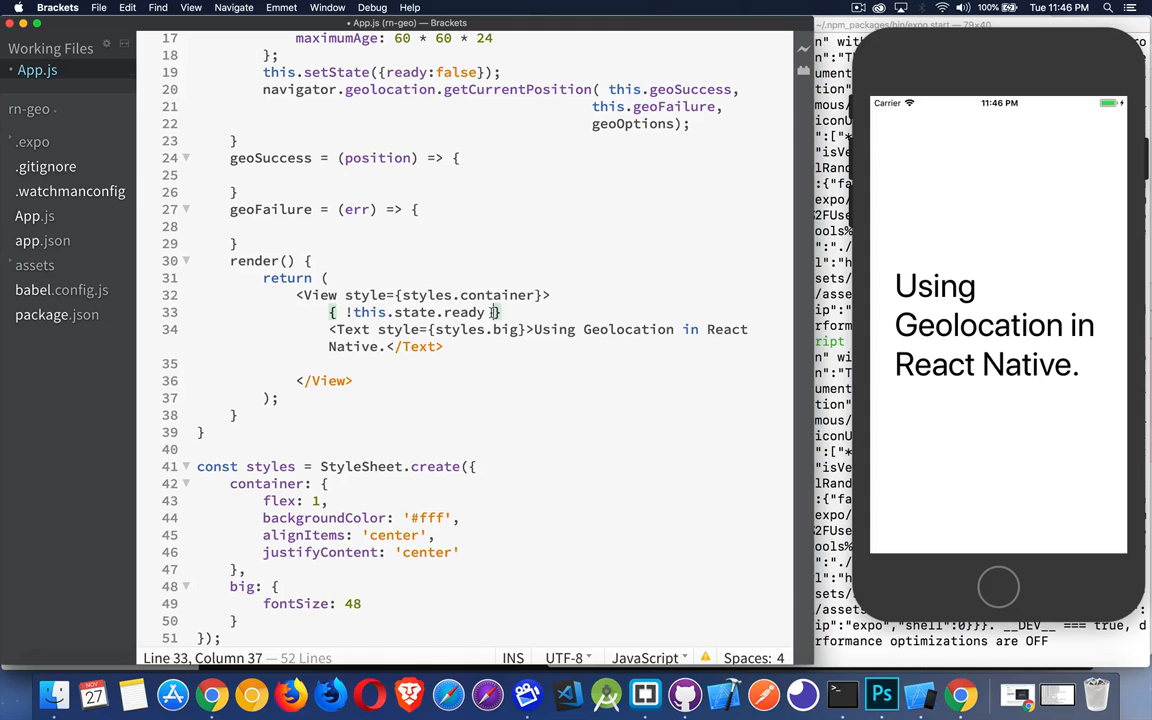
pyautogui.write('&&')
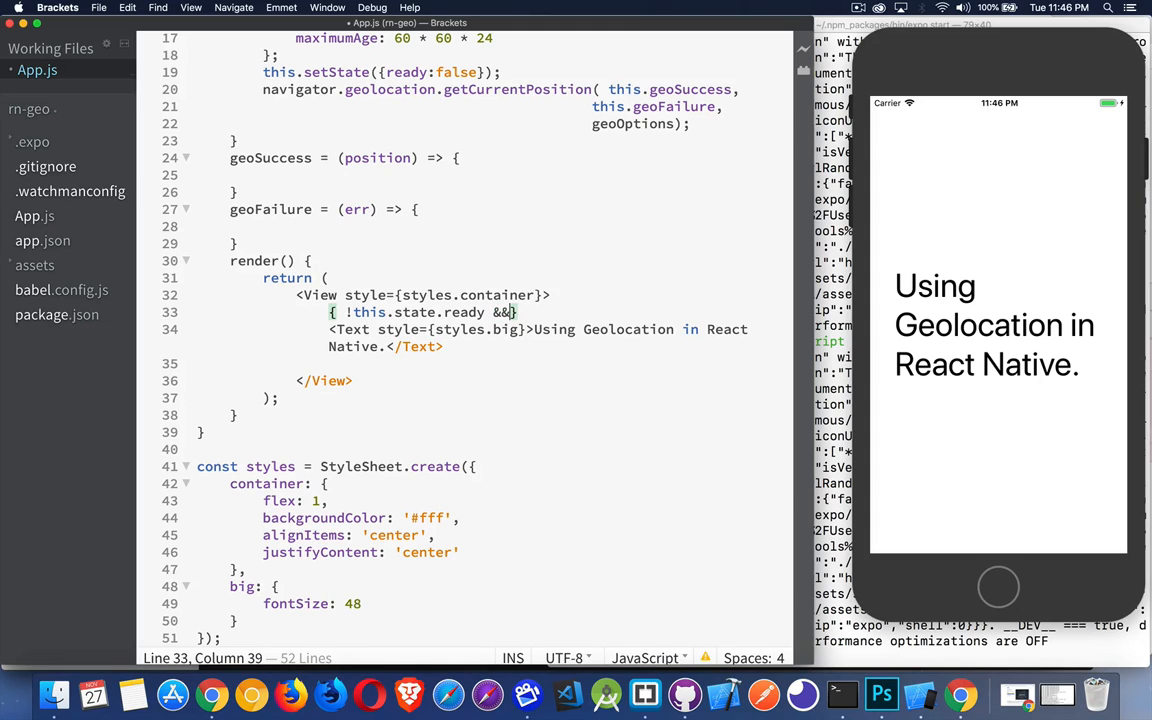
pyautogui.write('()')
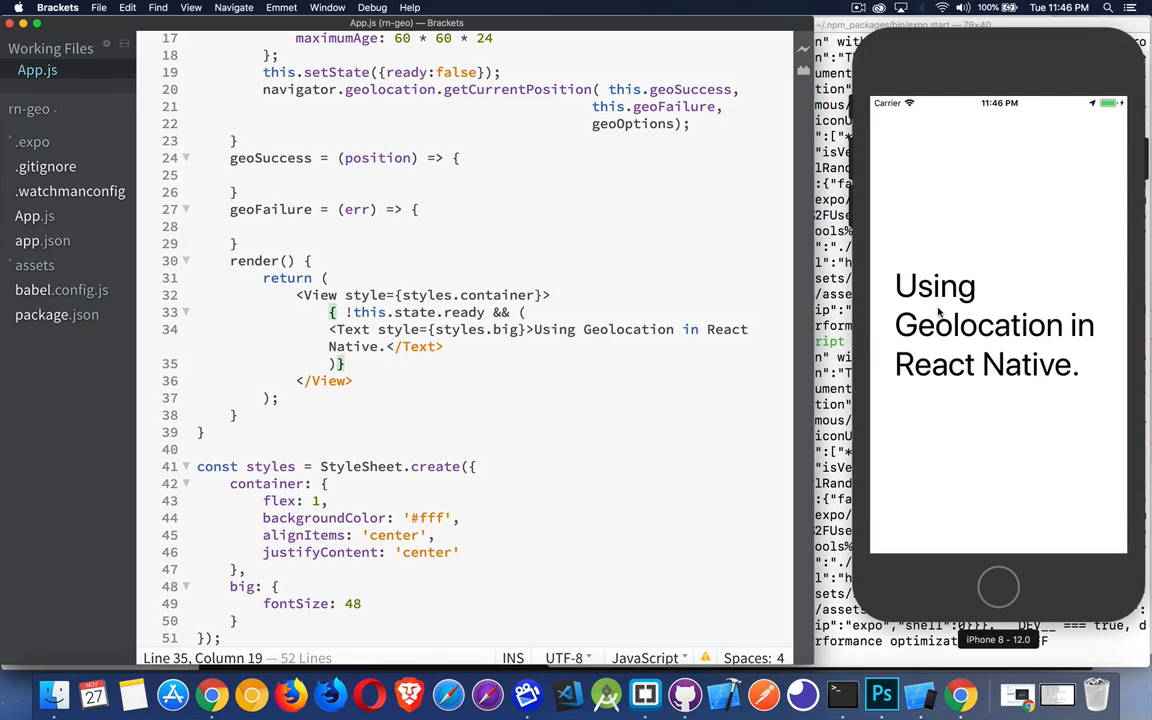
pyautogui.doubleClick(463, 312)
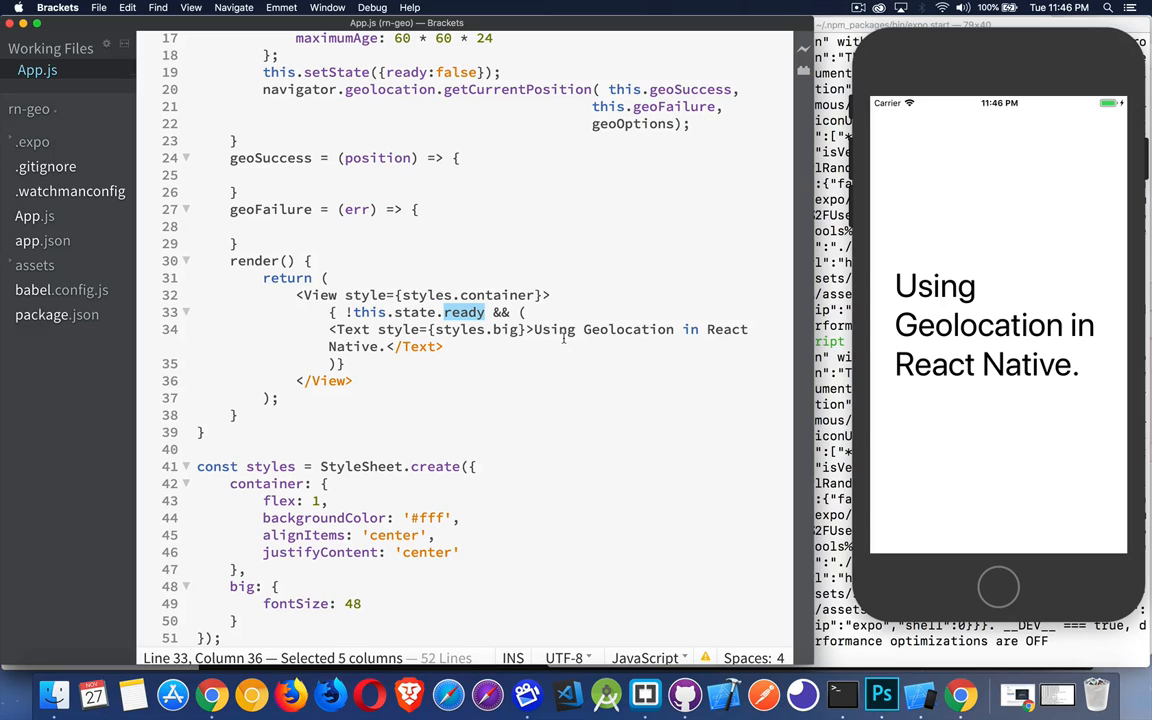
pyautogui.moveTo(970, 210)
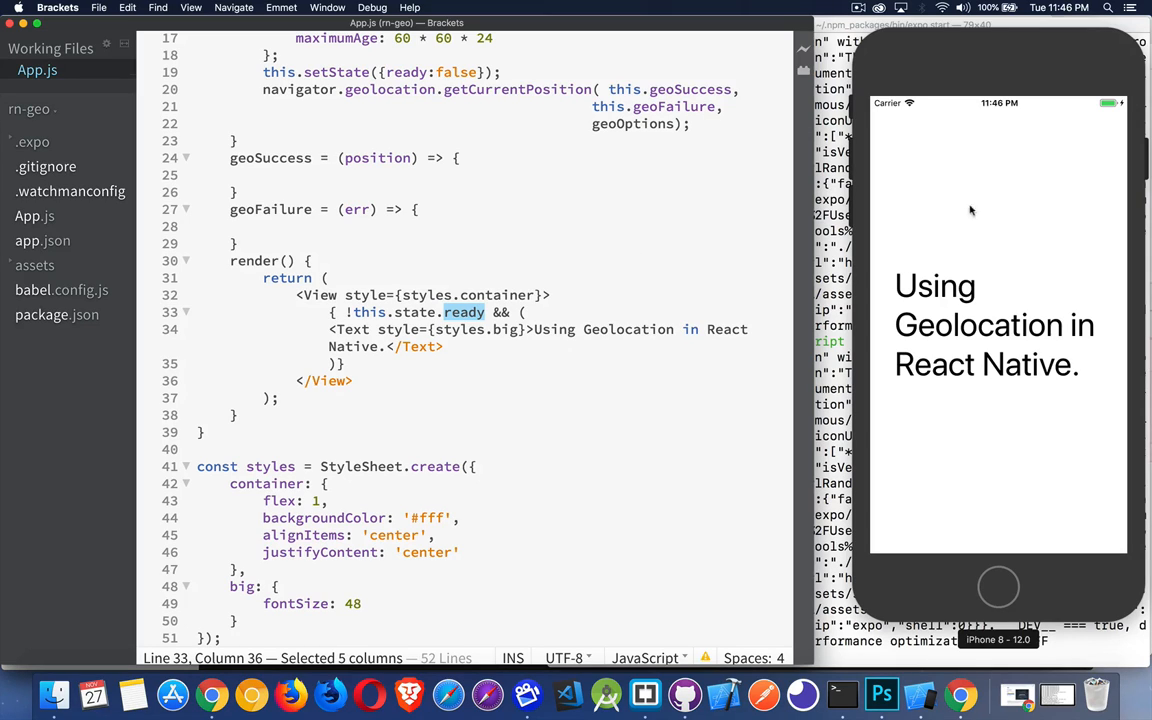
pyautogui.click(347, 363)
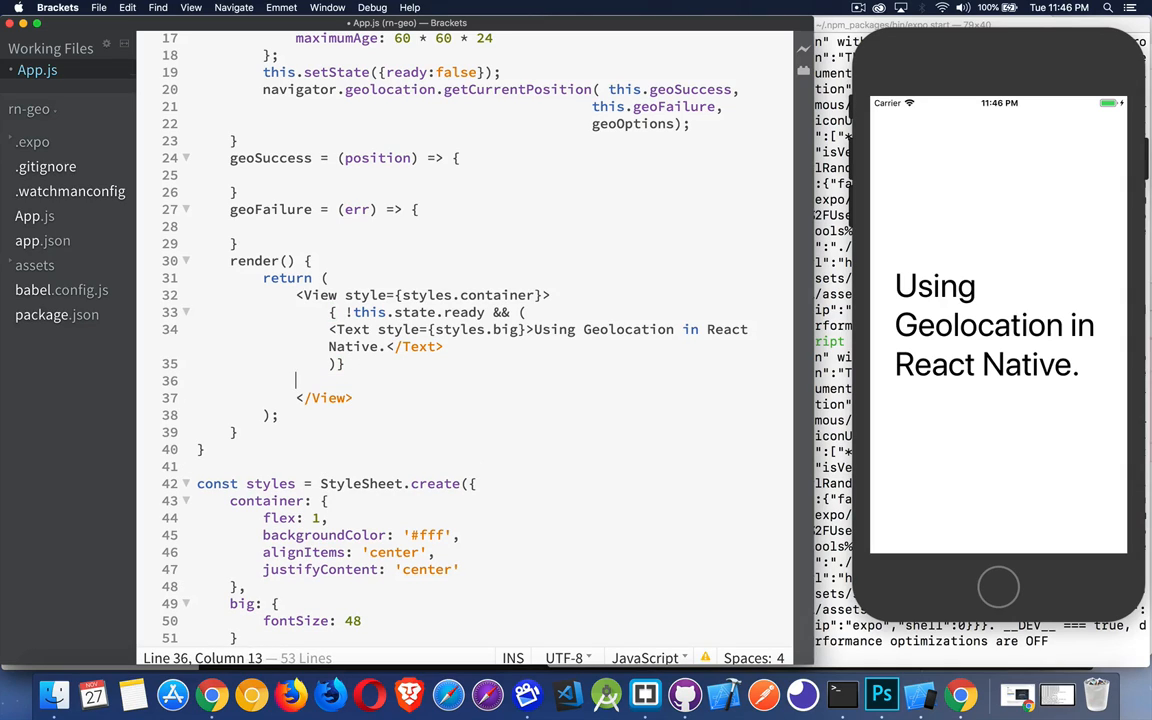
# Step: Make the geoFailure body call this.setState({error: err.message})
pyautogui.click(364, 363)
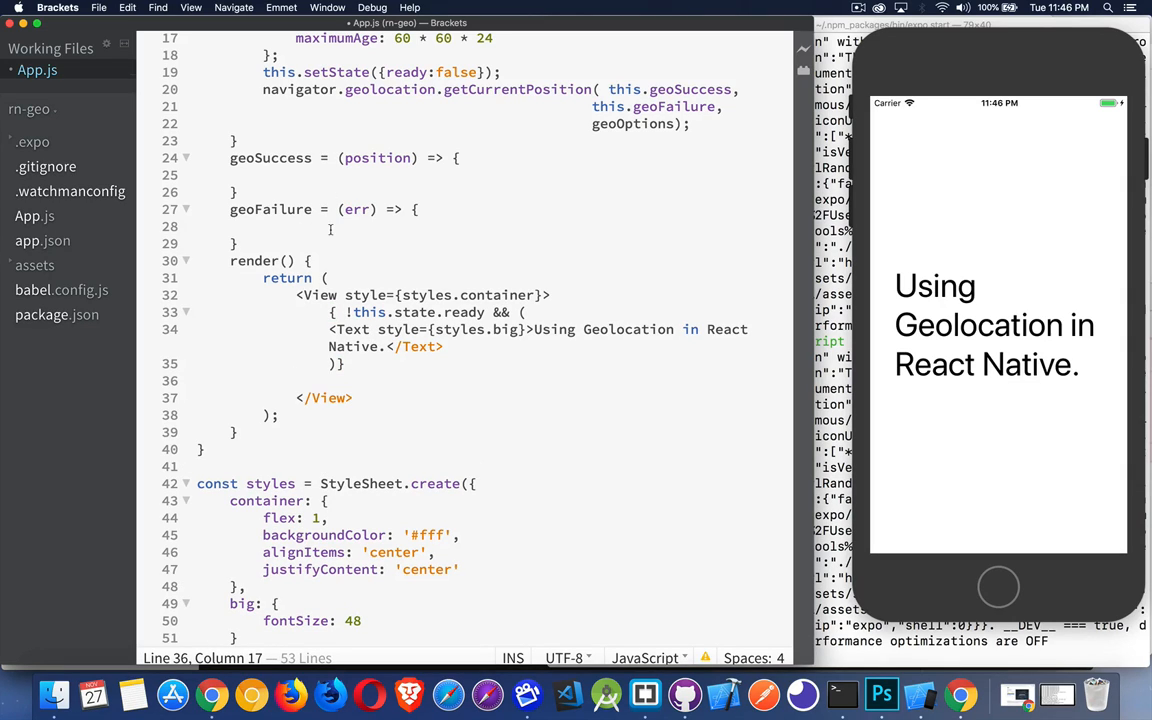
pyautogui.click(263, 227)
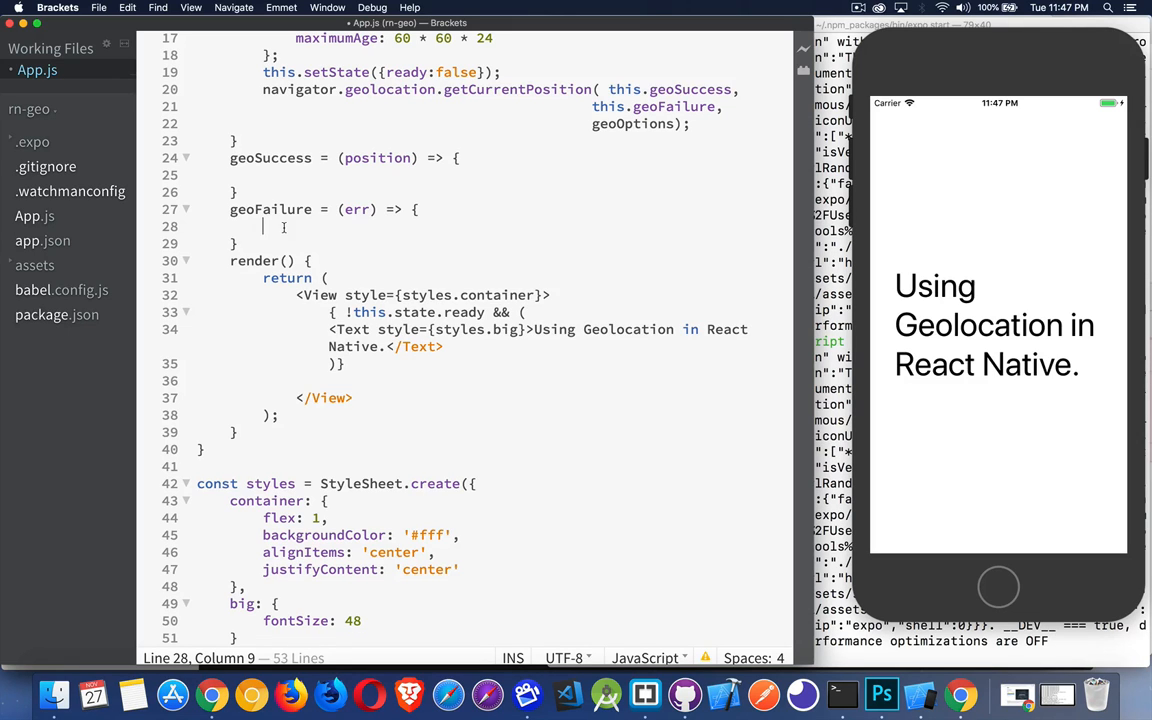
pyautogui.write('this.set')
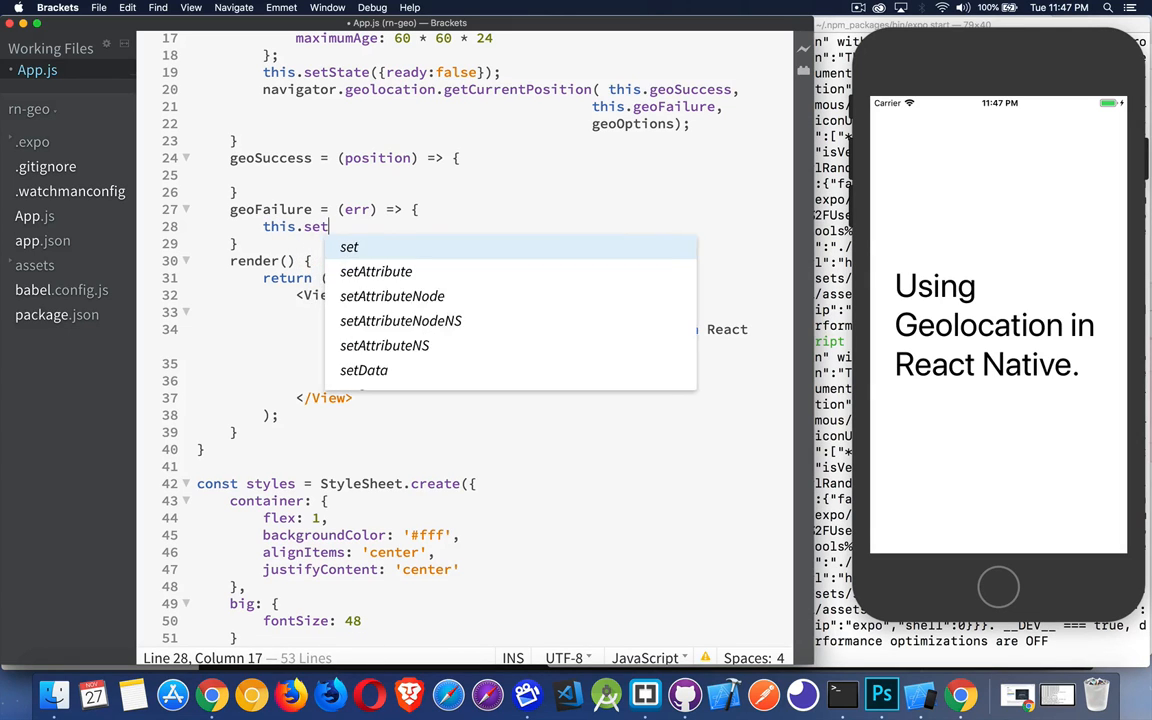
pyautogui.write('Sate')
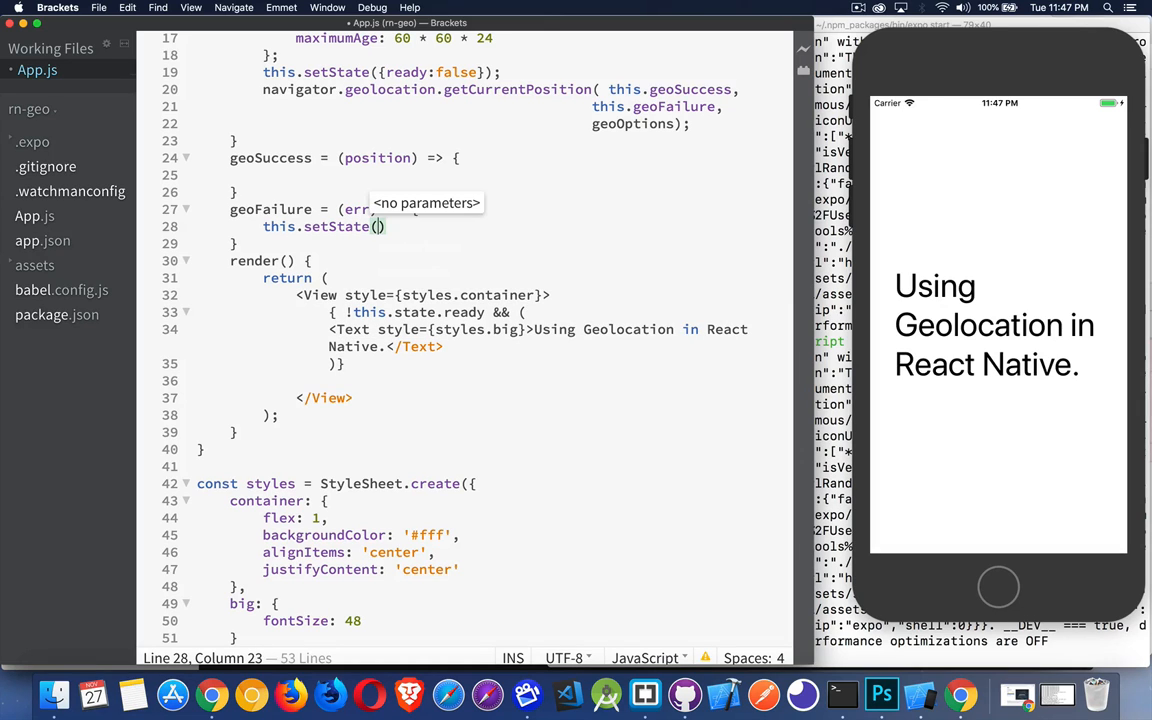
pyautogui.write('{error: err.message')
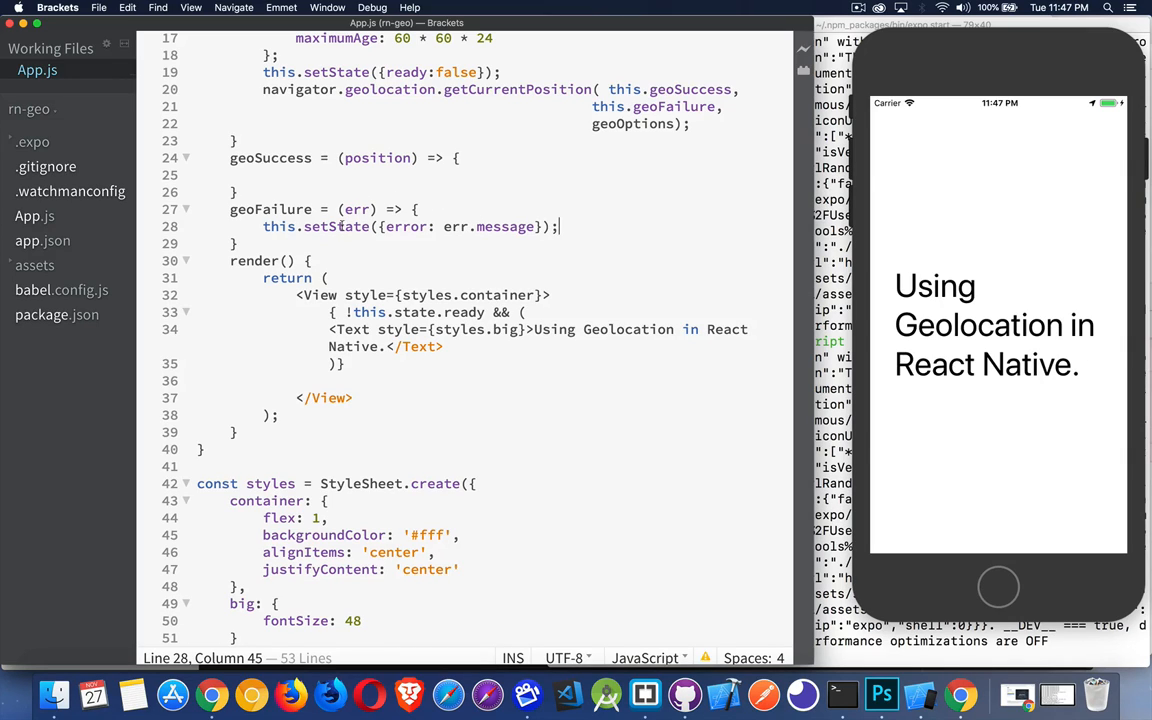
pyautogui.doubleClick(405, 226)
pyautogui.write('{')
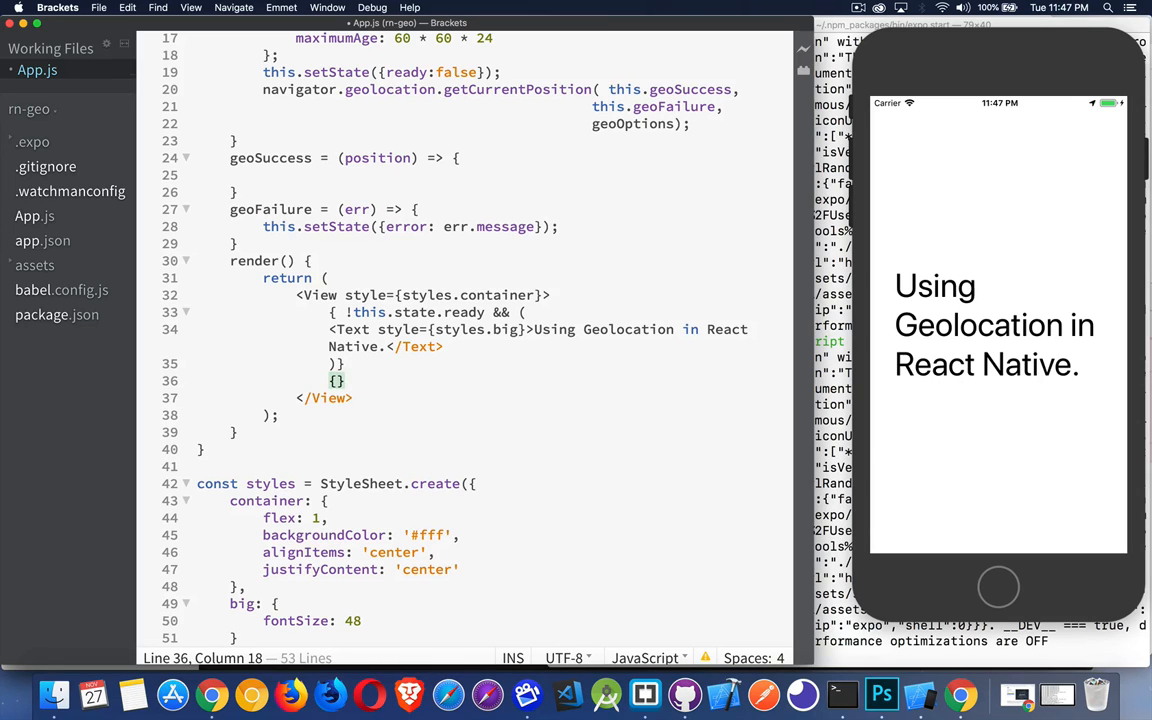
# Step: Add a { this.state.error && ( ) } conditional block on line 36
pyautogui.write('t')
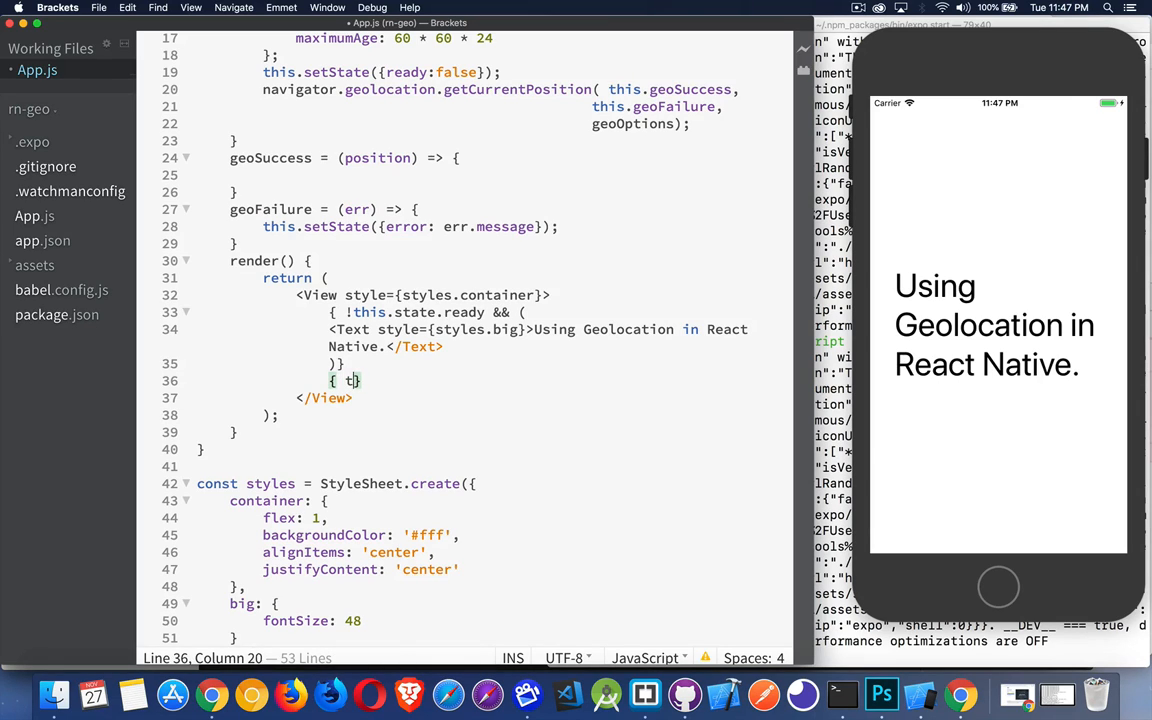
pyautogui.write('his.state.error')
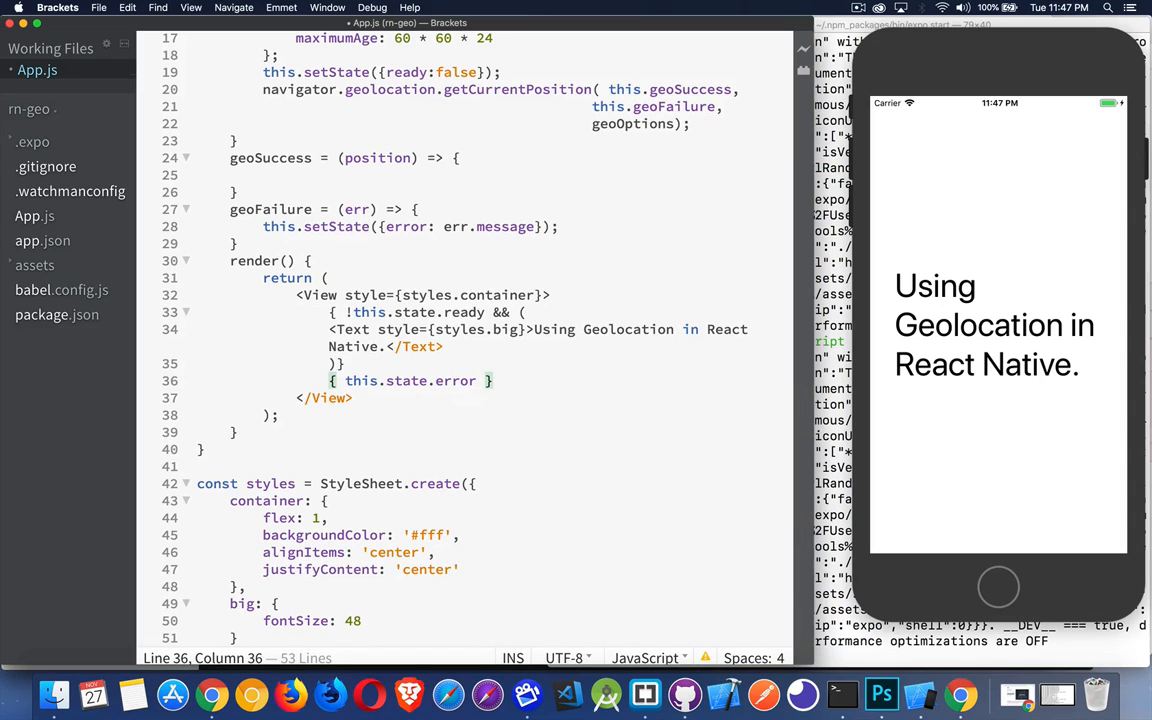
pyautogui.write('&& ()')
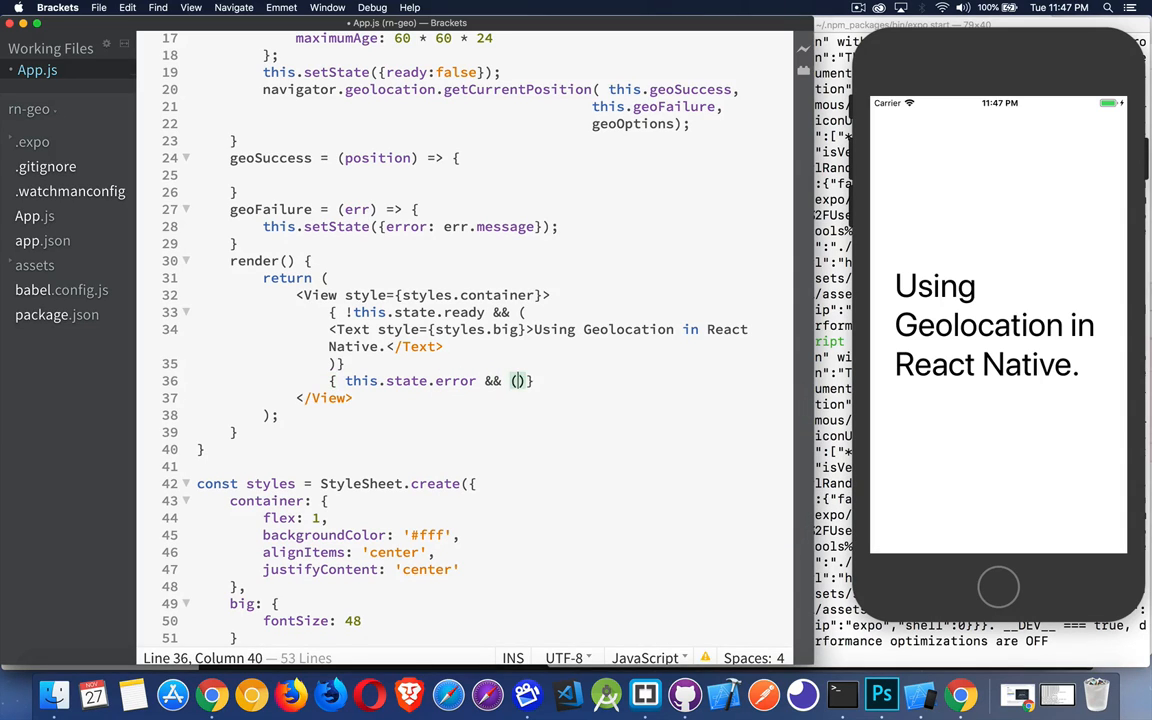
pyautogui.press('enter')
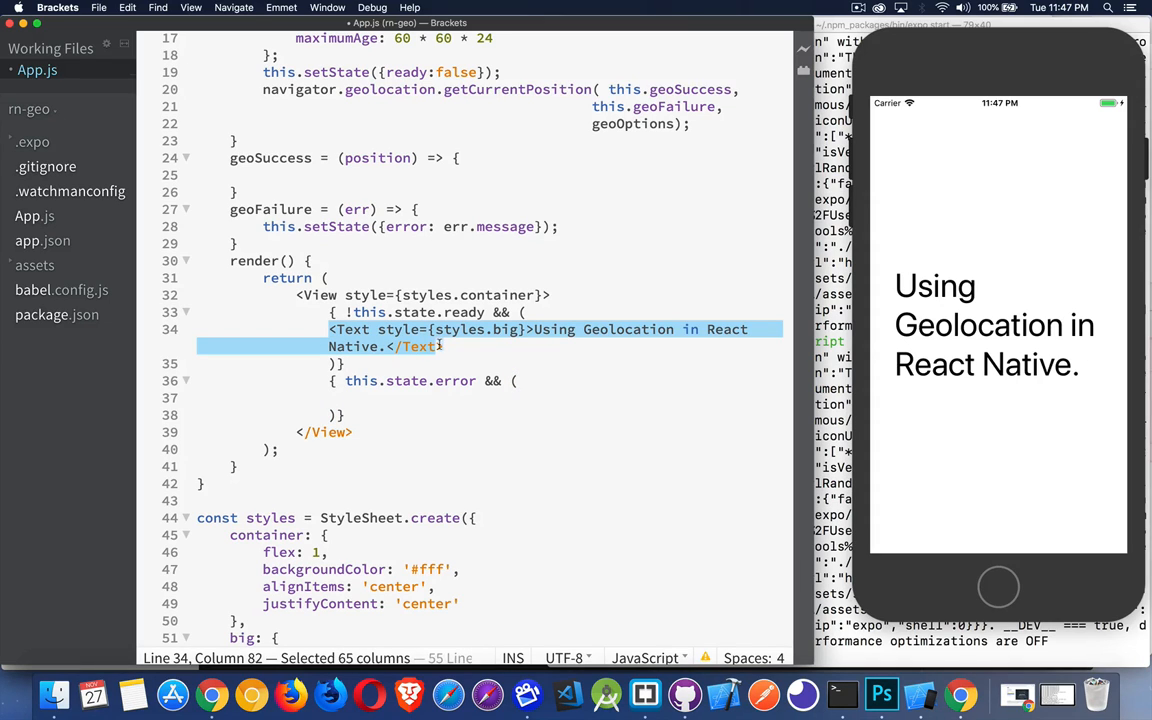
# Step: Put a big-styled Text showing {this.state.error} inside the error block
pyautogui.click(392, 397)
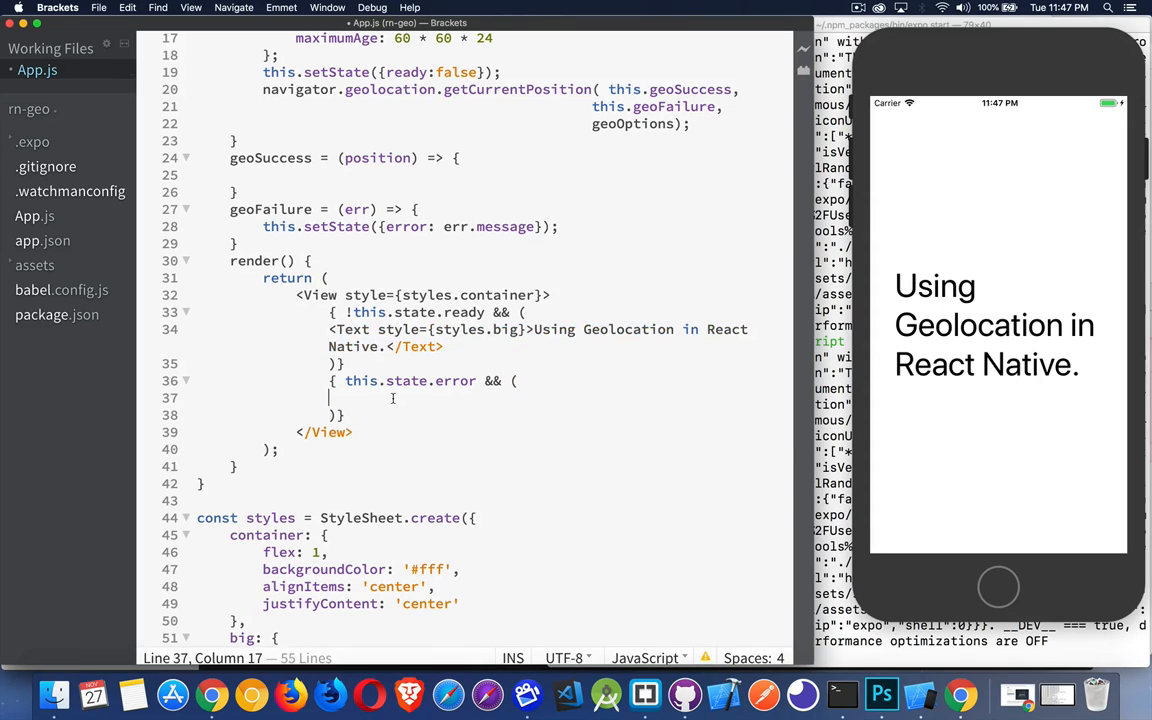
pyautogui.write('<Text style={styles.big}>Using Geolocation in React Native.</Text>')
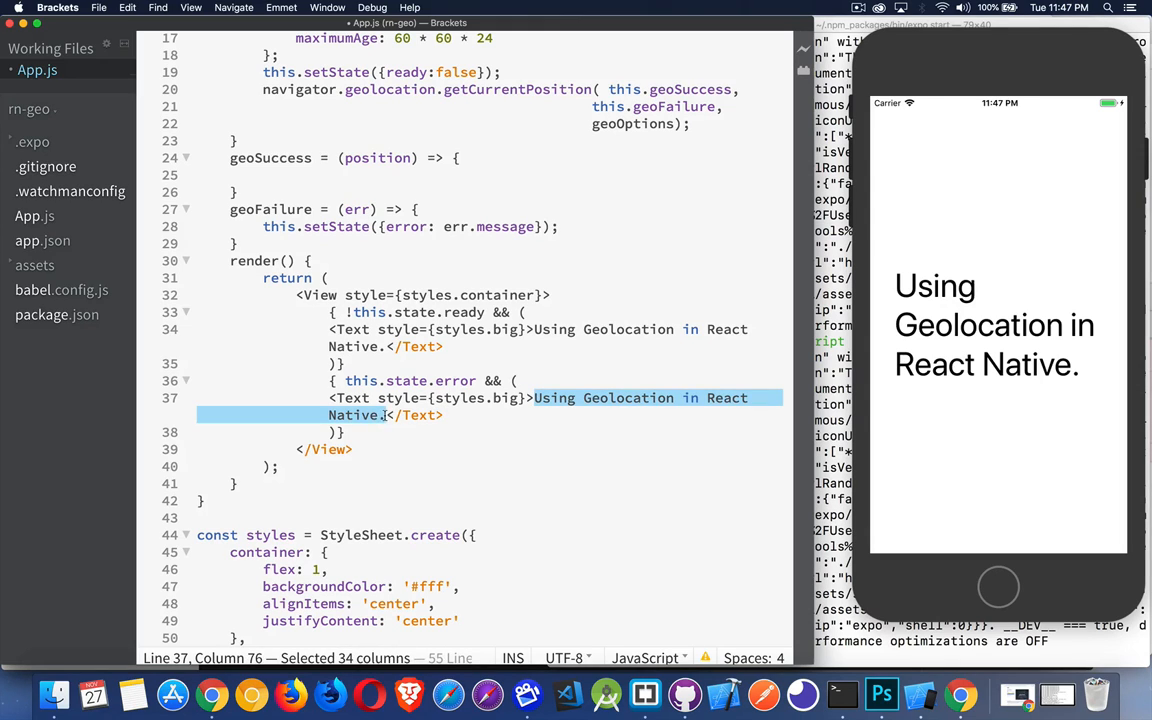
pyautogui.press('delete')
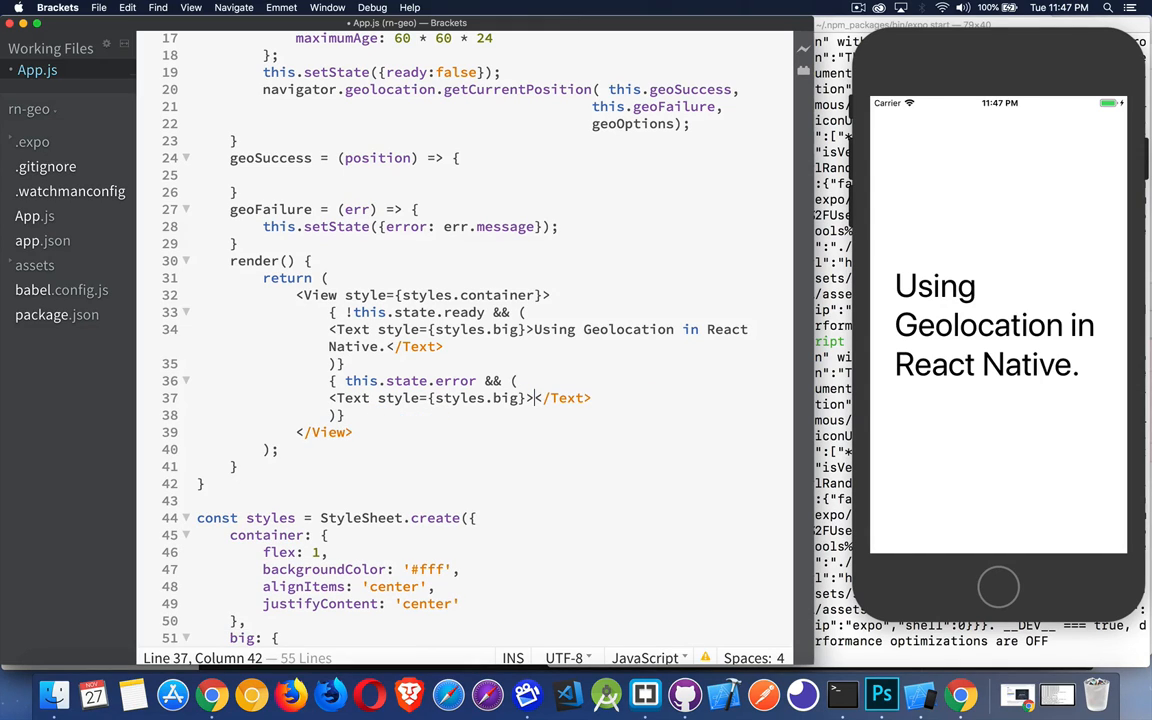
pyautogui.write('{this.')
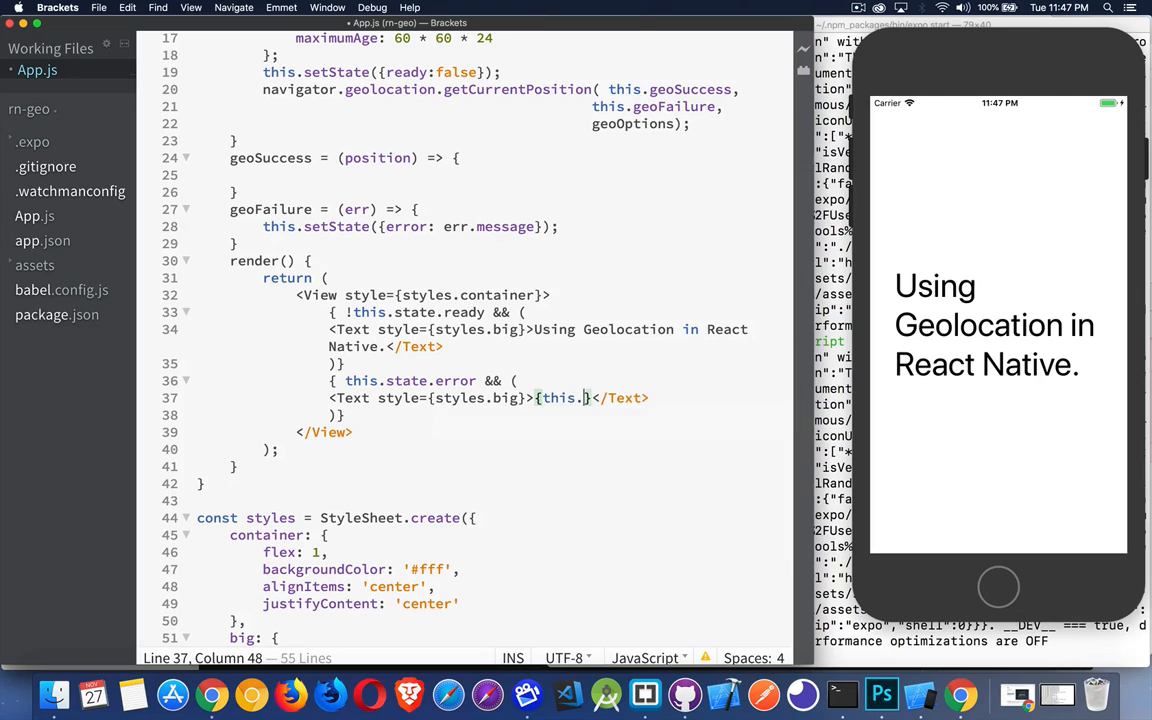
pyautogui.write('state.e')
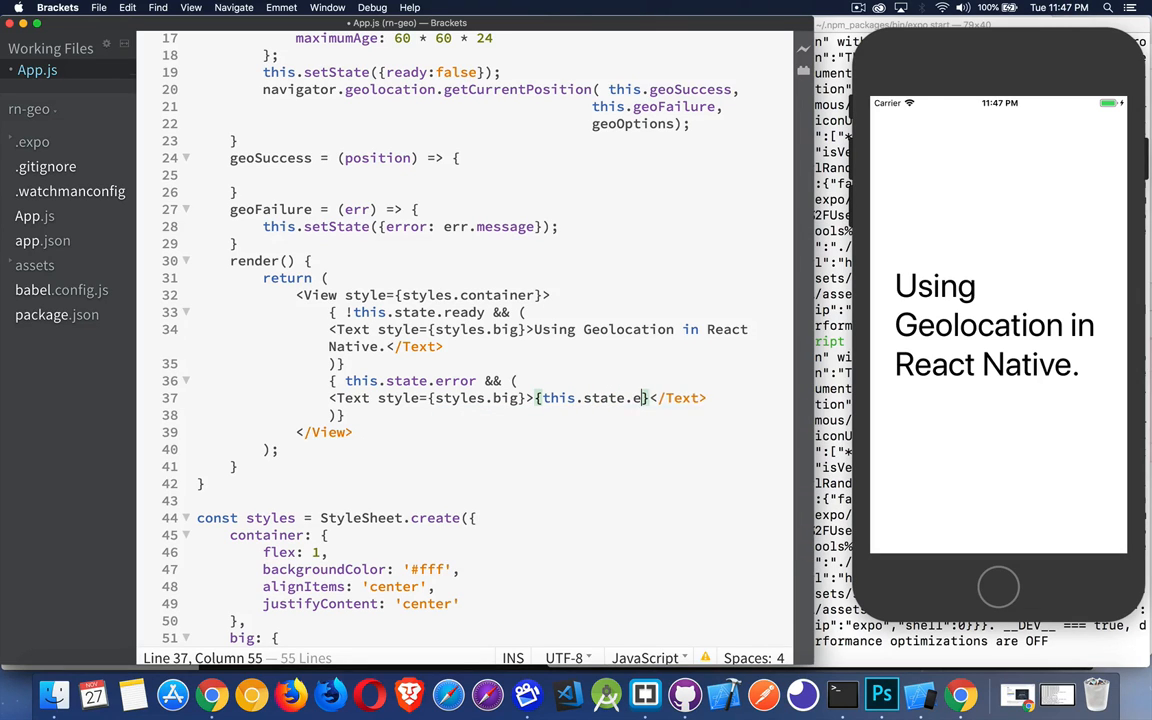
pyautogui.write('rror')
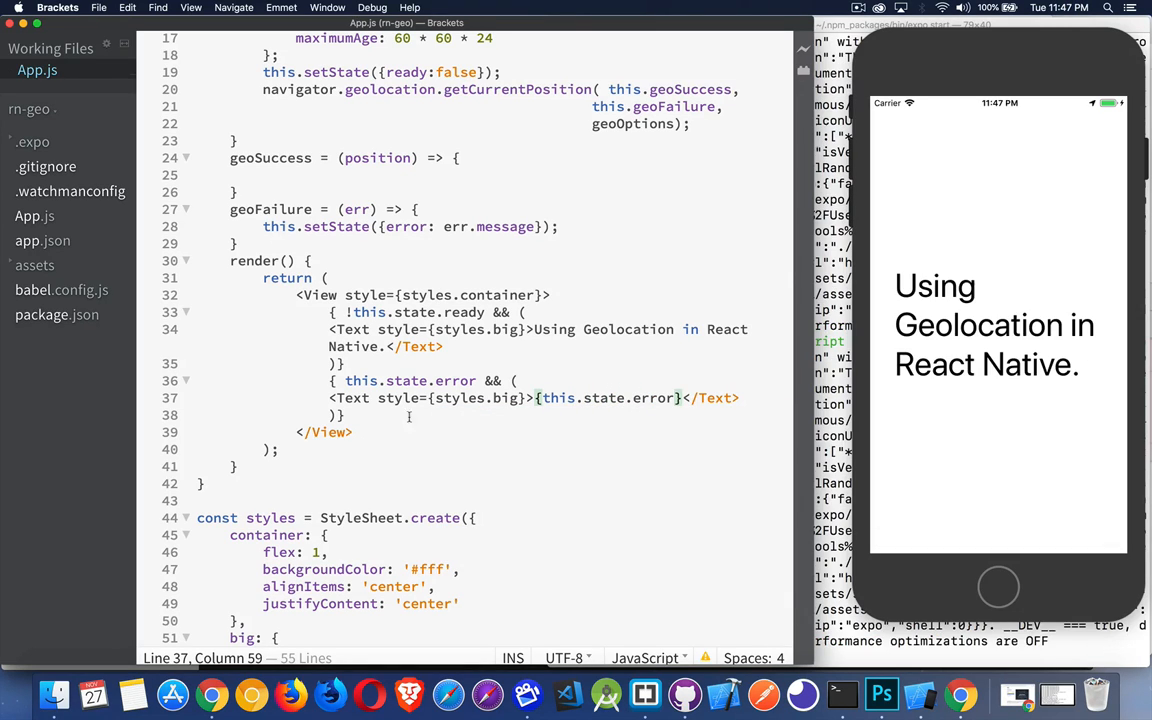
pyautogui.moveTo(603, 415)
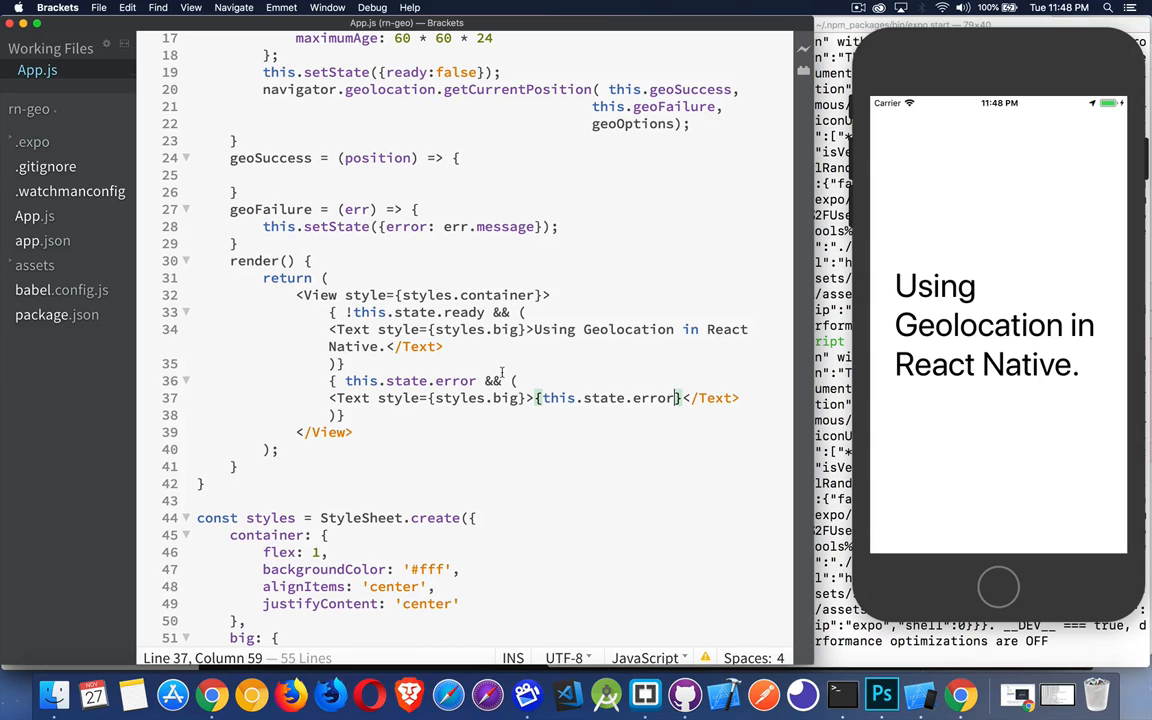
pyautogui.moveTo(620, 412)
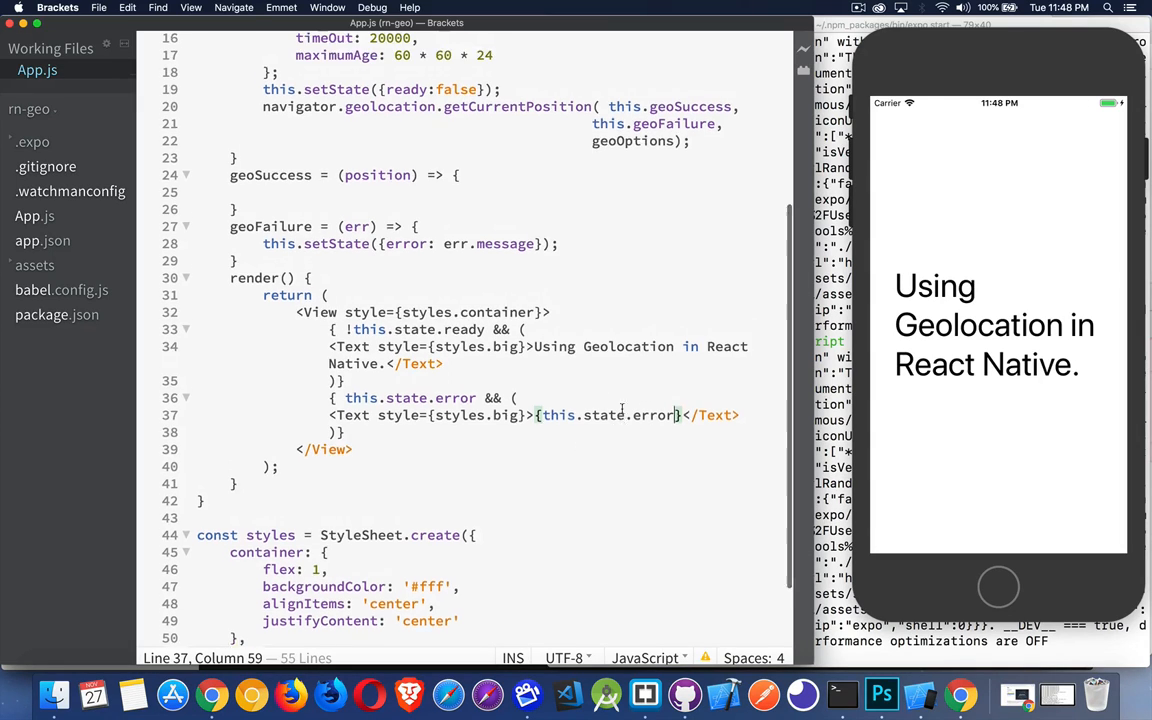
# Step: Change componentDidMount's call to this.setState({ready:false, error: null})
pyautogui.scroll(3)
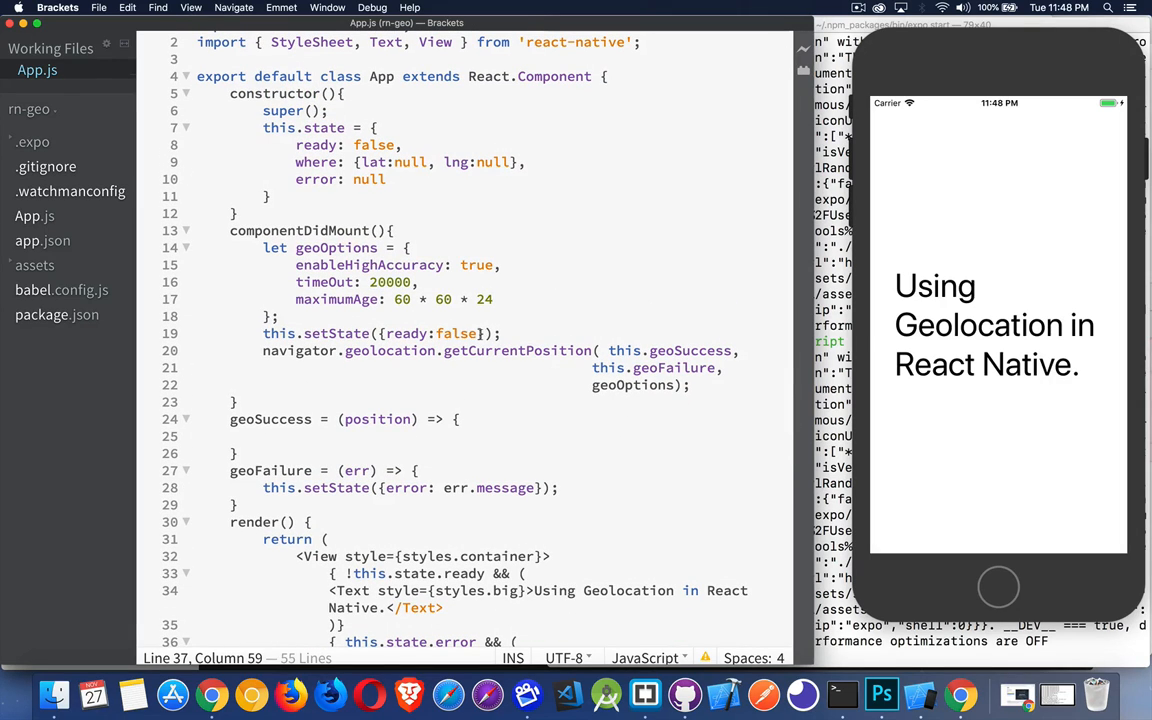
pyautogui.write('error:')
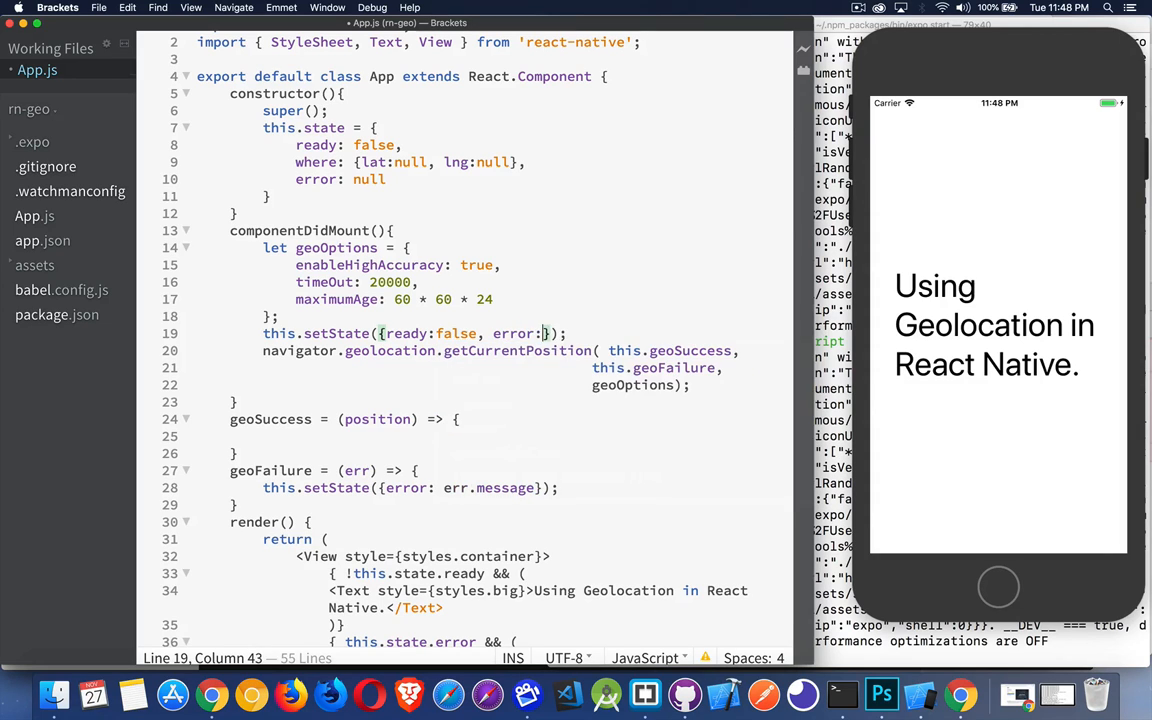
pyautogui.write('null')
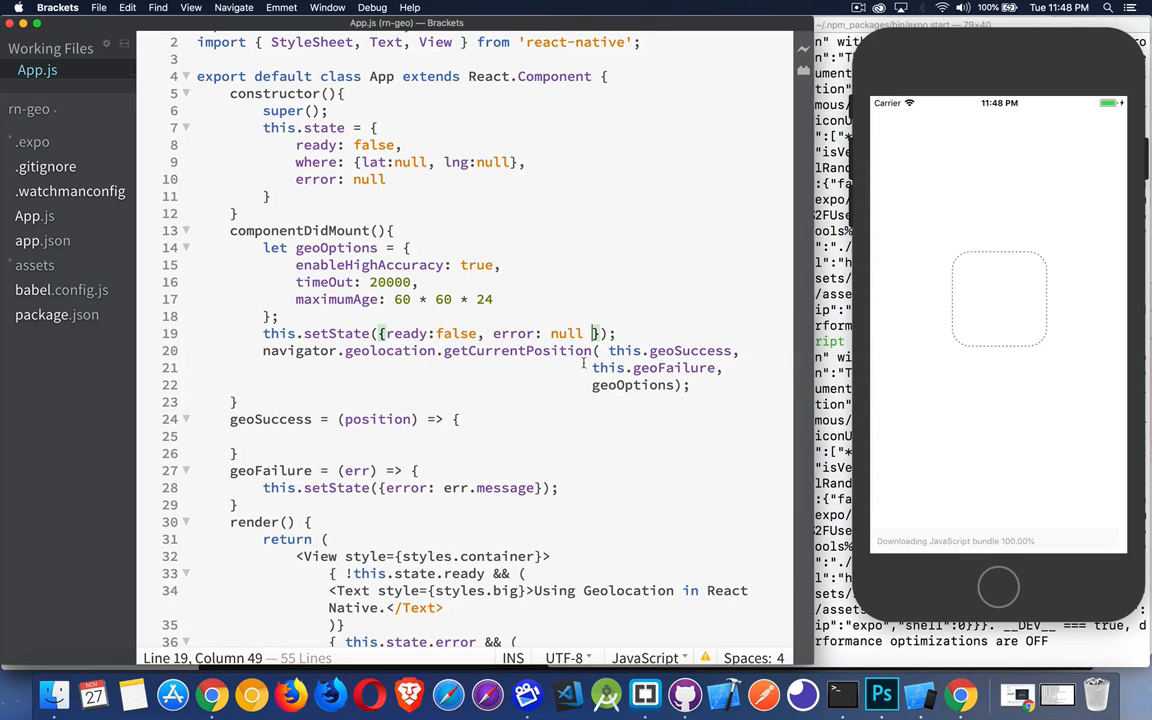
pyautogui.scroll(-3)
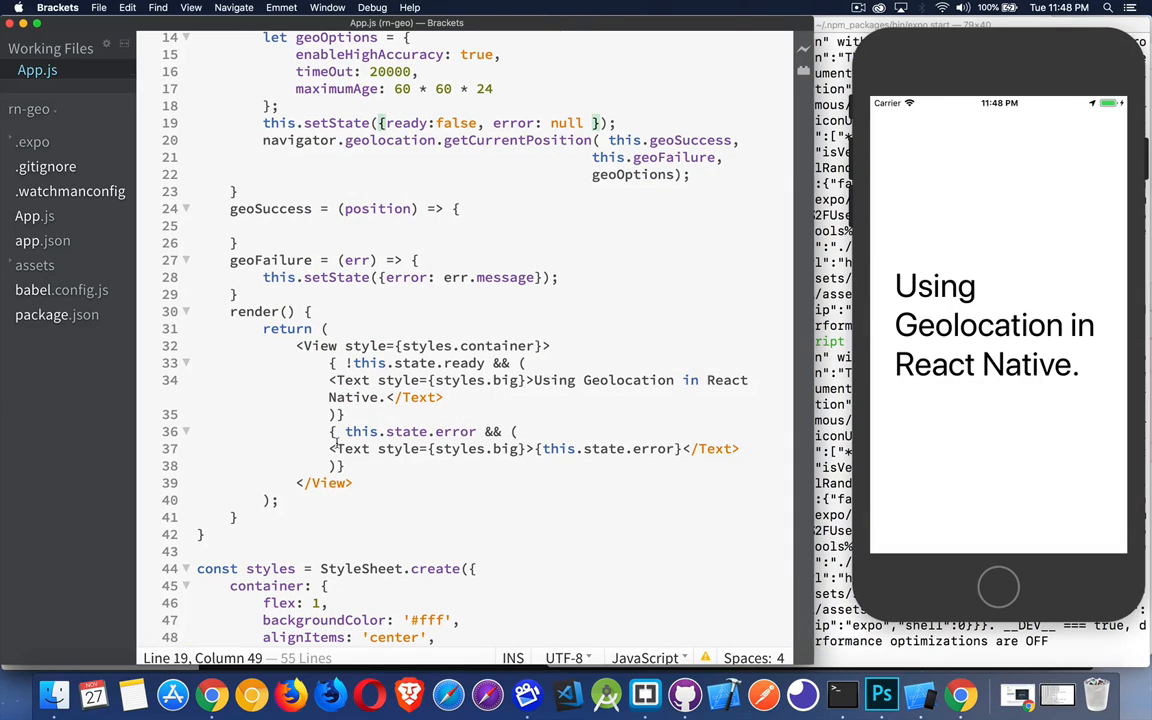
pyautogui.moveTo(330, 448); pyautogui.dragTo(740, 448)
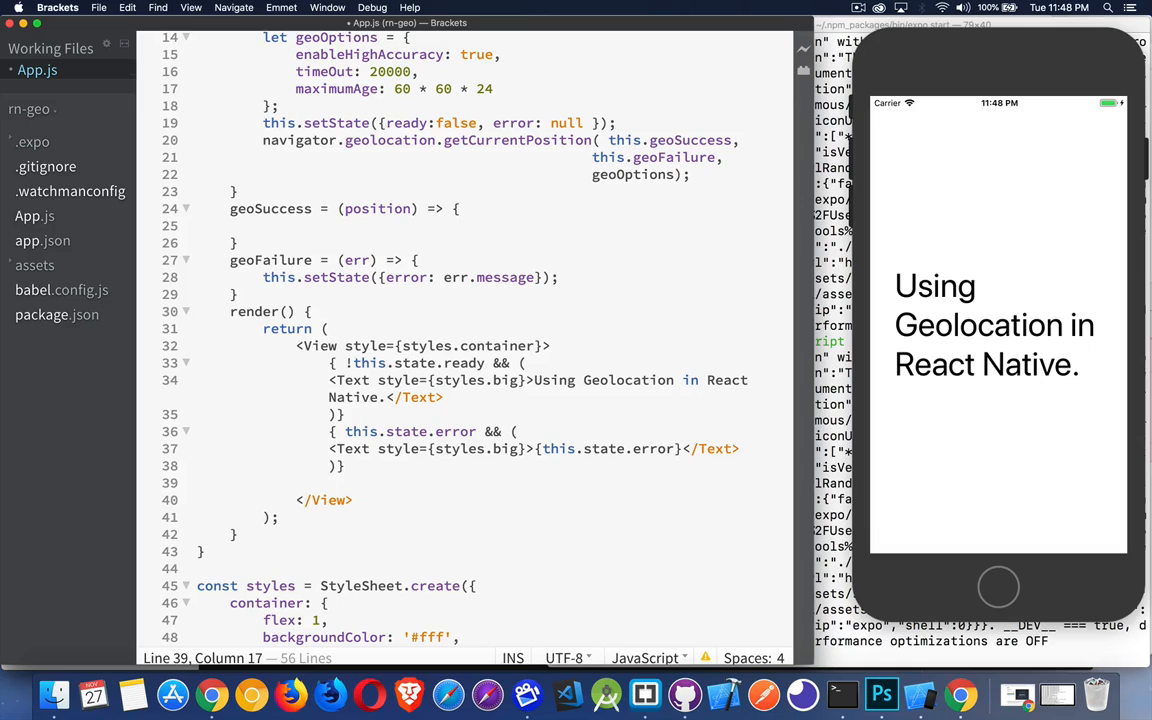
# Step: Add a { this.state.ready && ( ) } block on line 39, then go to geoSuccess
pyautogui.write('}')
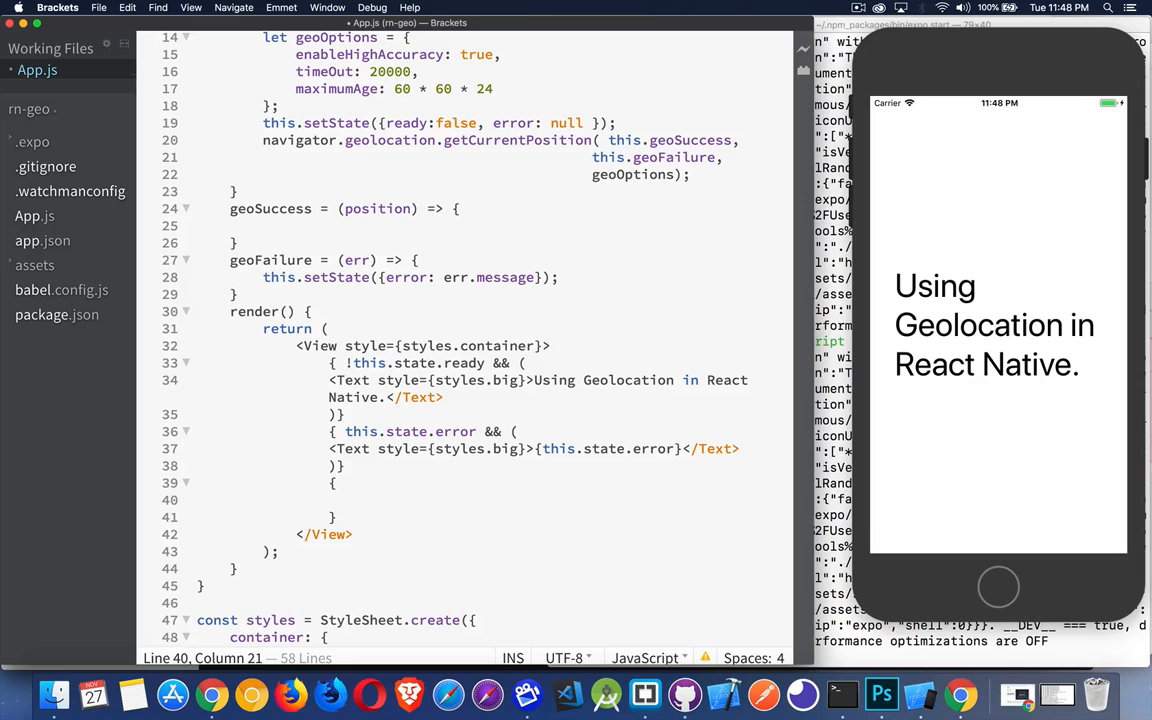
pyautogui.click(438, 363)
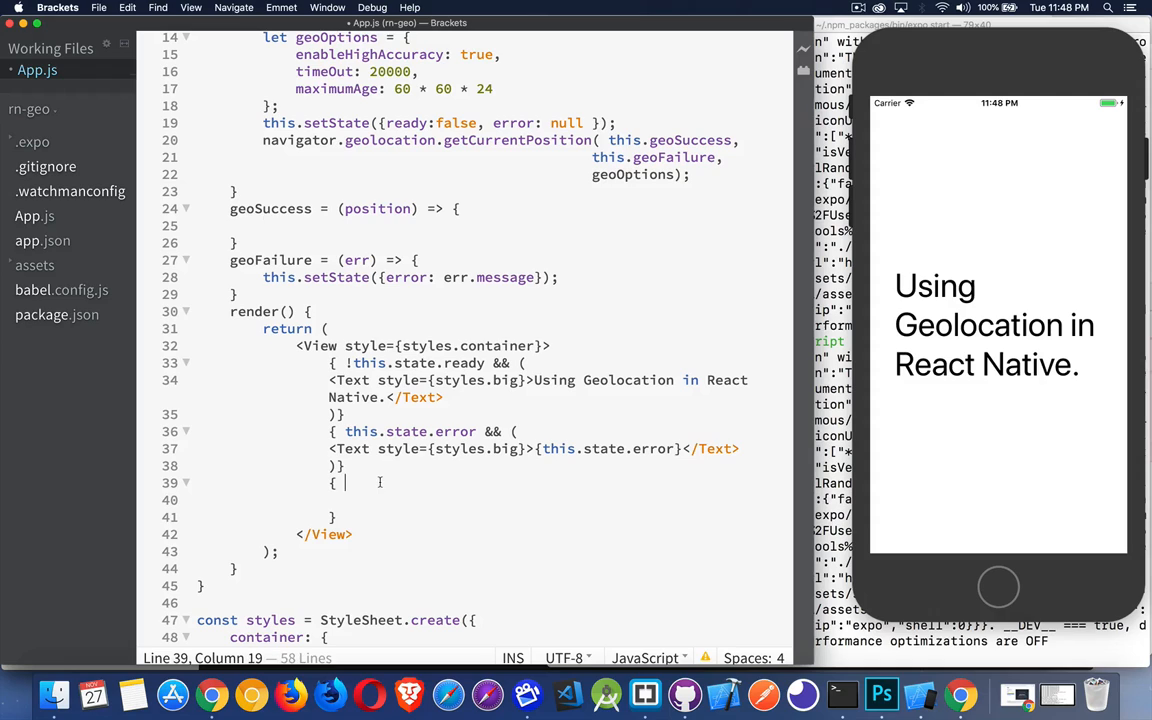
pyautogui.write('this.state.ready')
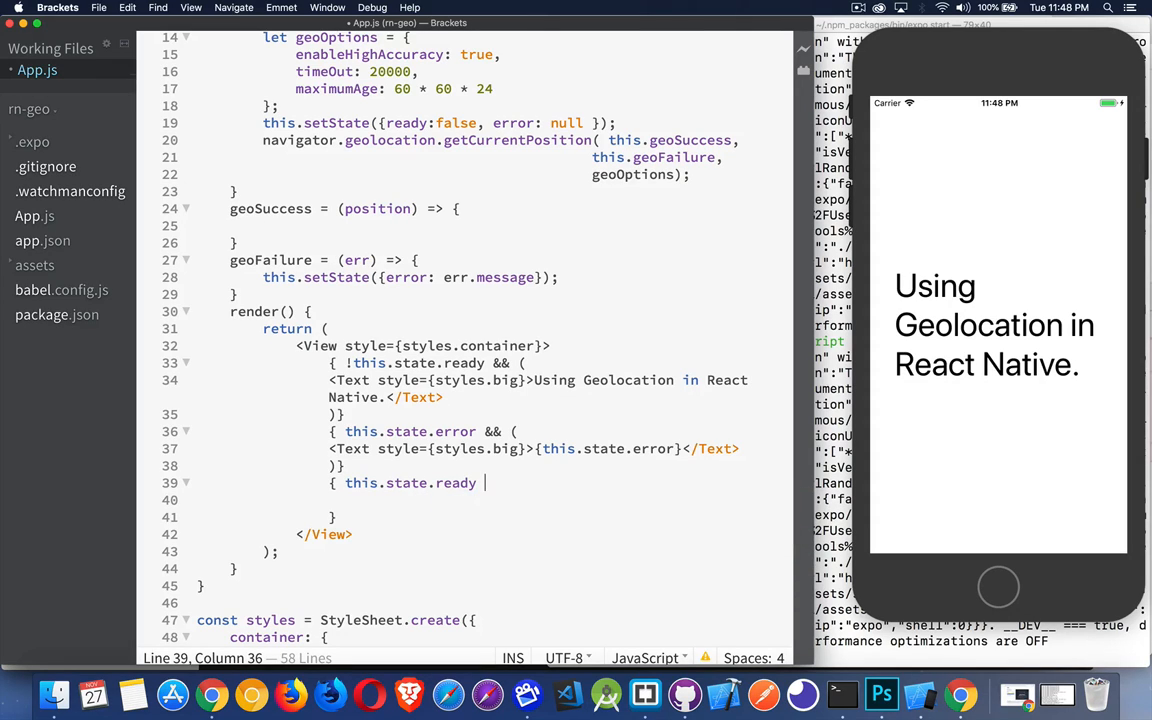
pyautogui.write('&& ()')
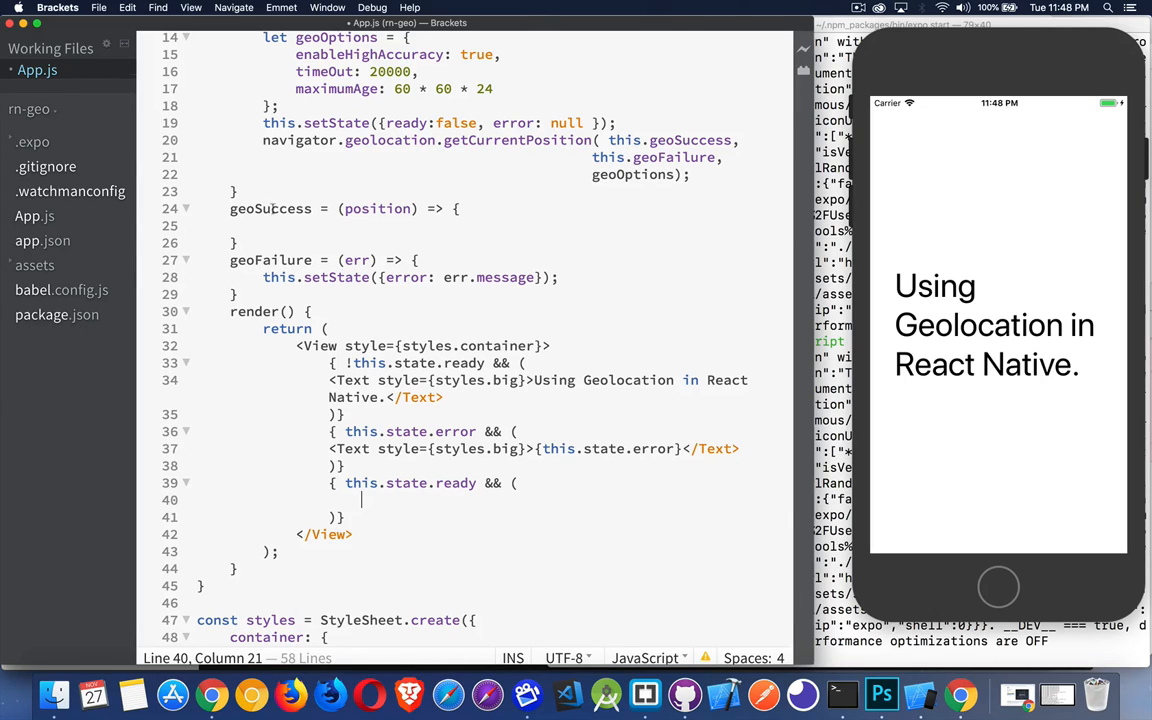
pyautogui.doubleClick(270, 208)
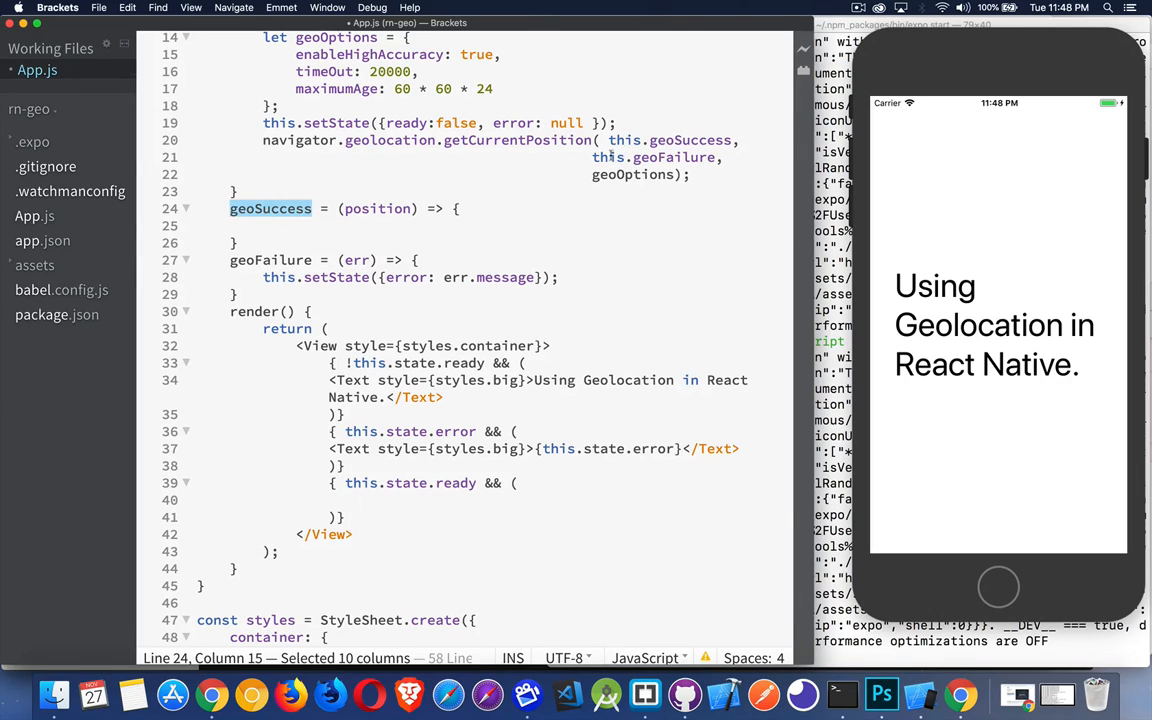
pyautogui.doubleClick(690, 140)
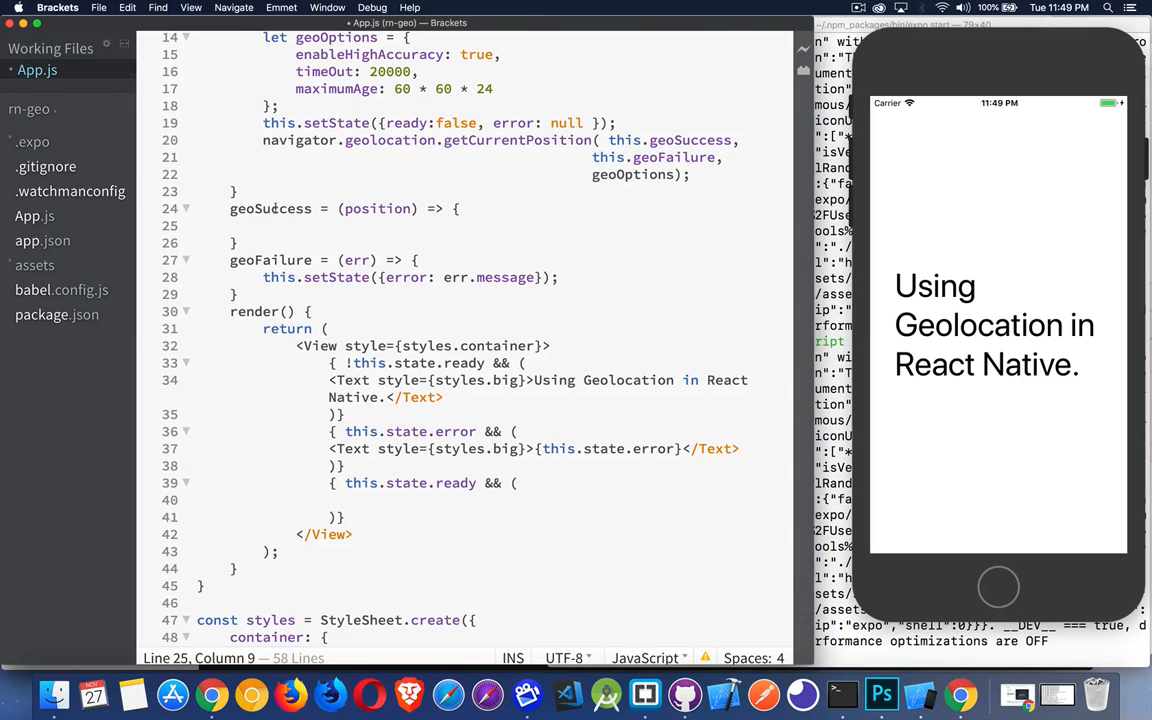
pyautogui.moveTo(535, 155)
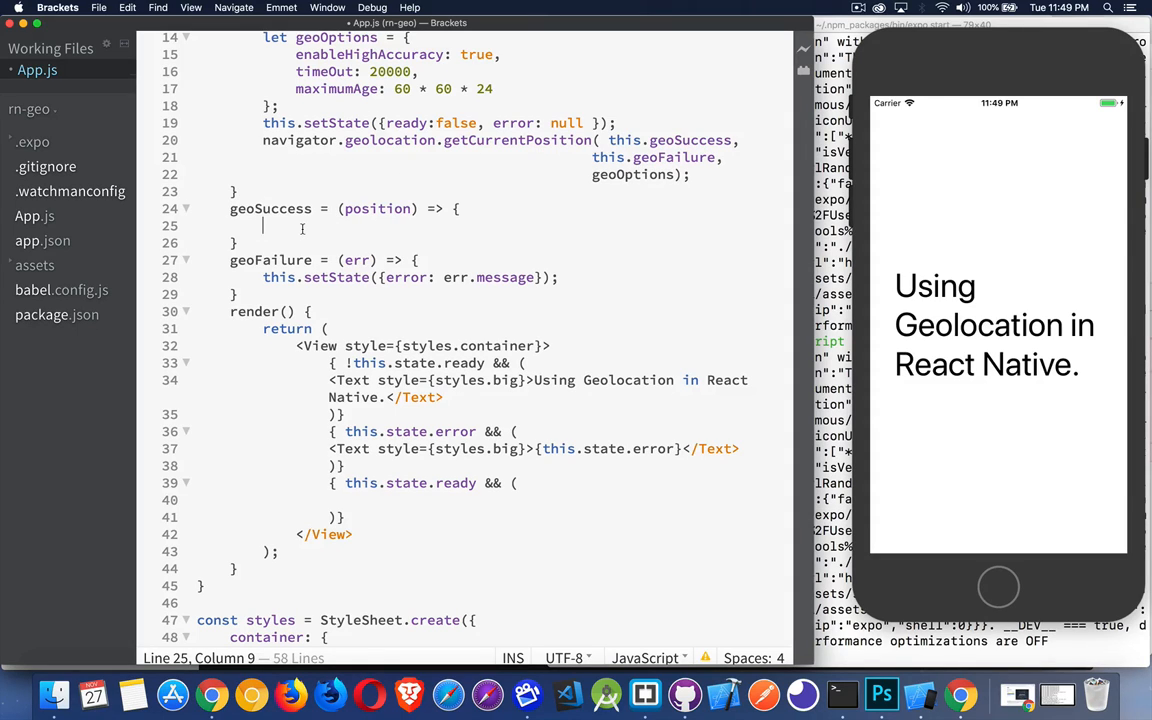
# Step: Make the geoSuccess handler call this.setState({ready: true}) using autocomplete
pyautogui.write('this.st')
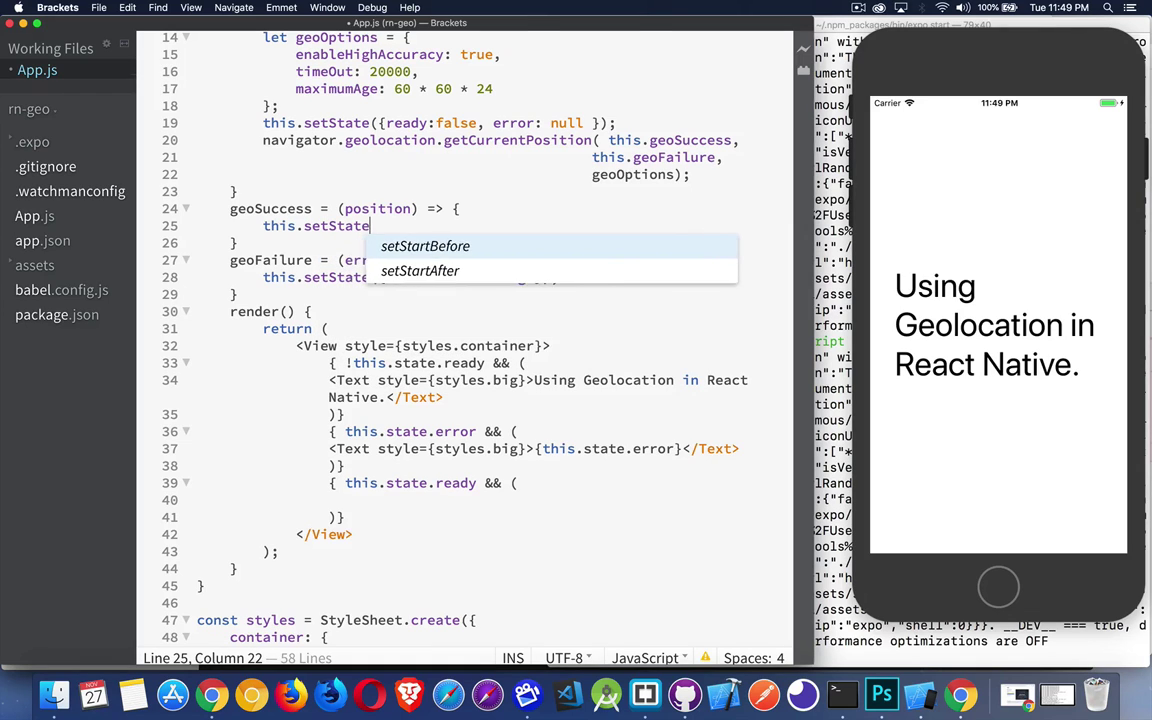
pyautogui.write('{r})')
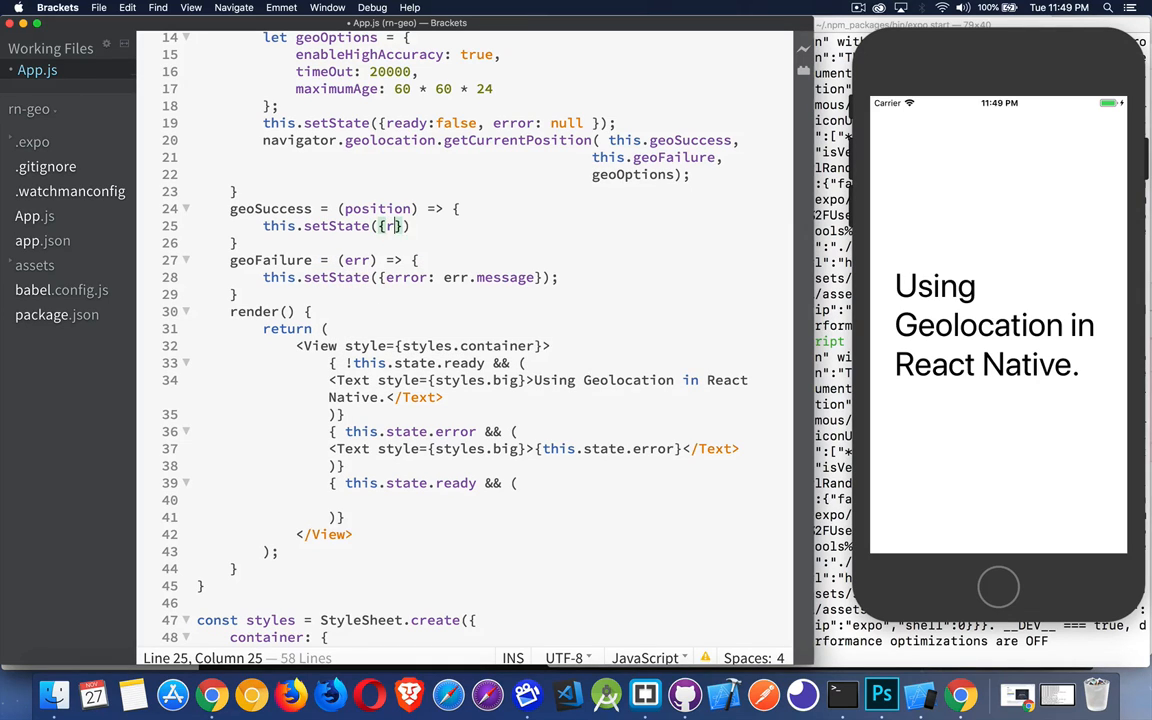
pyautogui.write('eady:true')
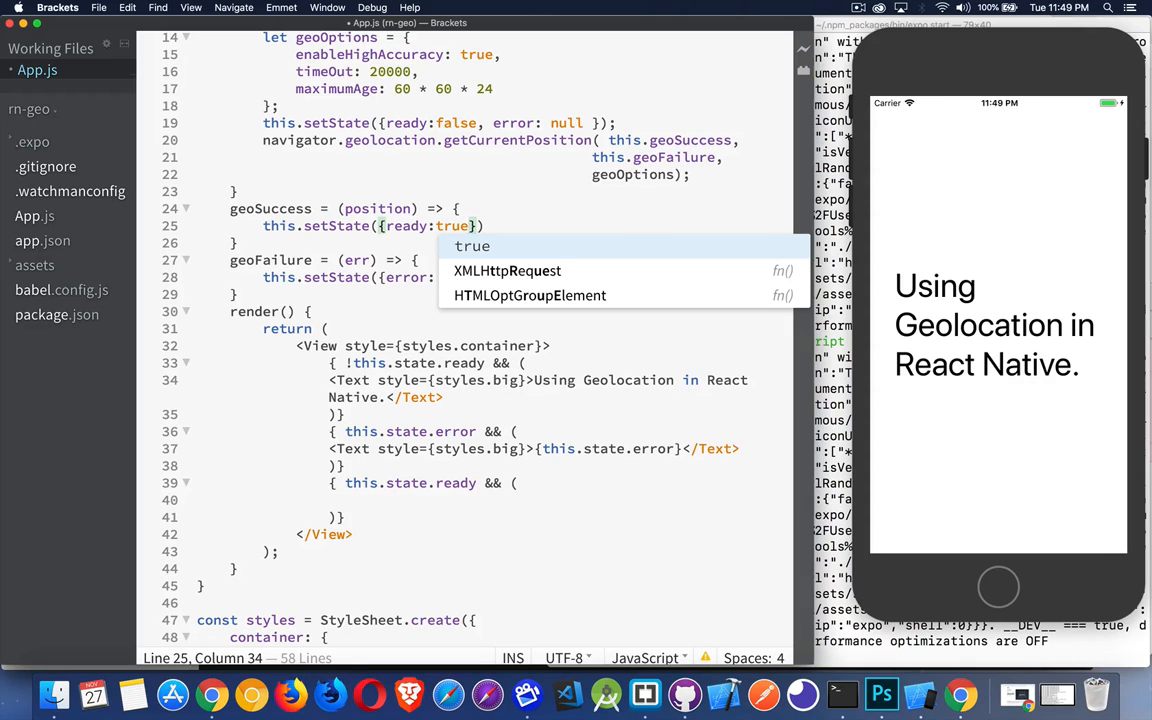
pyautogui.moveTo(410, 500)
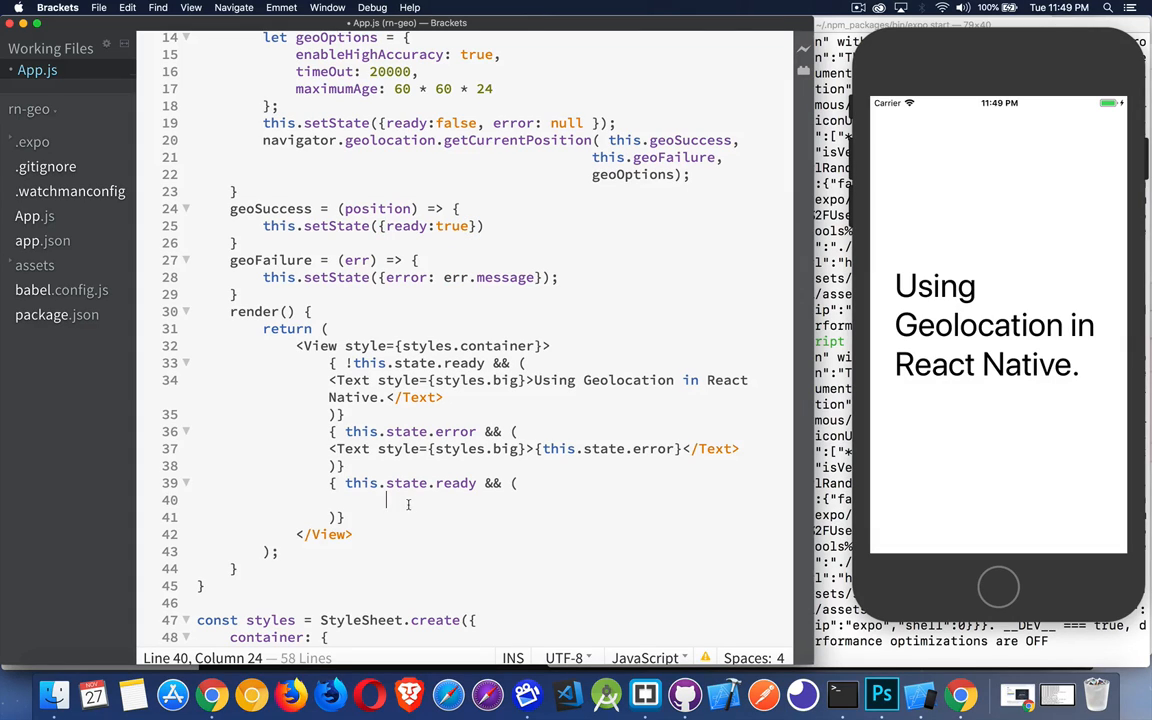
# Step: Add a <Text style={styles.big}> element with a Latitude line reading from this.state
pyautogui.write('<Text style={styles.big}>{')
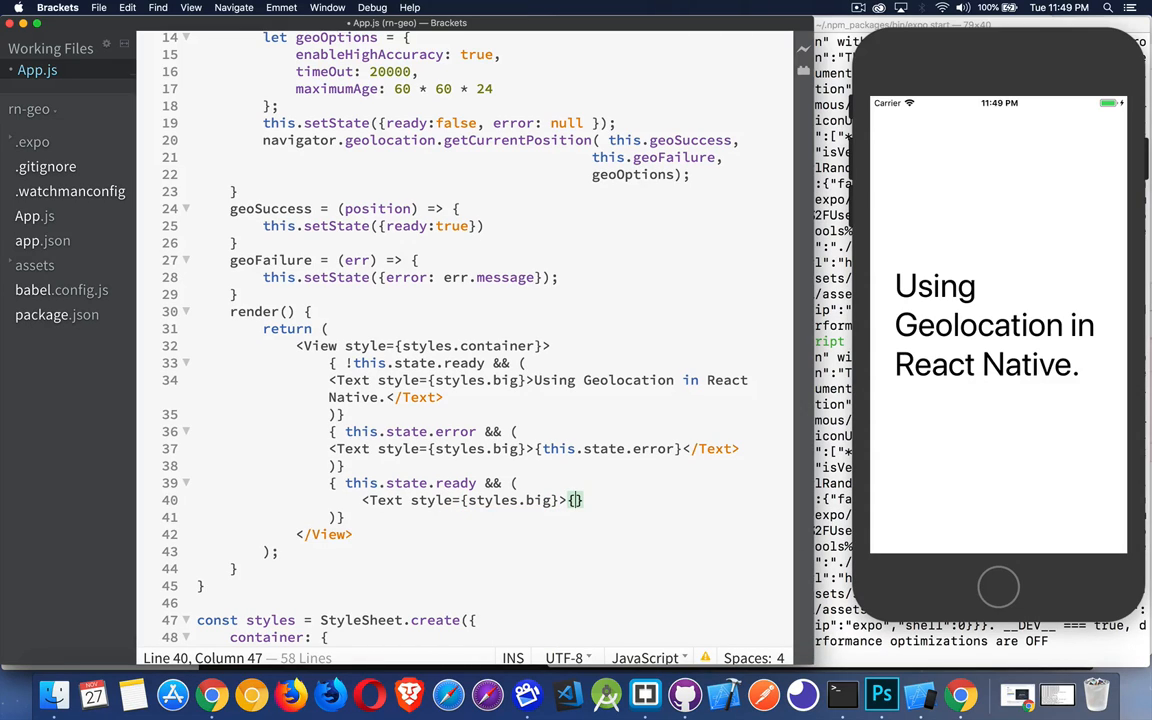
pyautogui.write('}</')
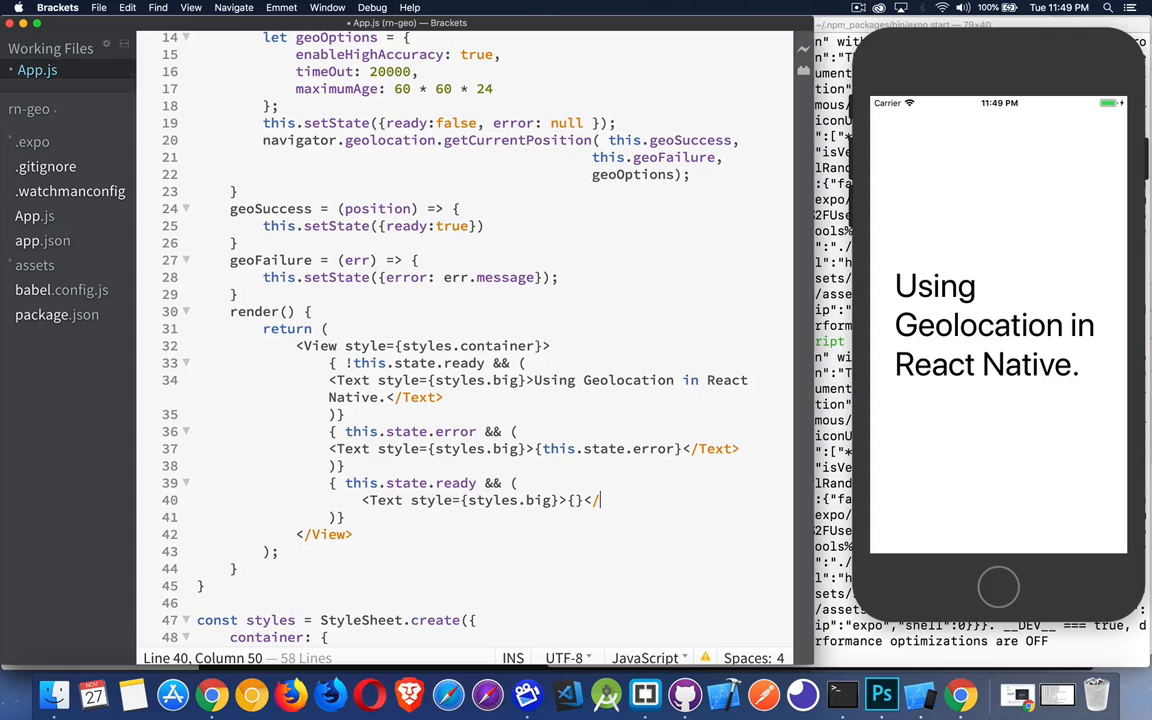
pyautogui.write('Text>')
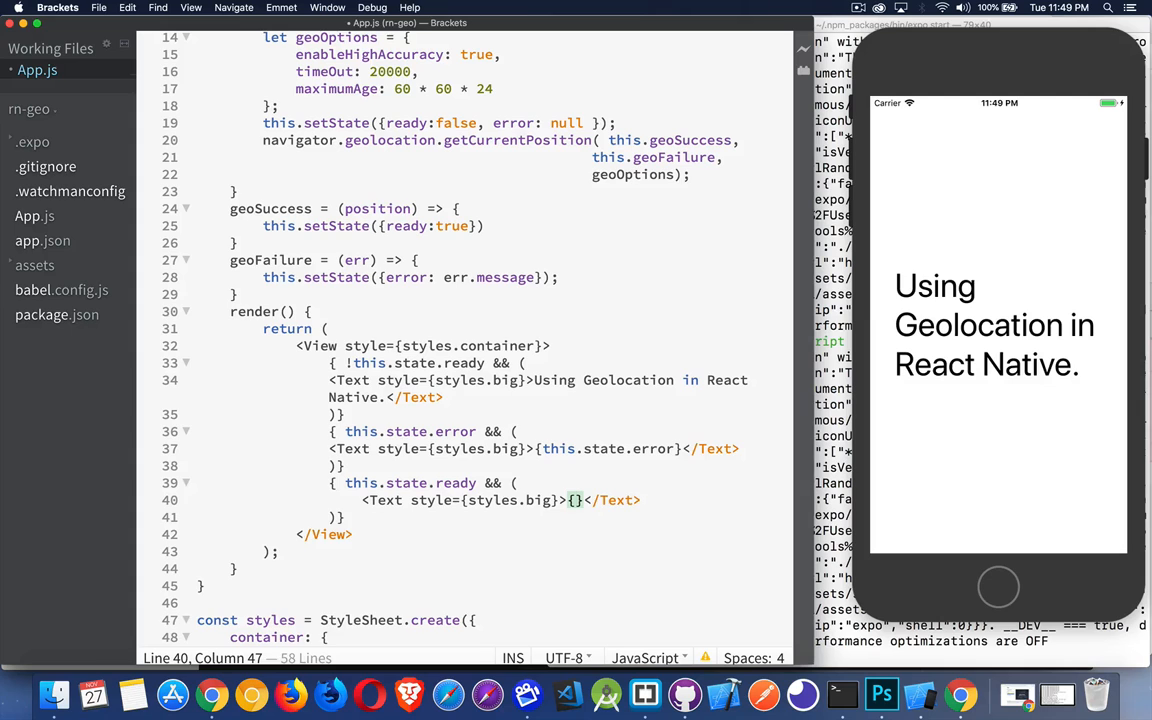
pyautogui.press('enter')
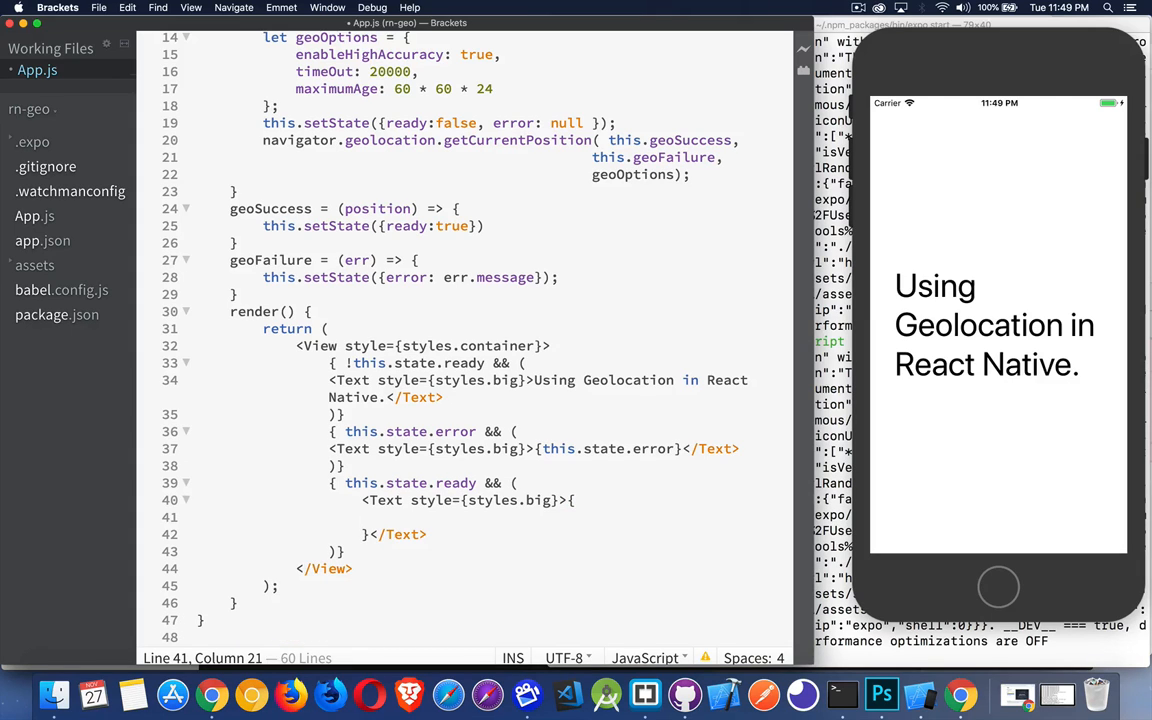
pyautogui.write('Latitude:')
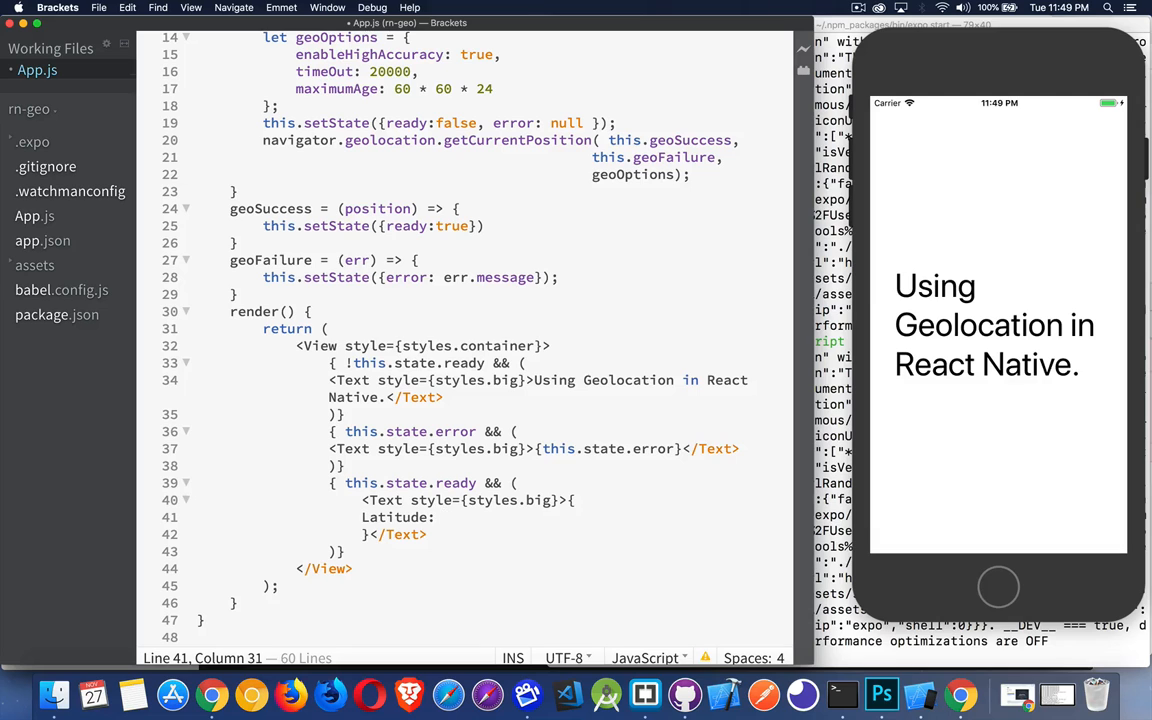
pyautogui.write('this.}')
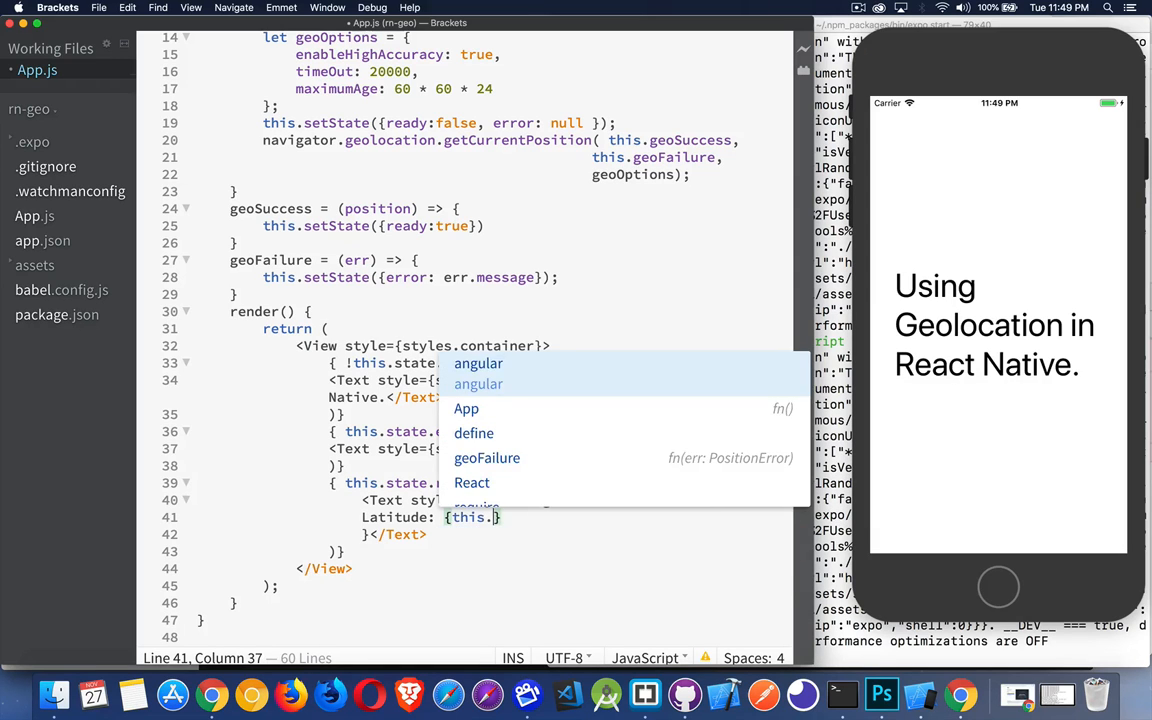
pyautogui.write('state.')
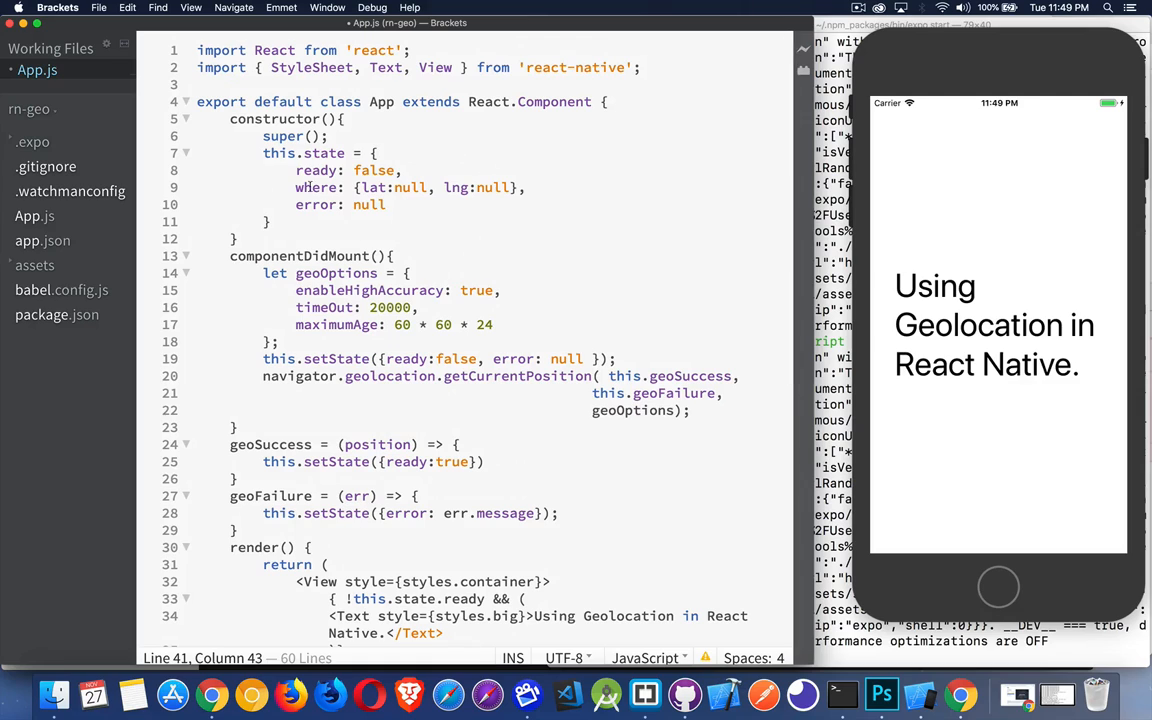
# Step: Check the lat key in the initial state and fold componentDidMount and geoFailure
pyautogui.doubleClick(372, 187)
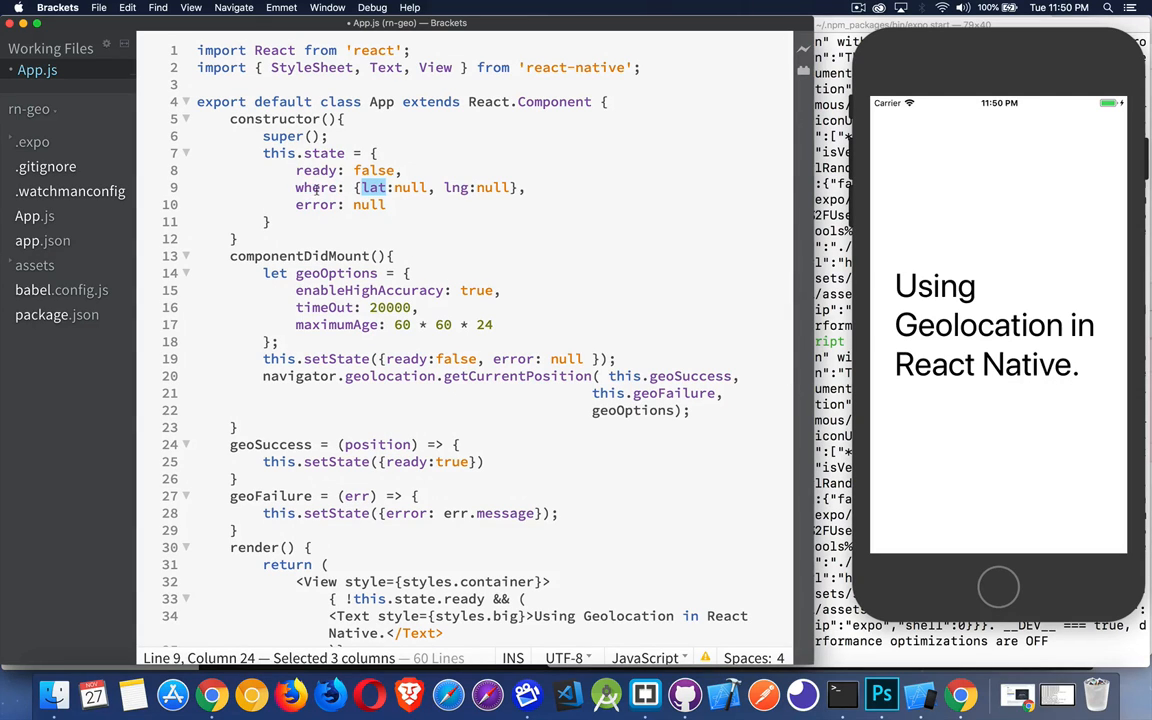
pyautogui.moveTo(449, 273)
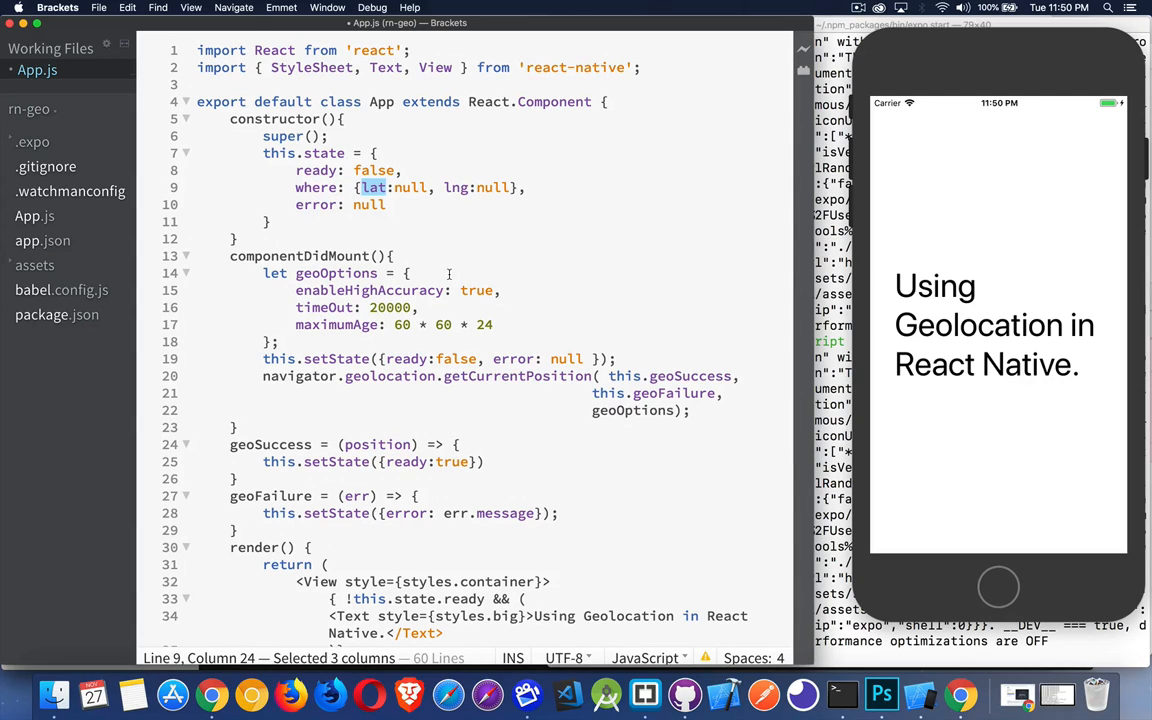
pyautogui.click(186, 255)
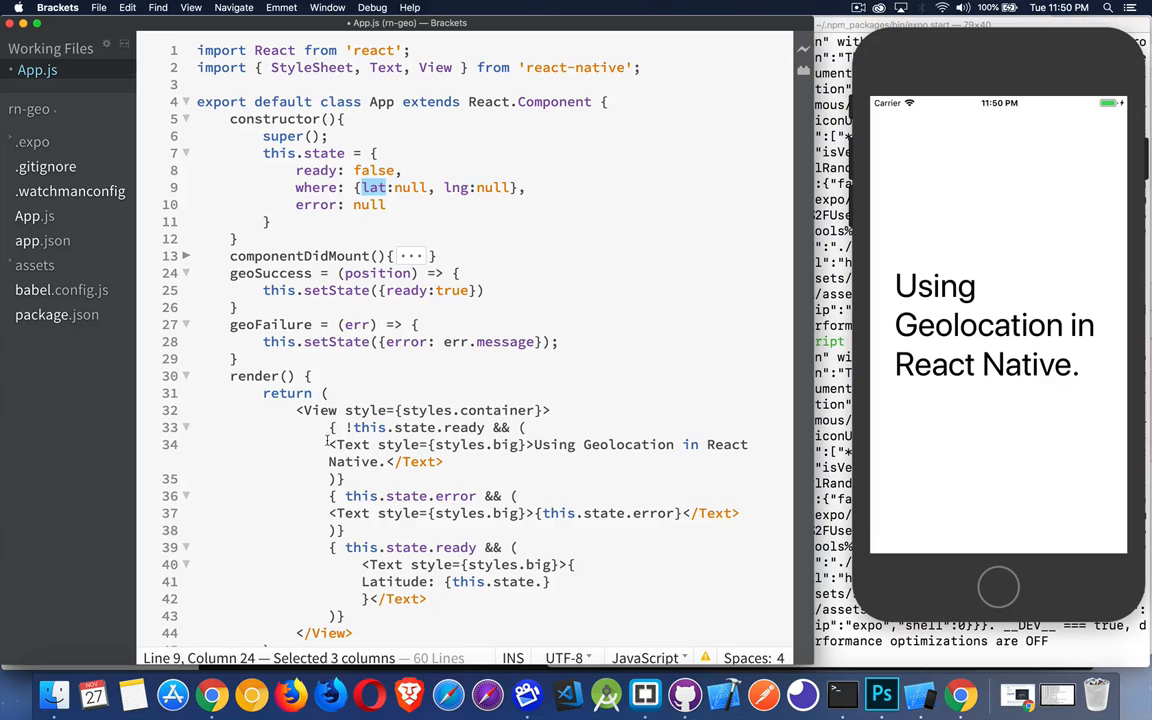
pyautogui.click(186, 324)
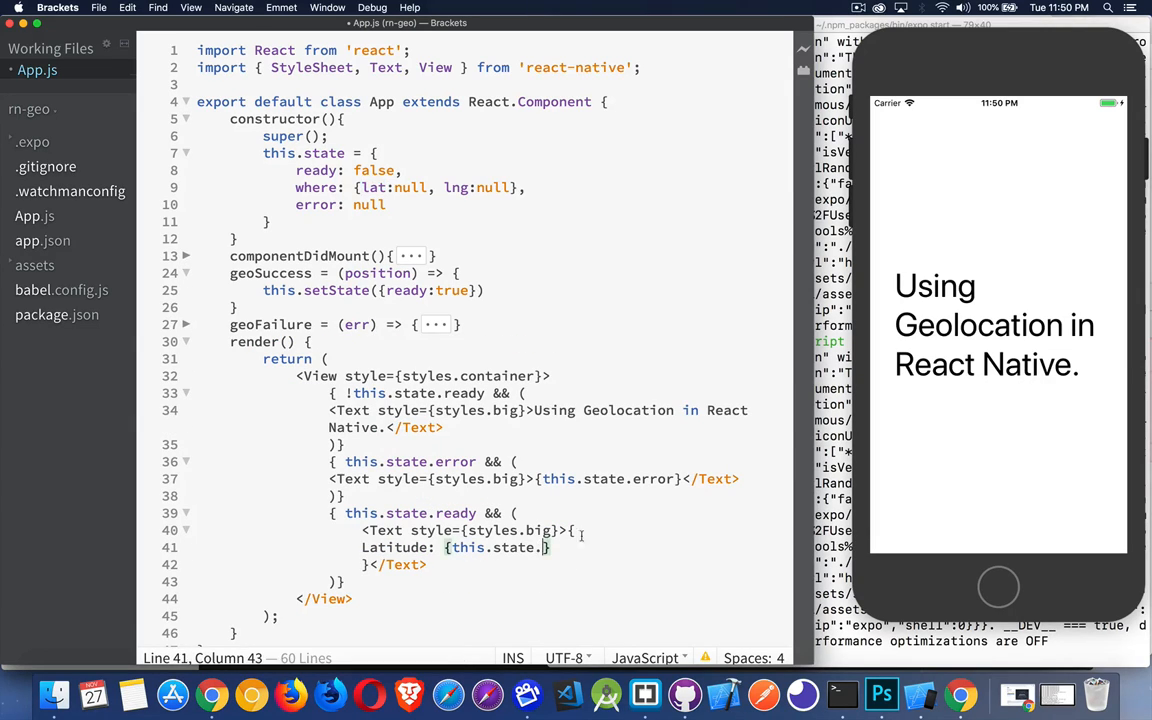
# Step: Finish Latitude with state.where.lat and add Longitude with state.where.lng
pyautogui.write('w')
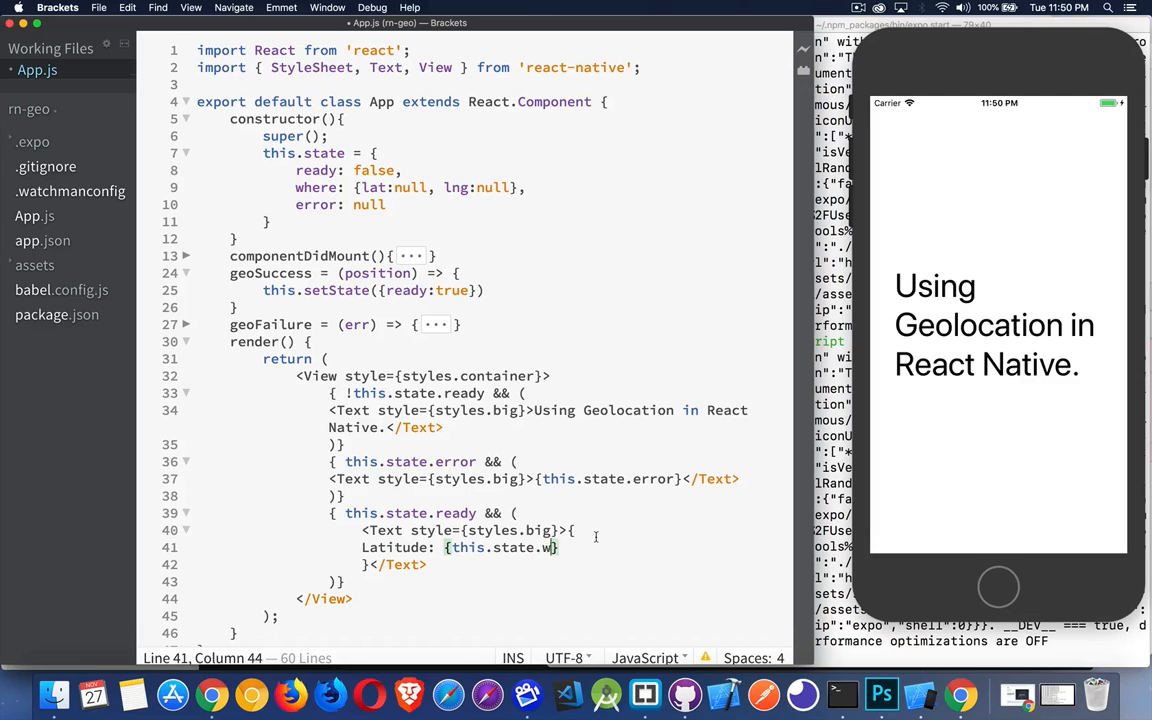
pyautogui.write('here.lat')
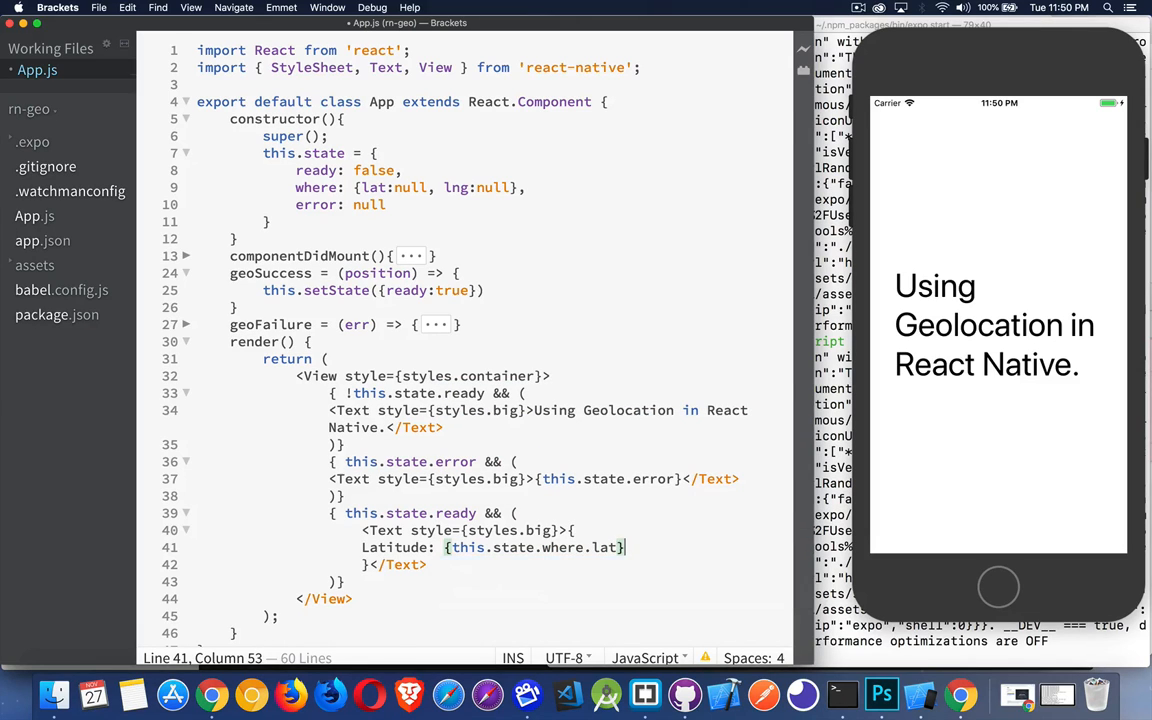
pyautogui.write('Longi')
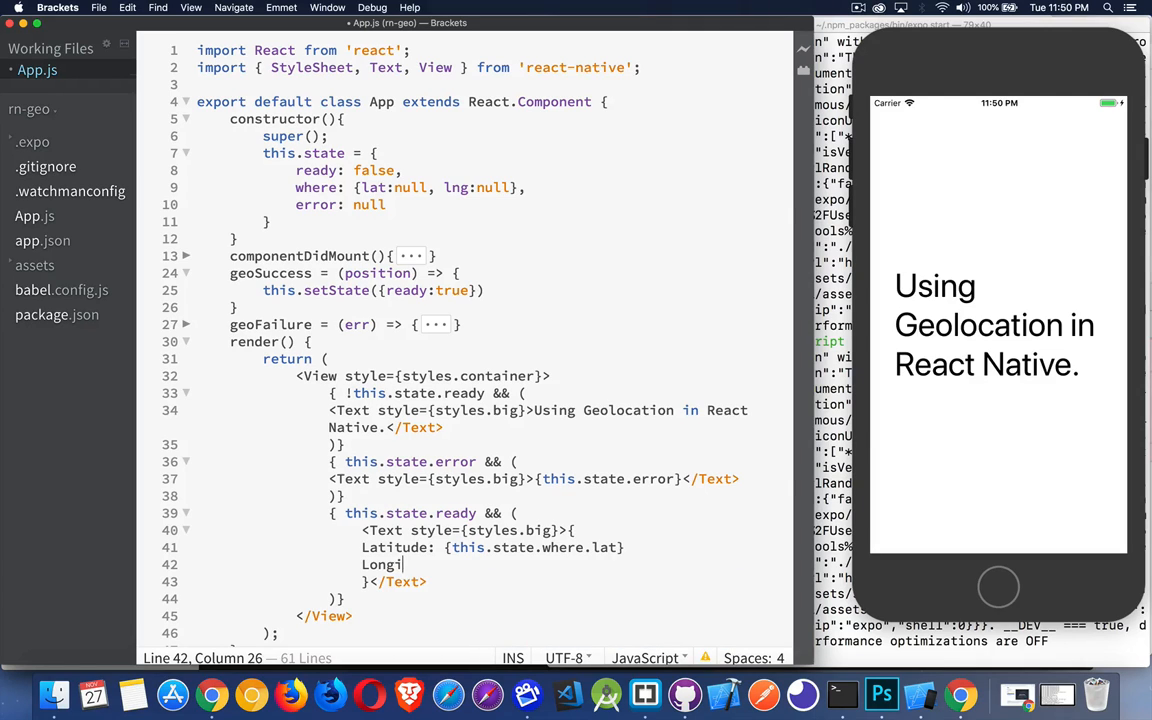
pyautogui.write('tude: {}')
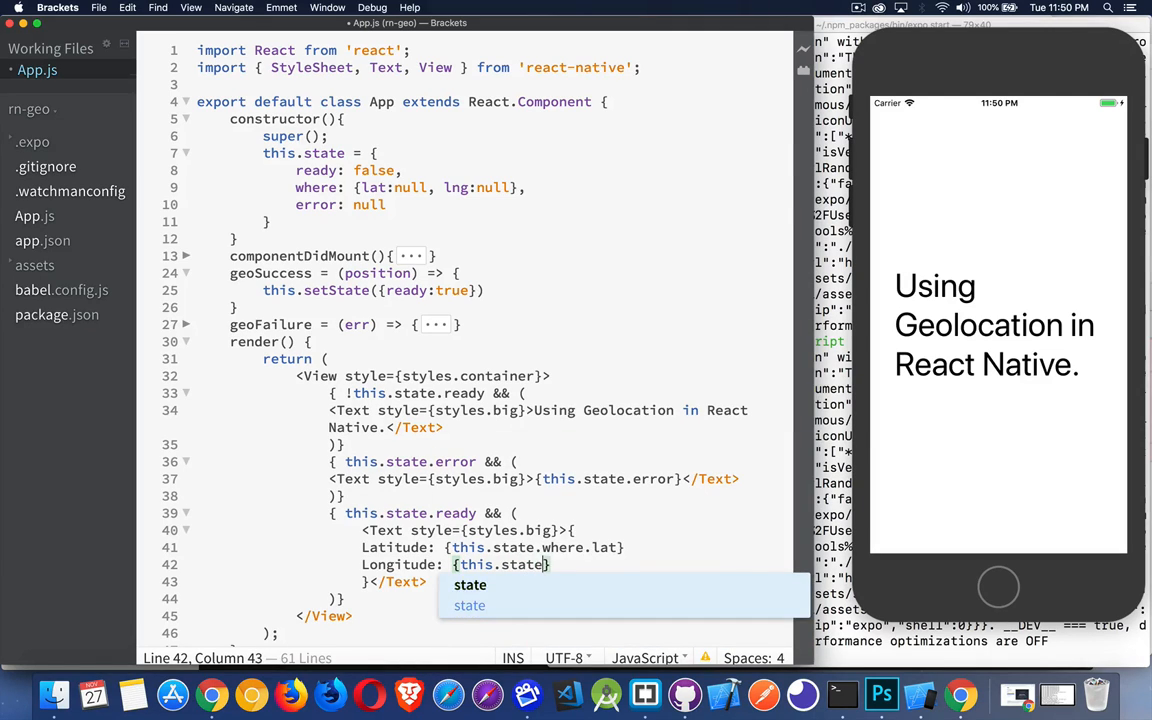
pyautogui.write('.where.lng')
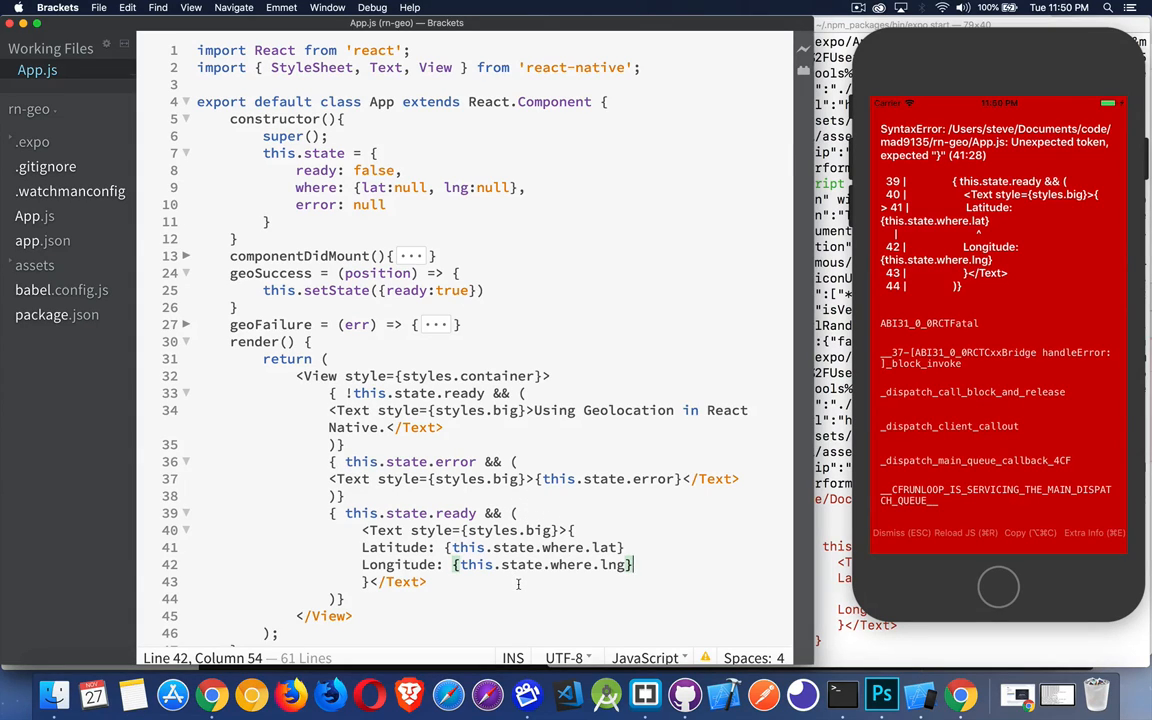
# Step: Turn the Latitude and Longitude lines into one backtick template string with ${} values
pyautogui.click(645, 540)
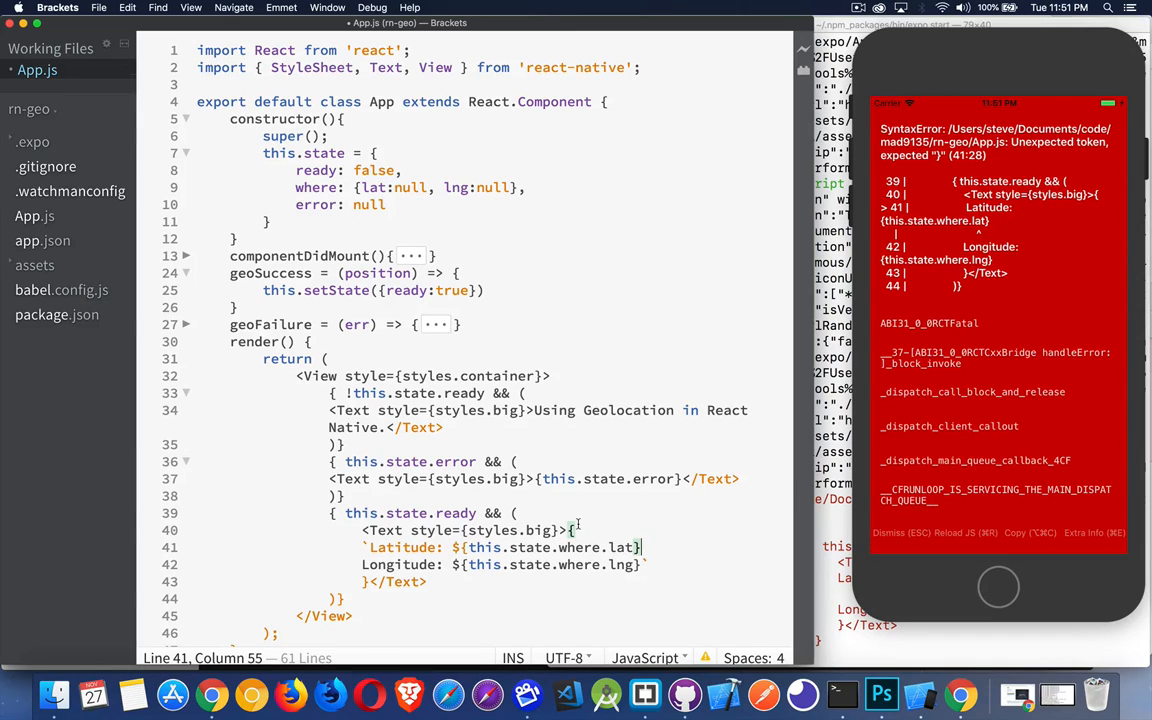
pyautogui.click(576, 530)
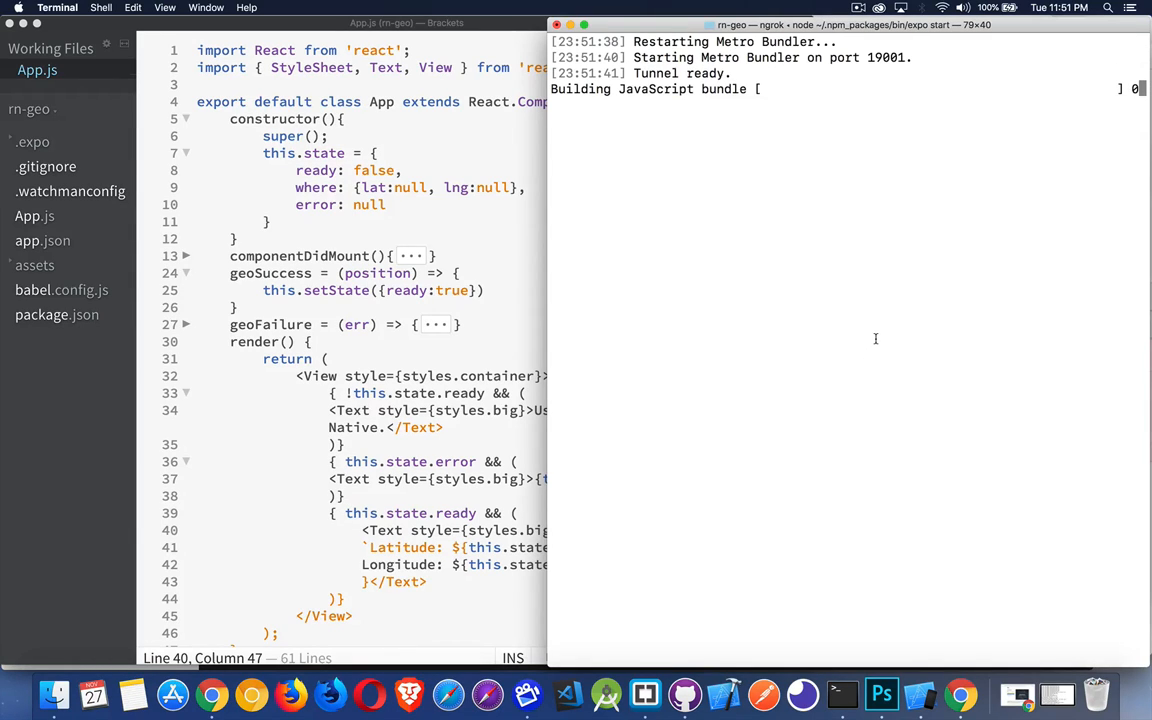
pyautogui.moveTo(890, 310)
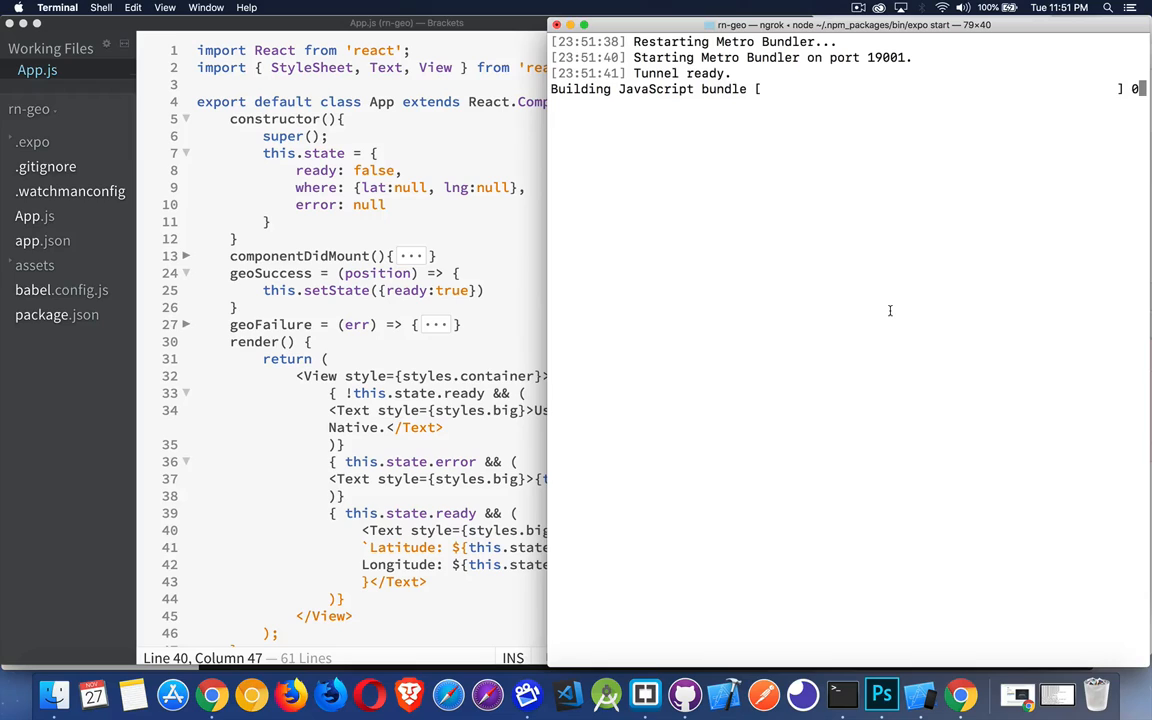
pyautogui.moveTo(655, 251)
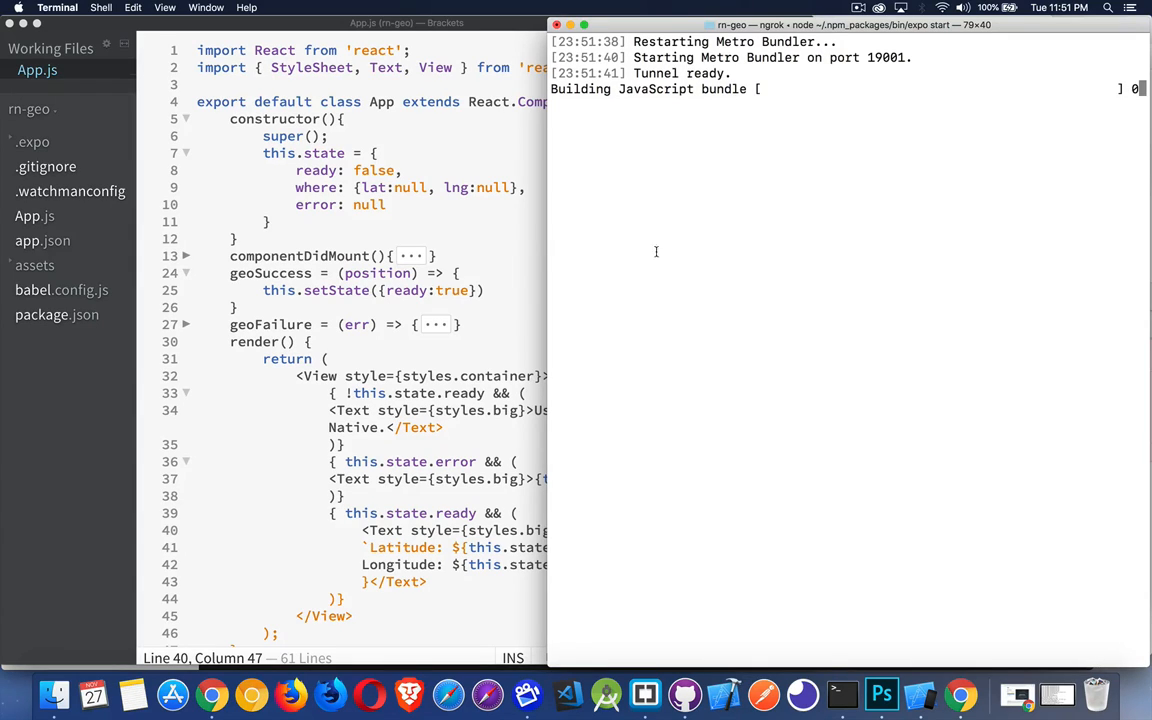
pyautogui.moveTo(727, 232)
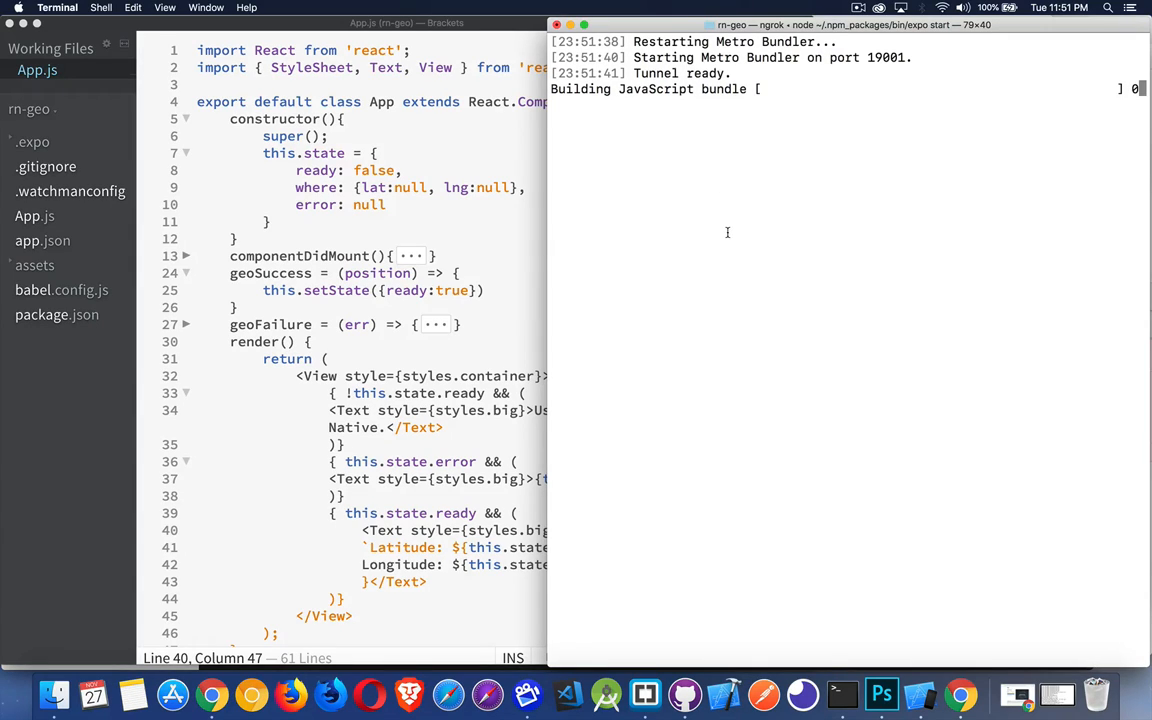
pyautogui.moveTo(790, 505)
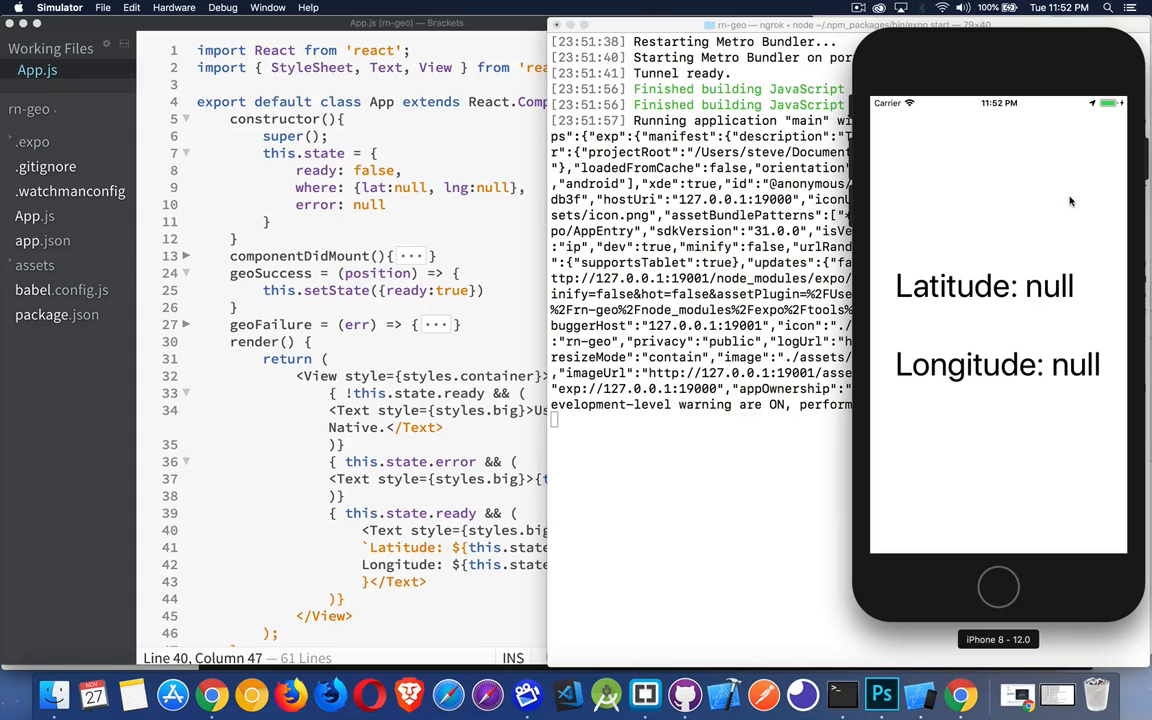
pyautogui.moveTo(1010, 184)
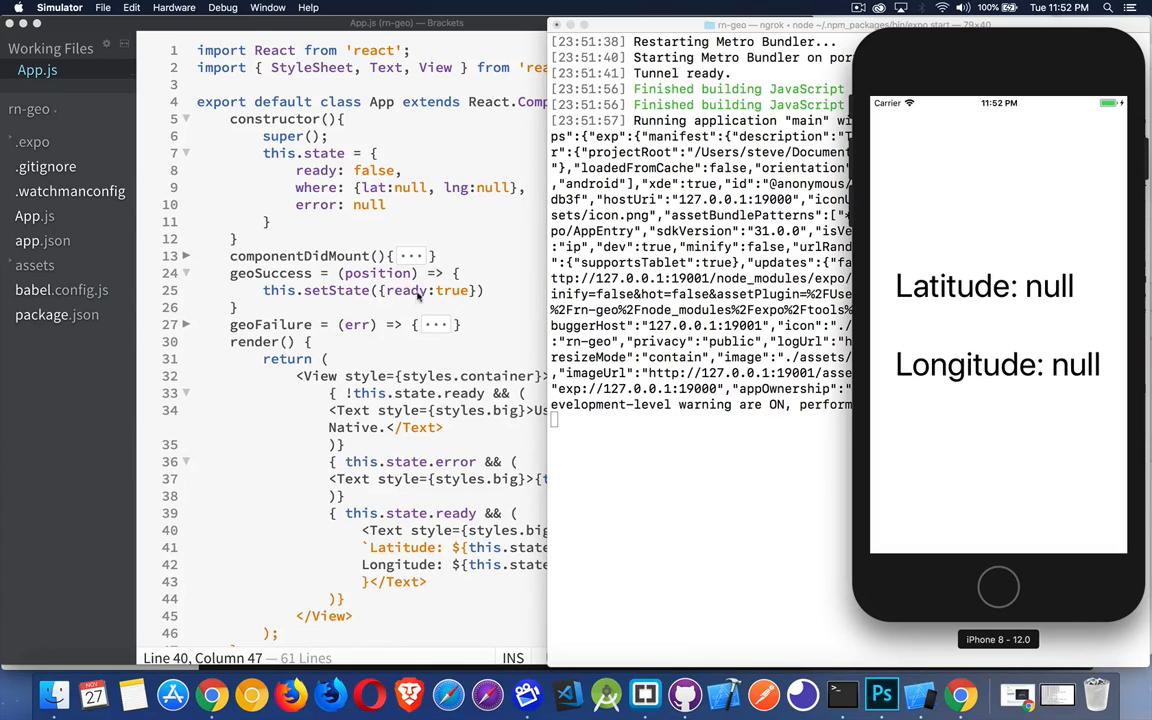
pyautogui.moveTo(923, 340)
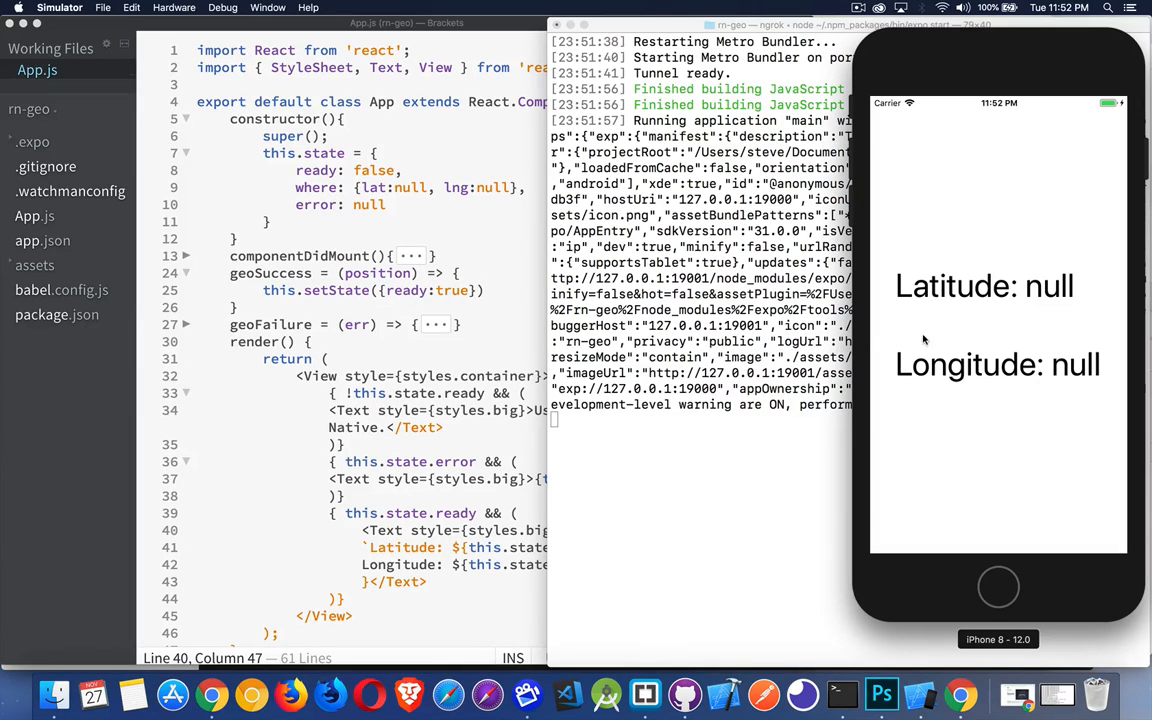
pyautogui.moveTo(1077, 337)
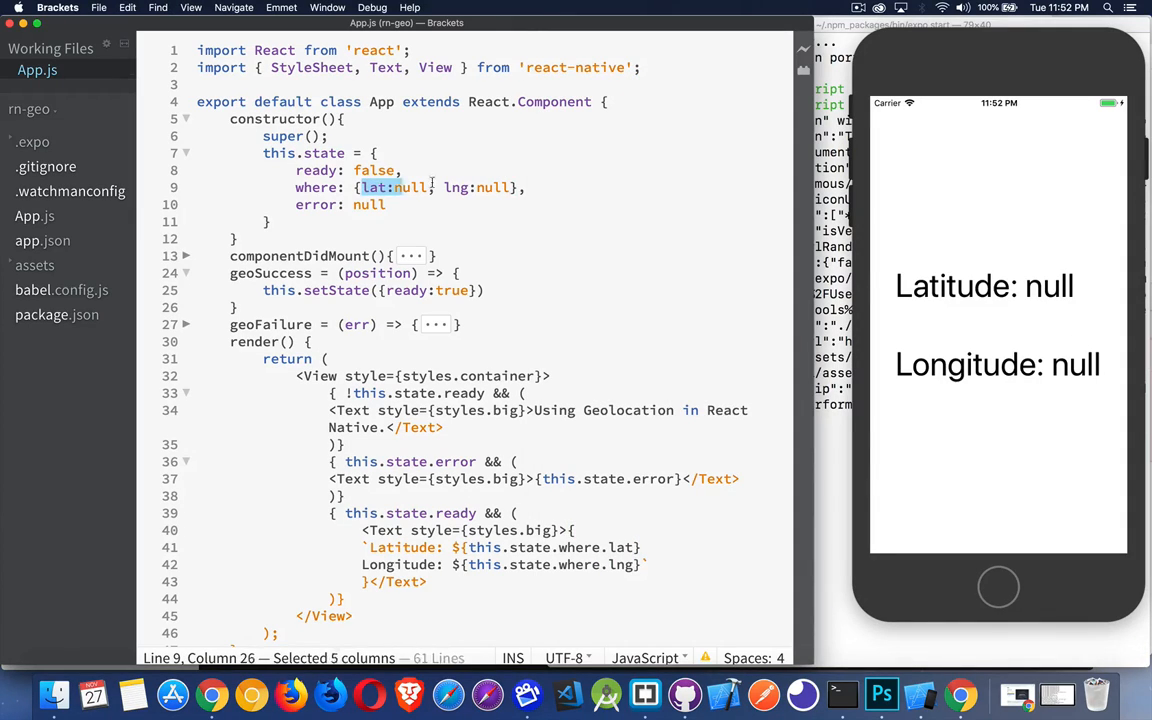
# Step: Add console.log(position); inside geoSuccess above this.setState
pyautogui.click(460, 273)
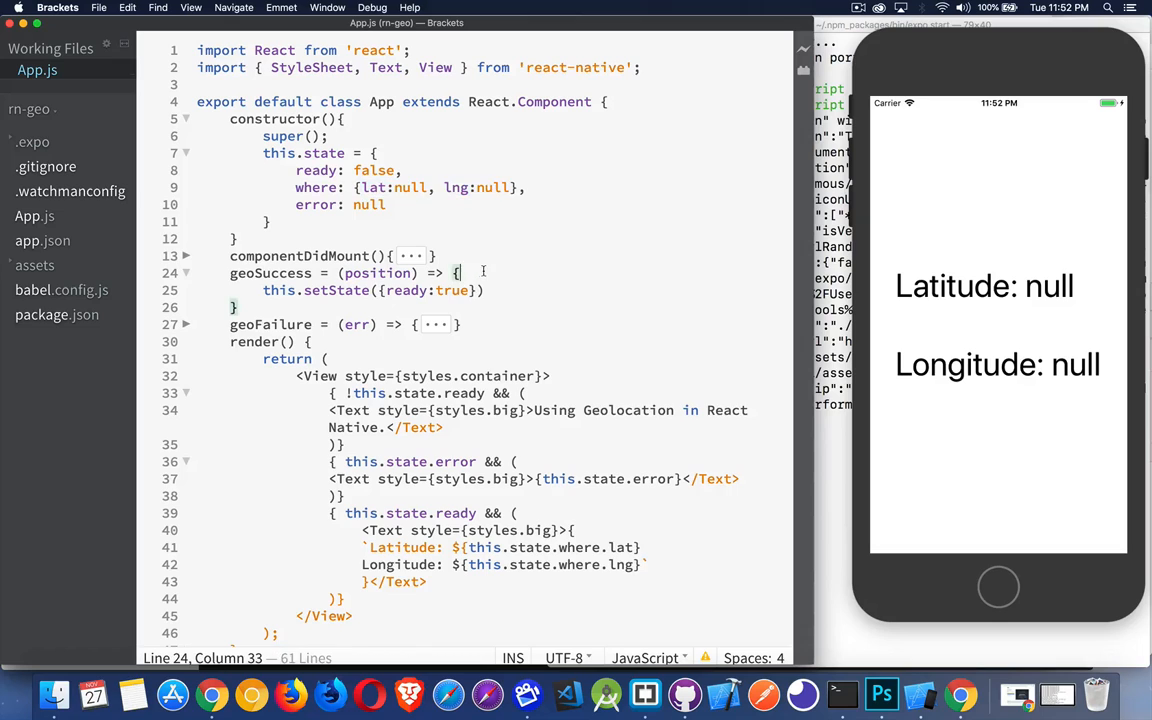
pyautogui.write('console.')
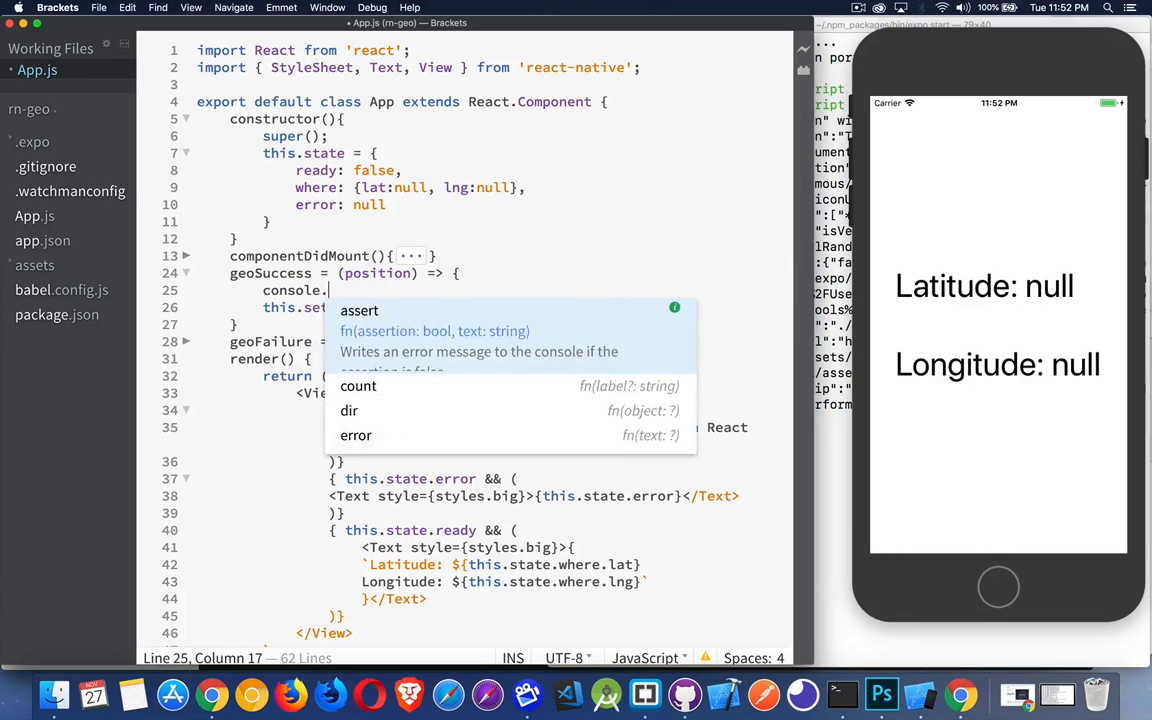
pyautogui.write('log(position);')
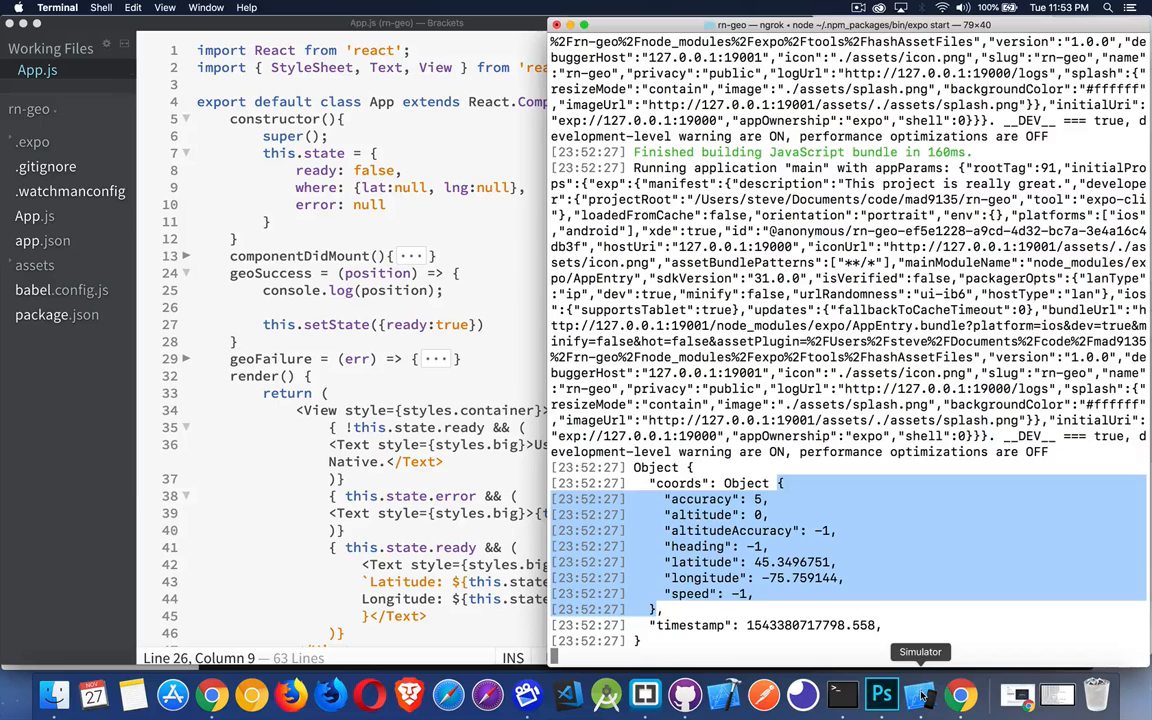
# Step: Bring the iPhone Simulator to the front after reading the logged coordinates
pyautogui.click(918, 693)
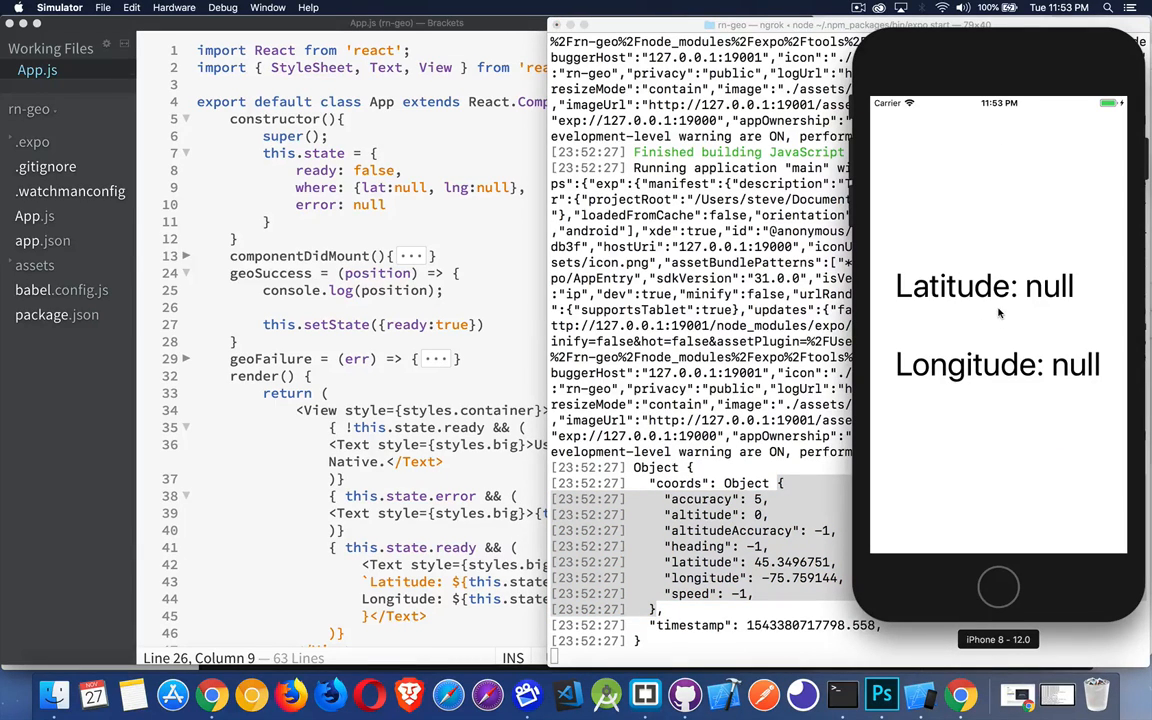
pyautogui.moveTo(979, 162)
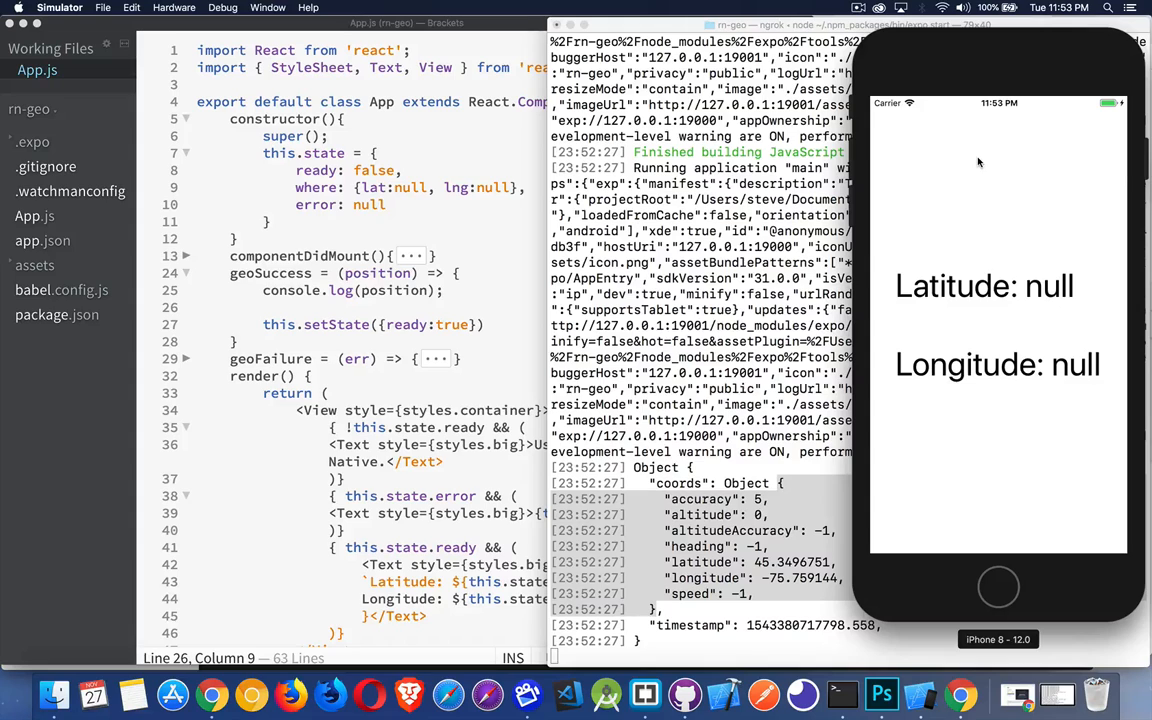
pyautogui.moveTo(1045, 141)
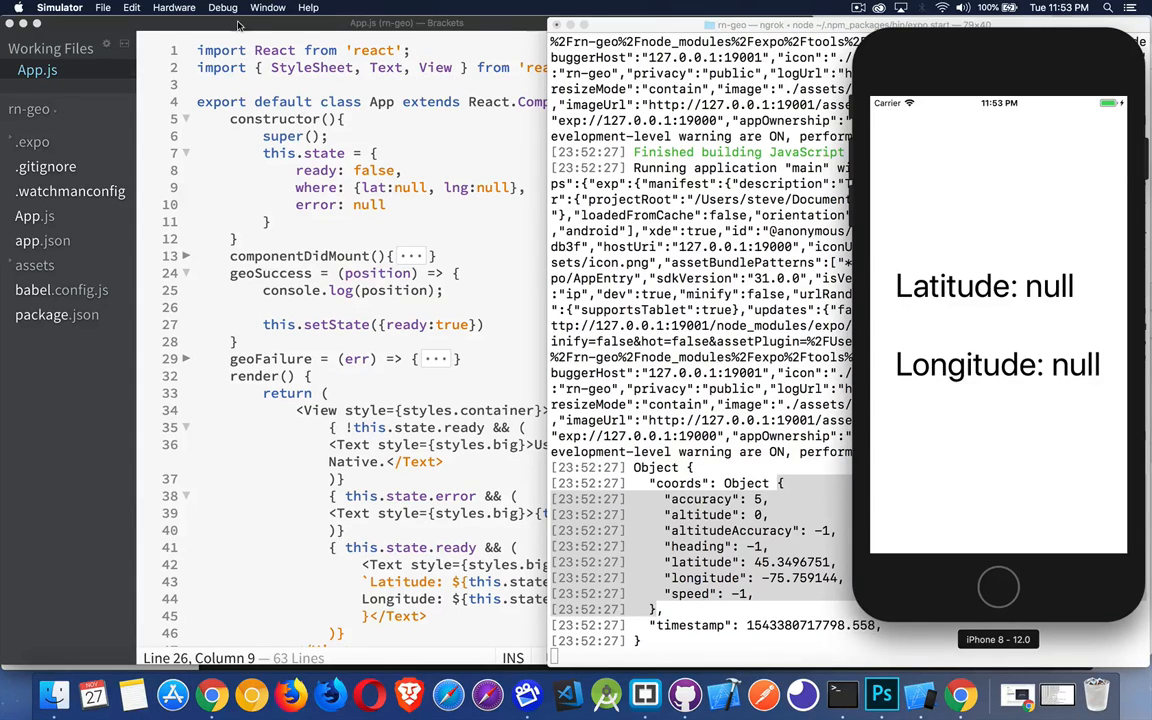
# Step: Open the Simulator's Debug menu to set a custom location
pyautogui.click(222, 7)
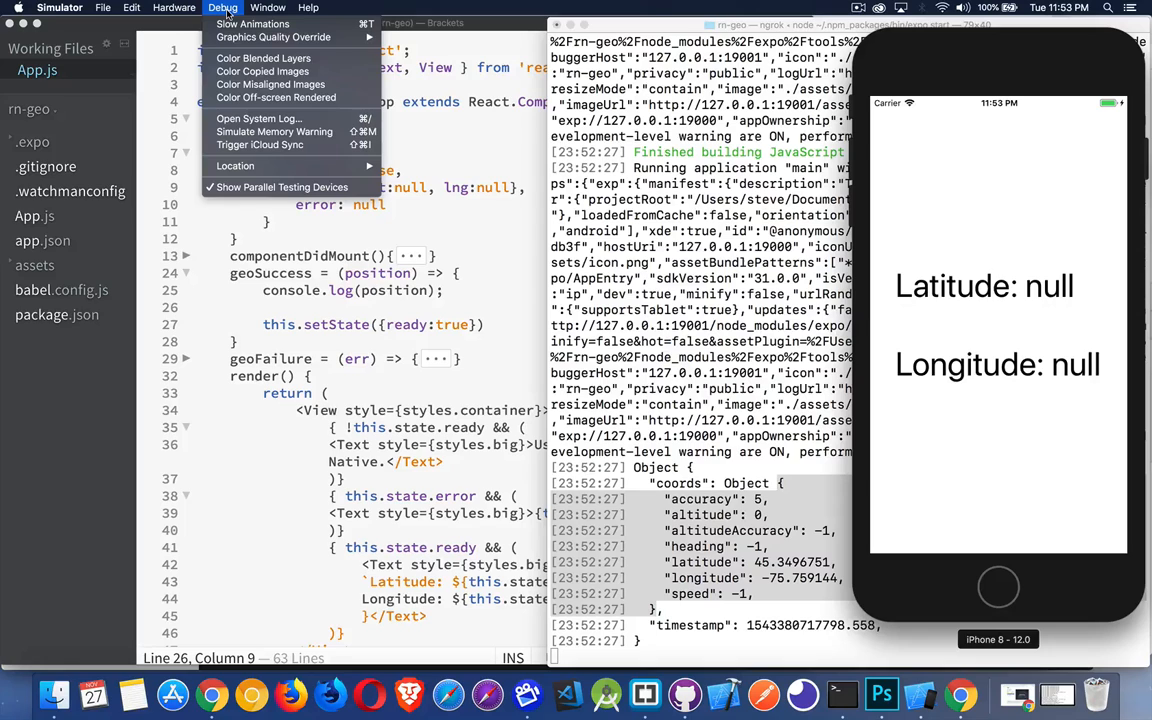
pyautogui.moveTo(235, 165)
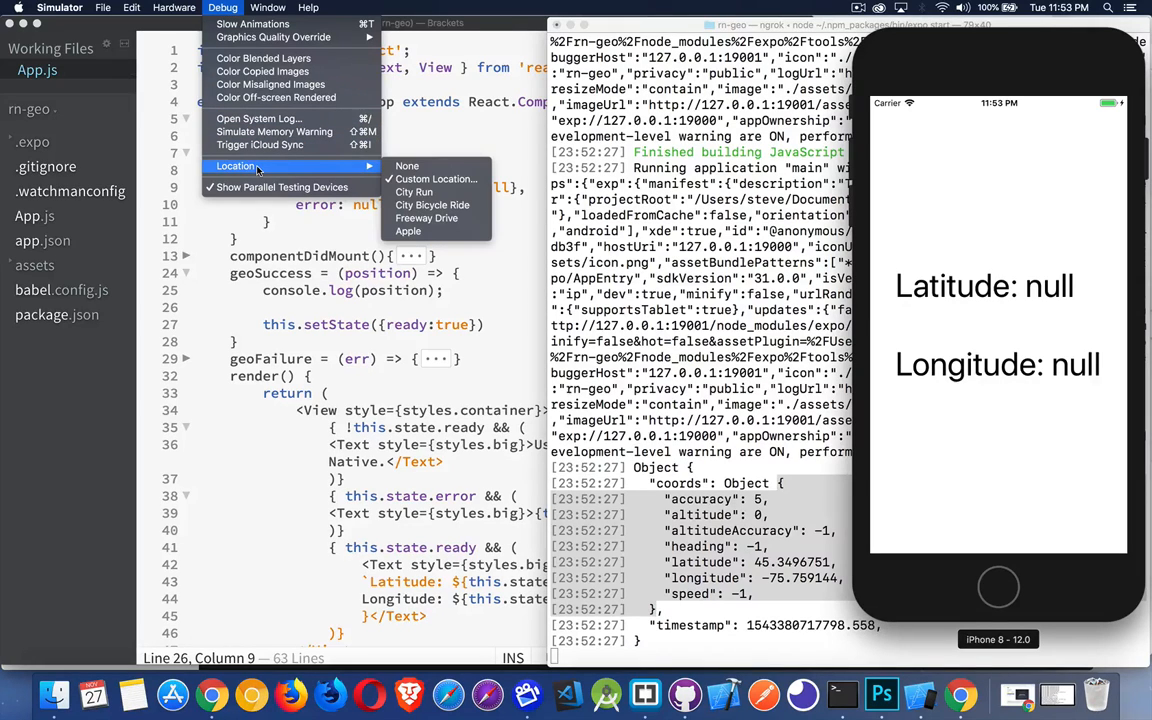
pyautogui.moveTo(435, 179)
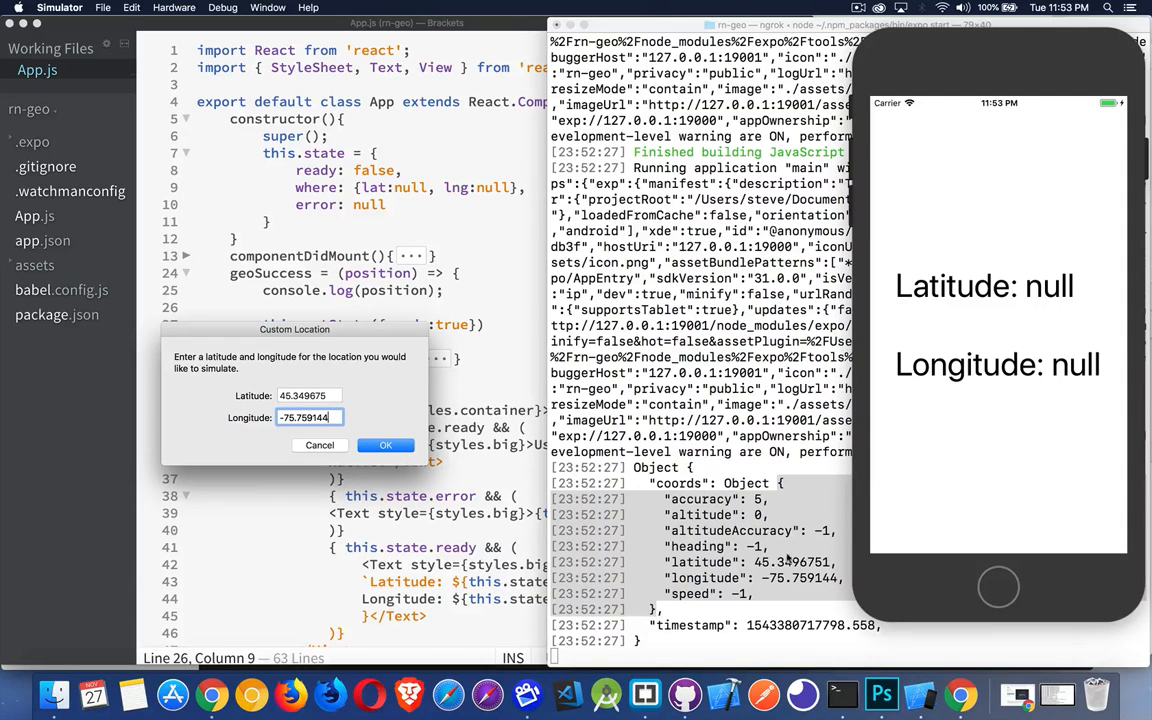
pyautogui.moveTo(358, 425)
pyautogui.write('.')
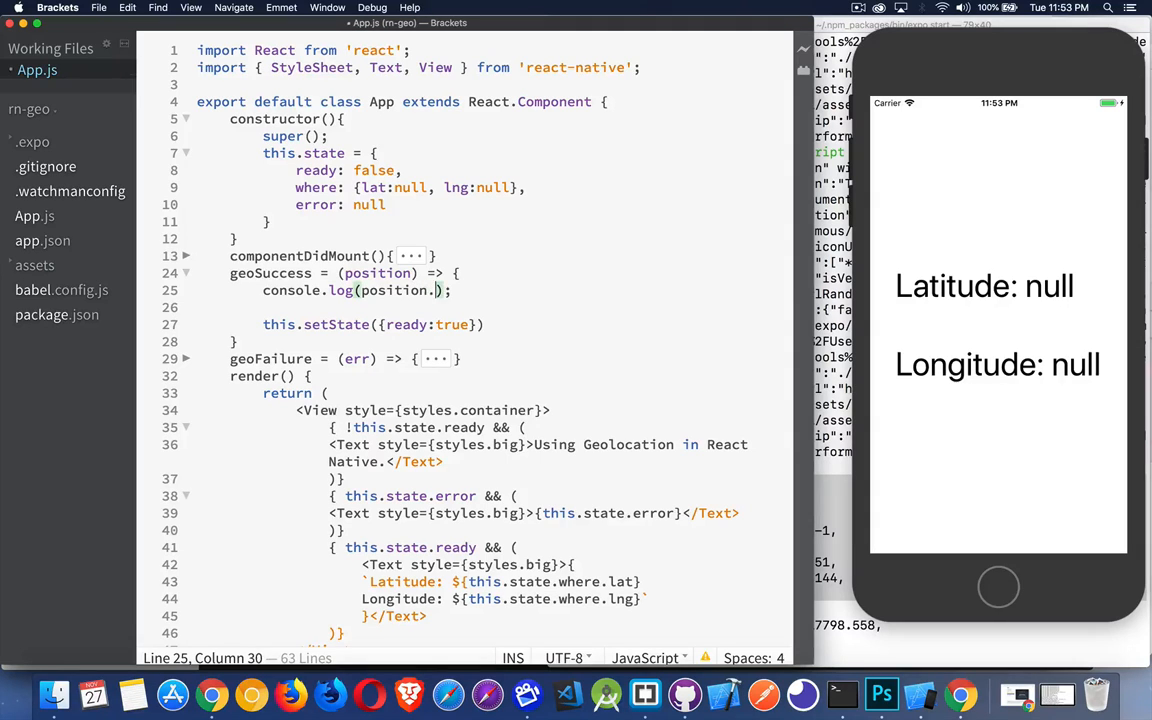
# Step: Change the log call to console.log(position.coords.latitude)
pyautogui.write('coords.latitude')
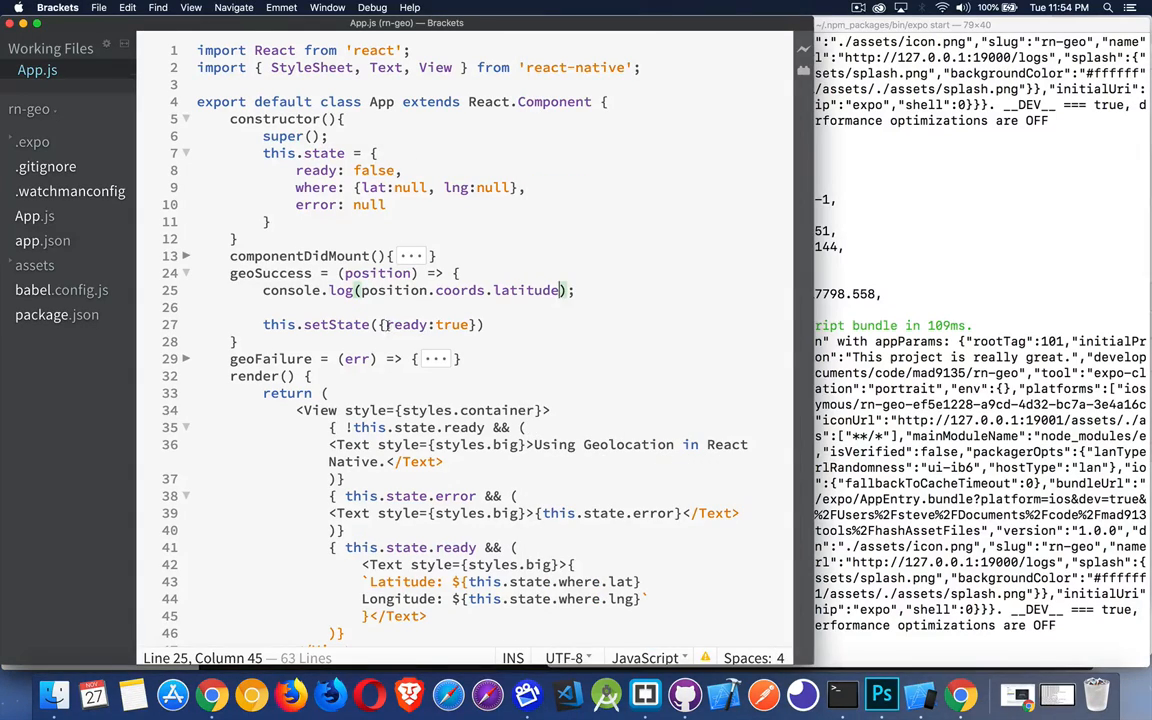
# Step: Set where: {lat: position.coords.latitude, lng: position.coords.longitude} in setState, then view the Simulator
pyautogui.click(427, 324)
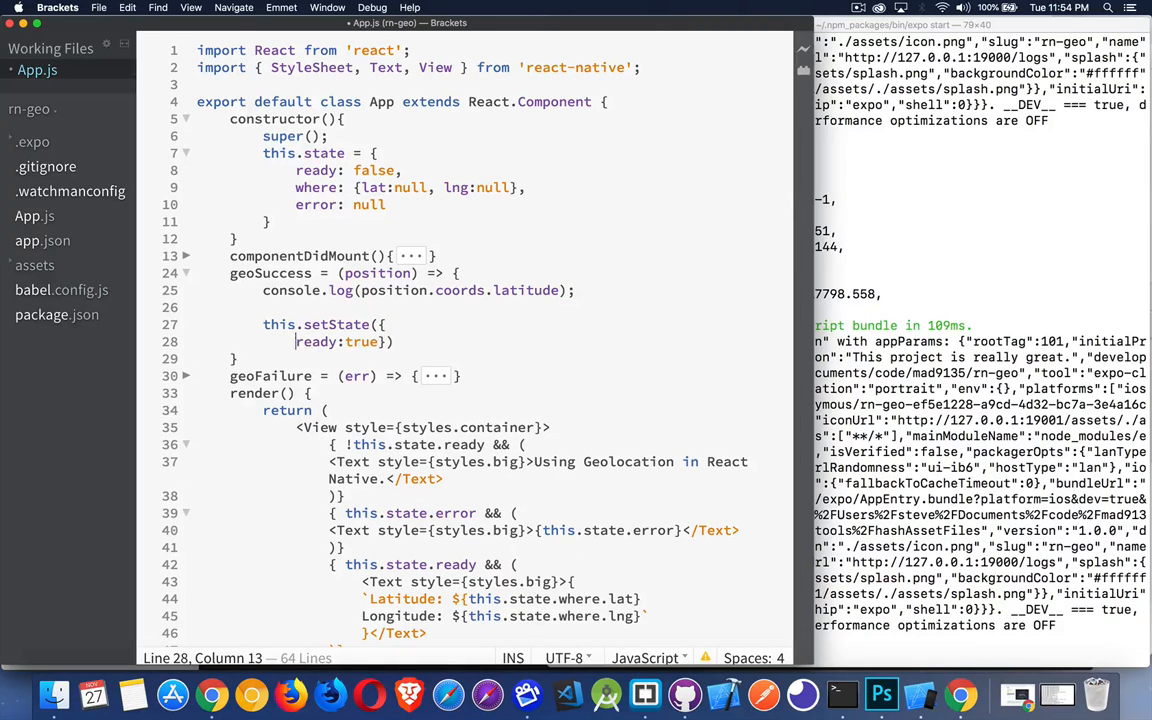
pyautogui.write(',')
pyautogui.write('where:')
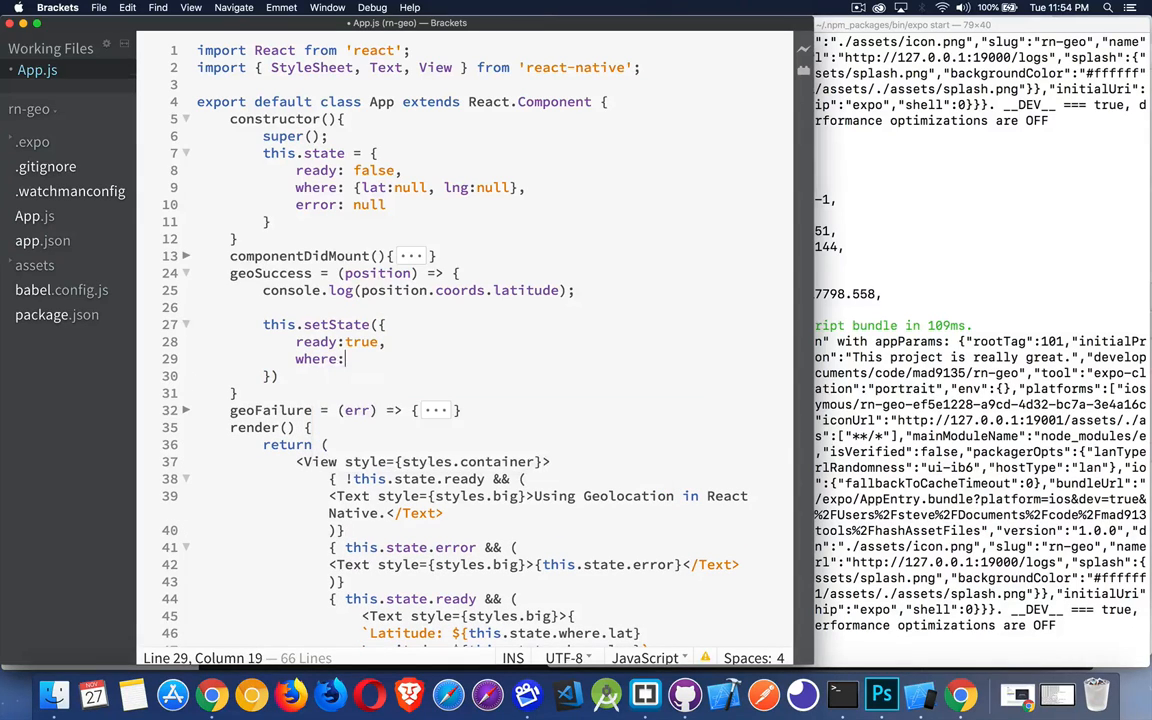
pyautogui.write('{late')
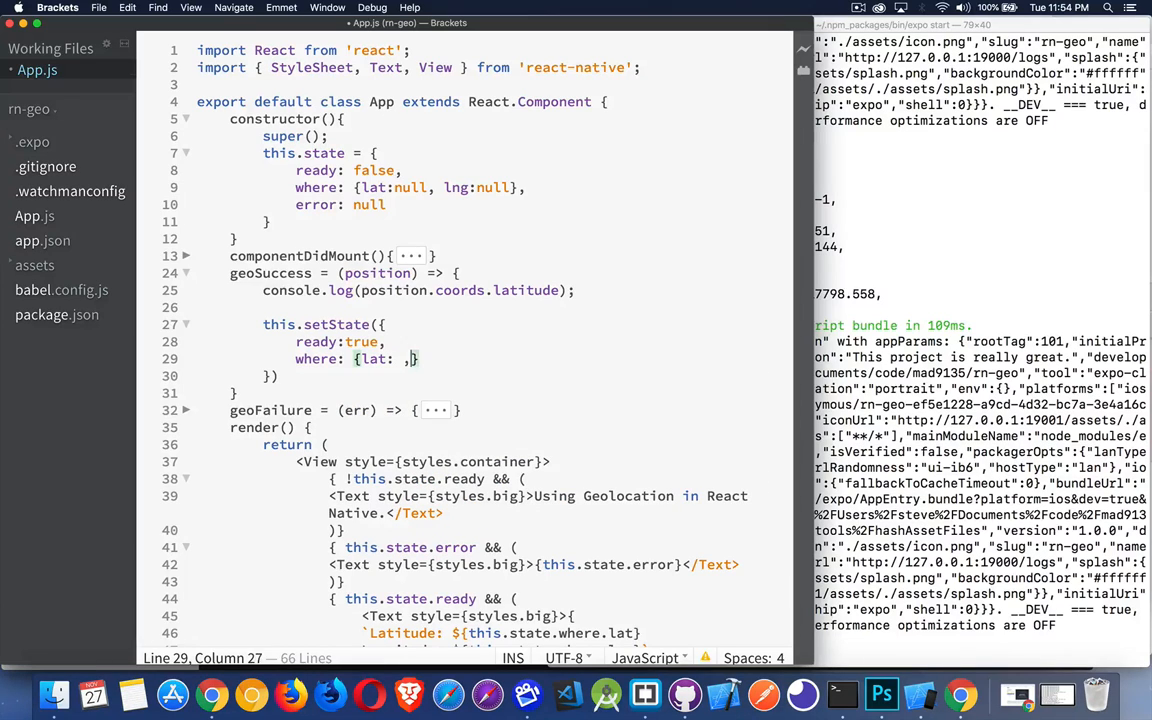
pyautogui.write('lng:')
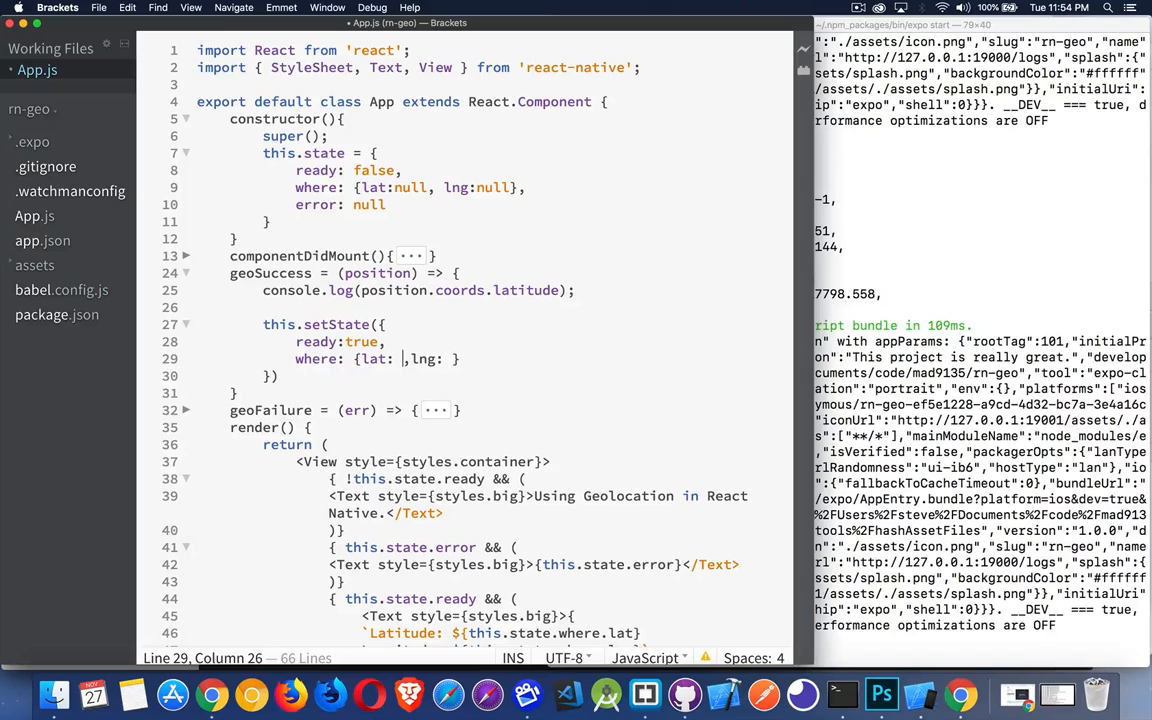
pyautogui.write('position.coords.latitude')
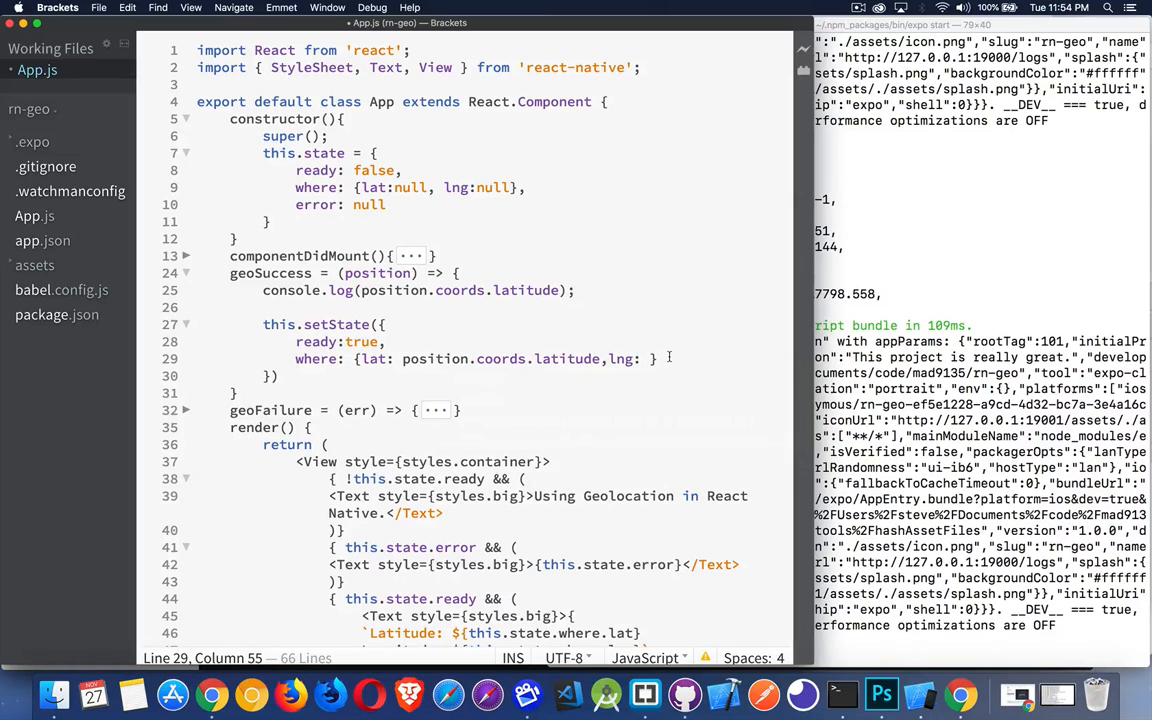
pyautogui.write('position.')
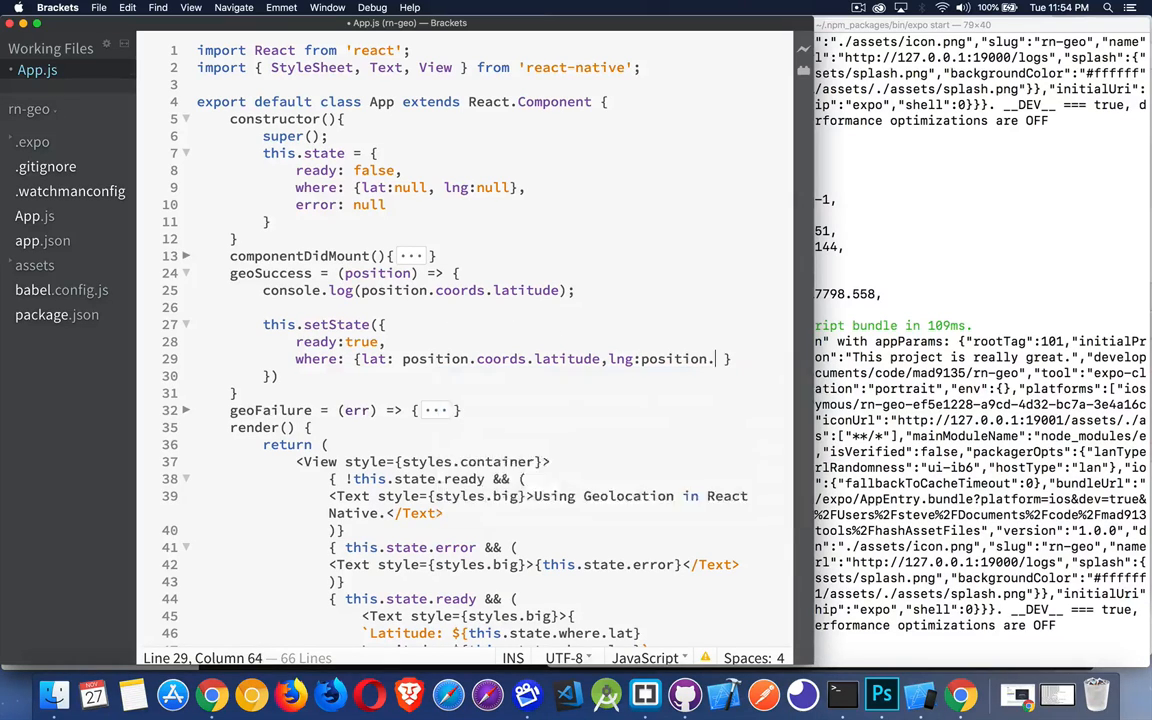
pyautogui.write('coords.')
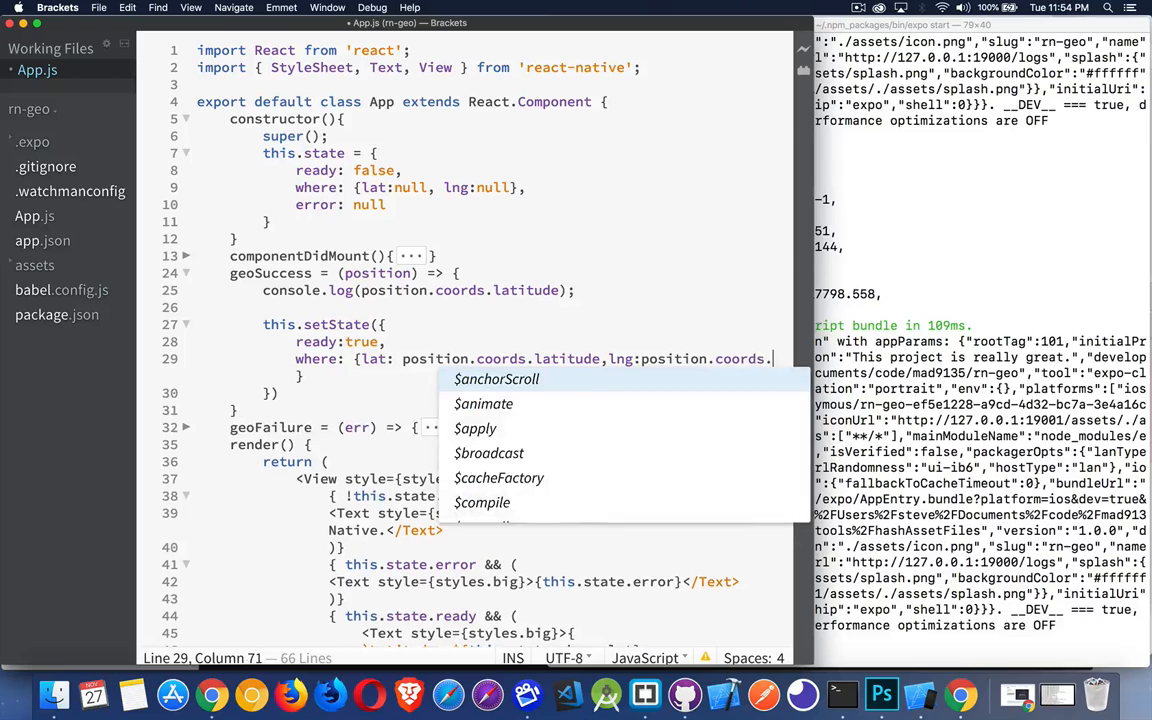
pyautogui.write('longitude')
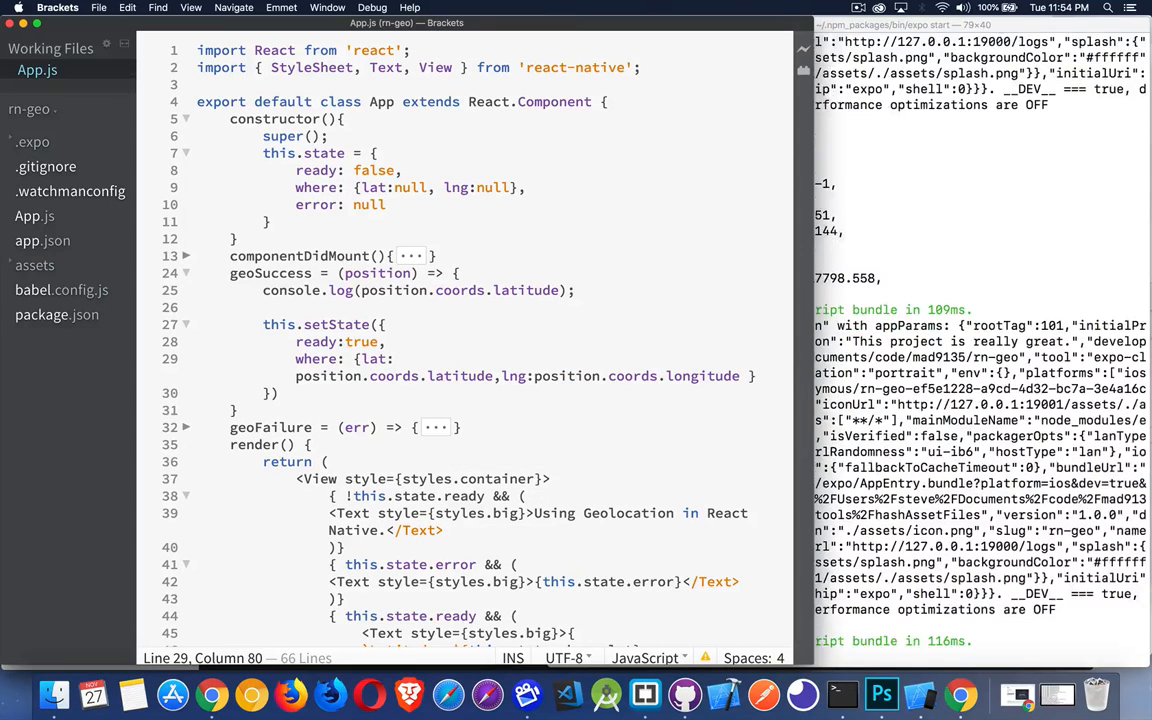
pyautogui.click(919, 694)
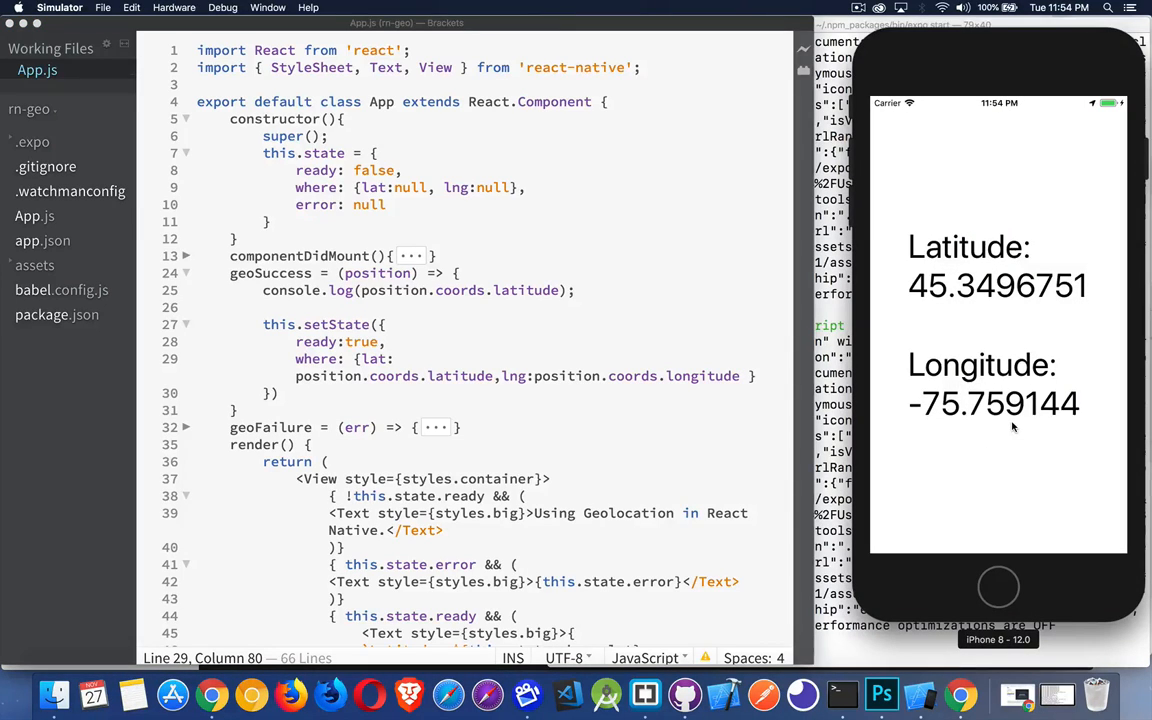
pyautogui.moveTo(1008, 588)
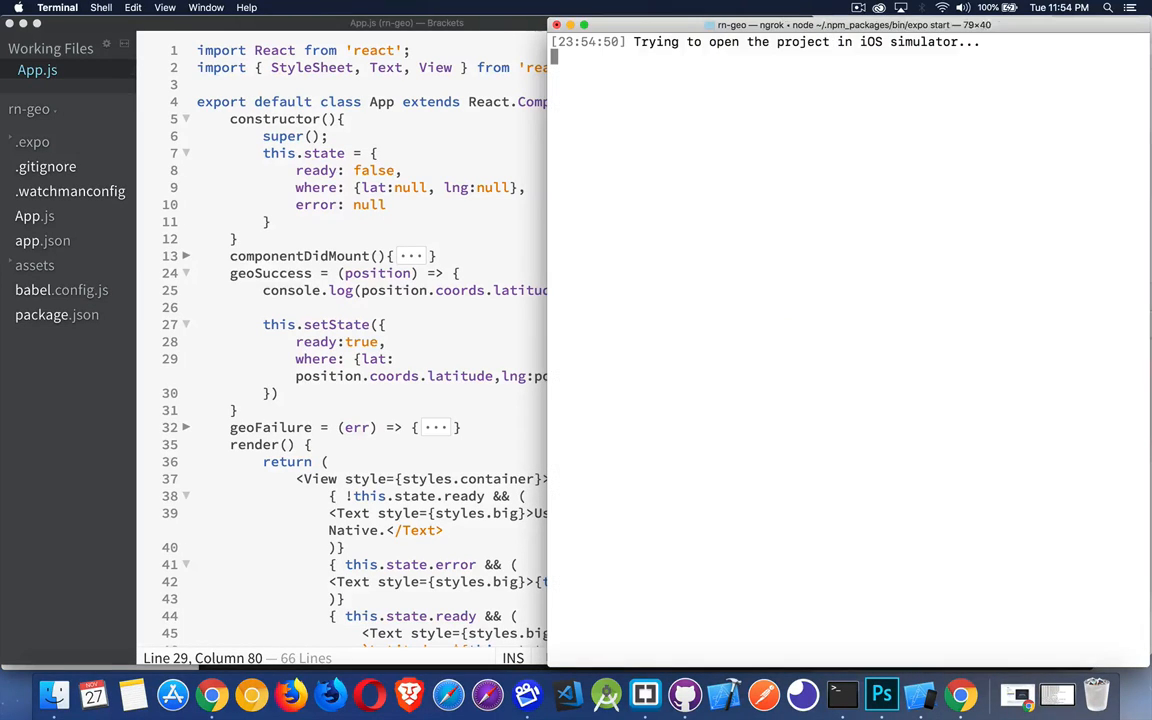
# Step: Bring the Simulator forward to confirm Latitude 45.3496751 and Longitude -75.759144
pyautogui.click(918, 695)
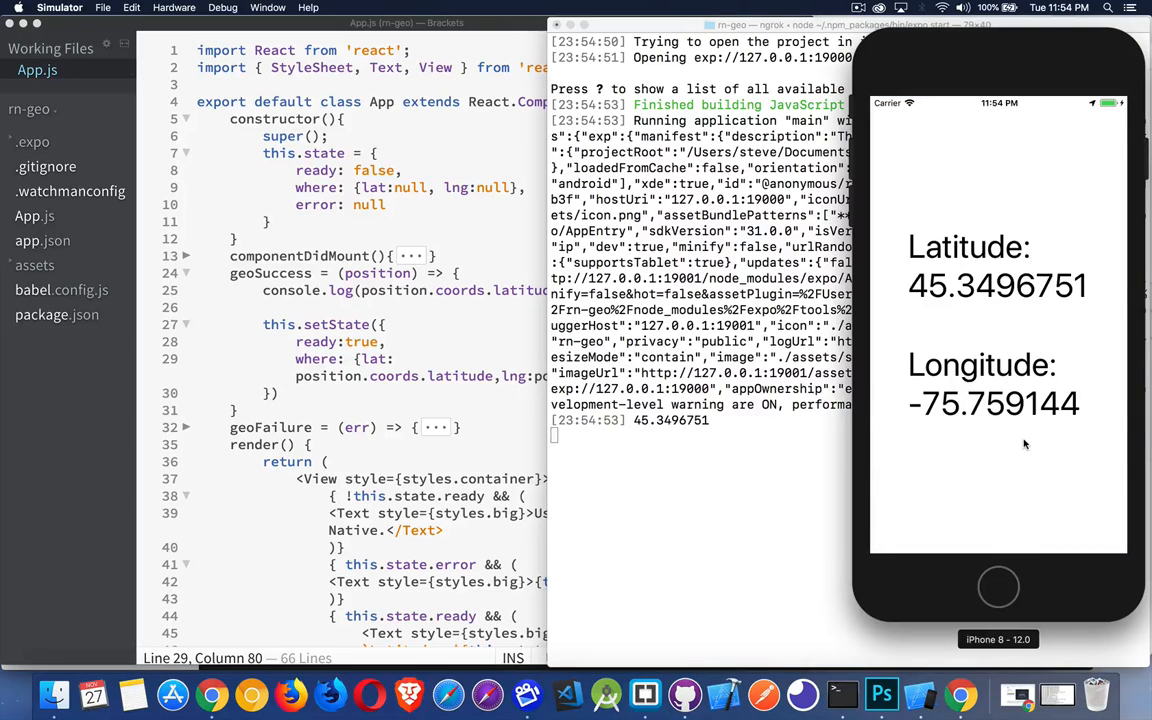
pyautogui.moveTo(995, 337)
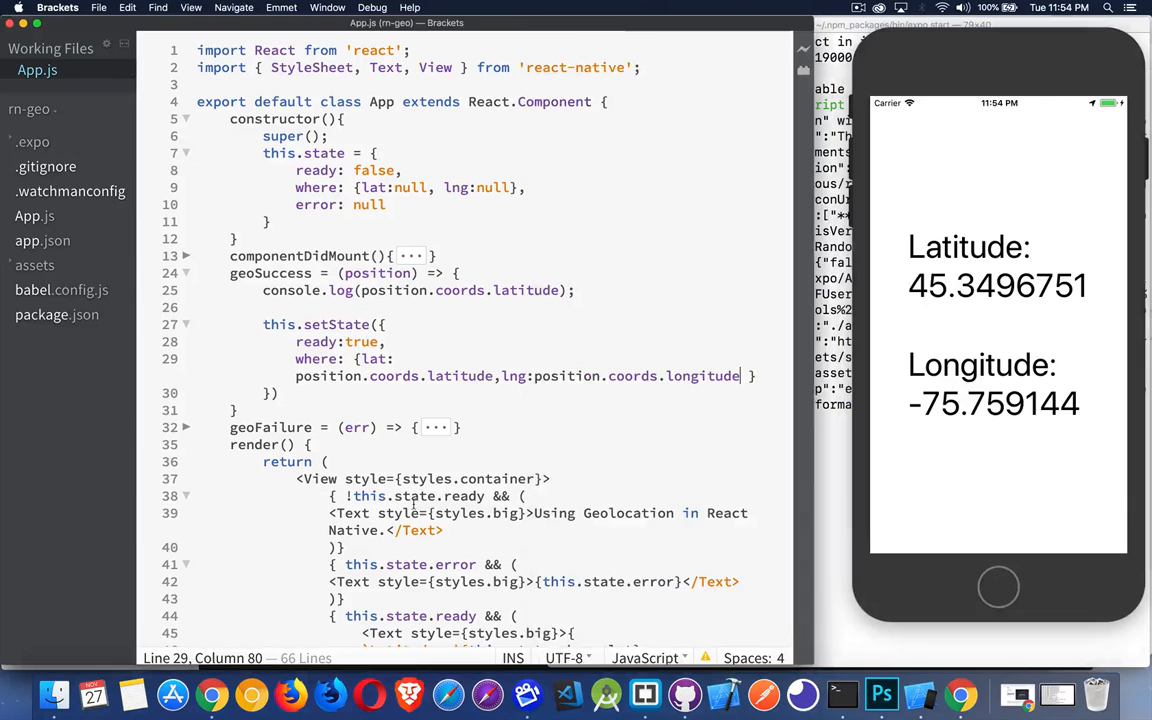
# Step: Expand the folded componentDidMount body and scroll down through the render method
pyautogui.click(525, 513)
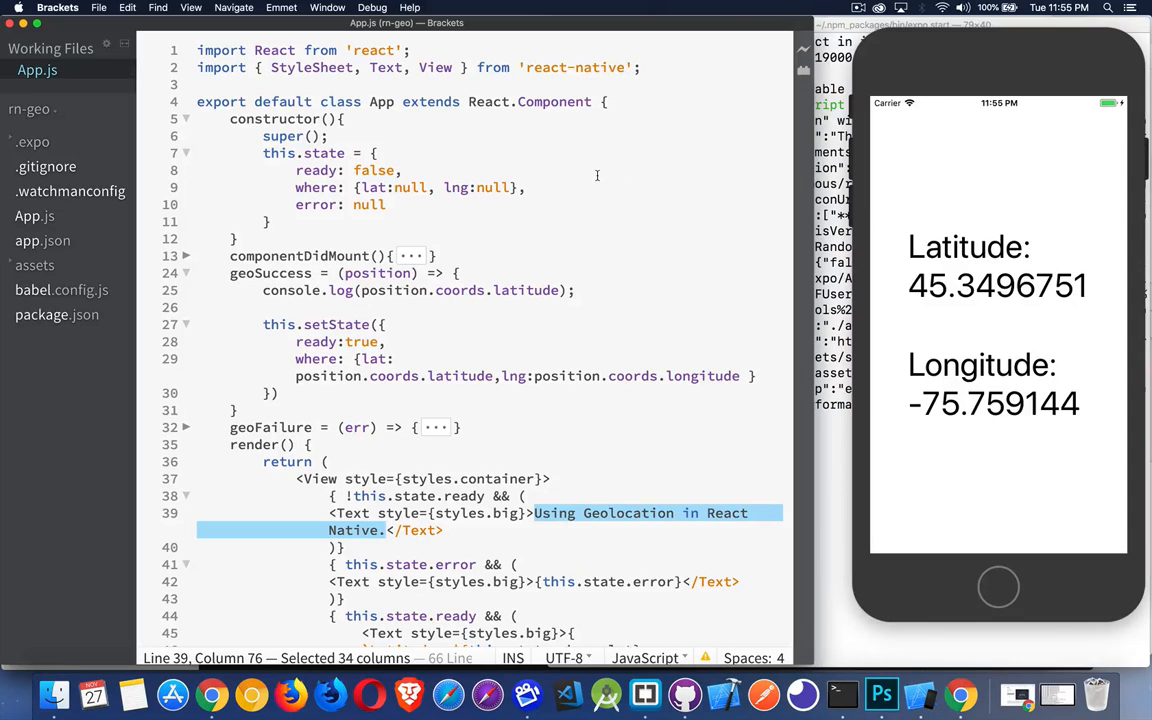
pyautogui.moveTo(572, 208)
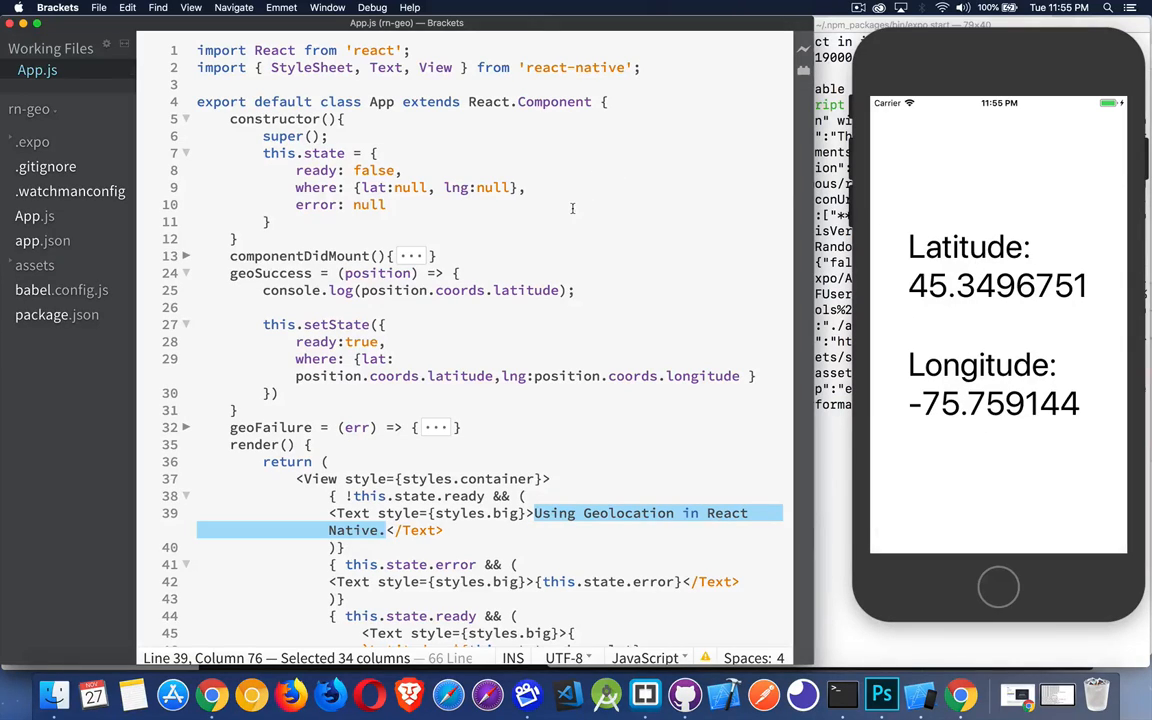
pyautogui.moveTo(336, 248)
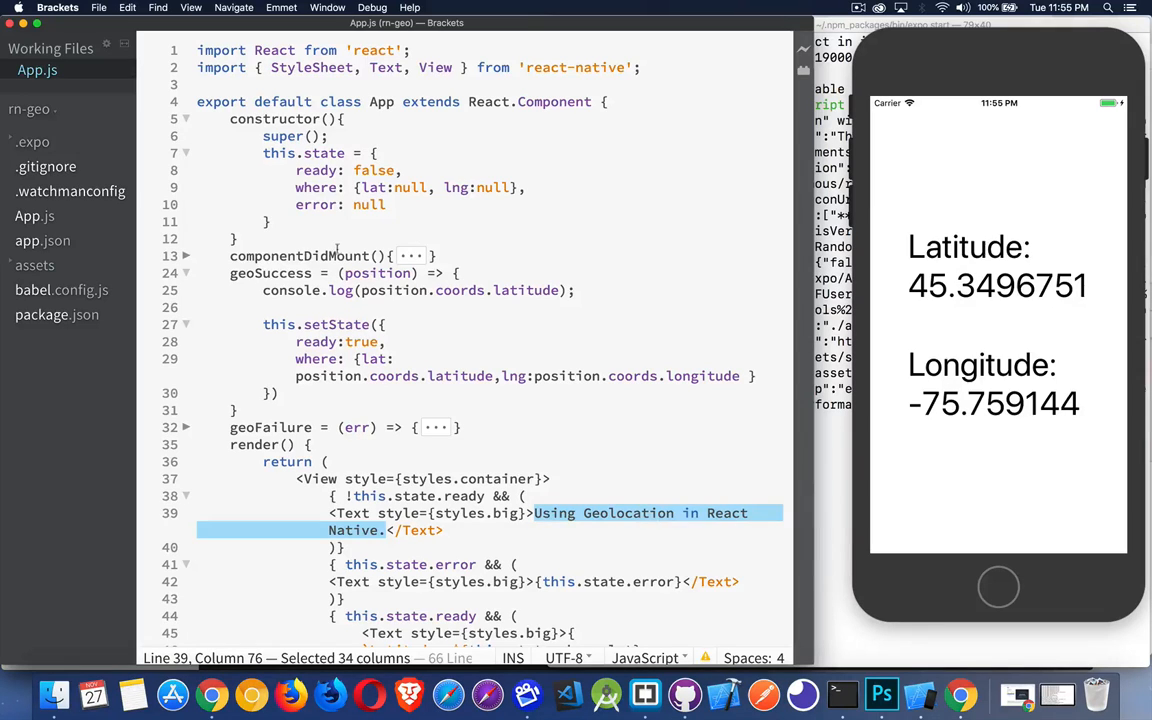
pyautogui.doubleClick(299, 256)
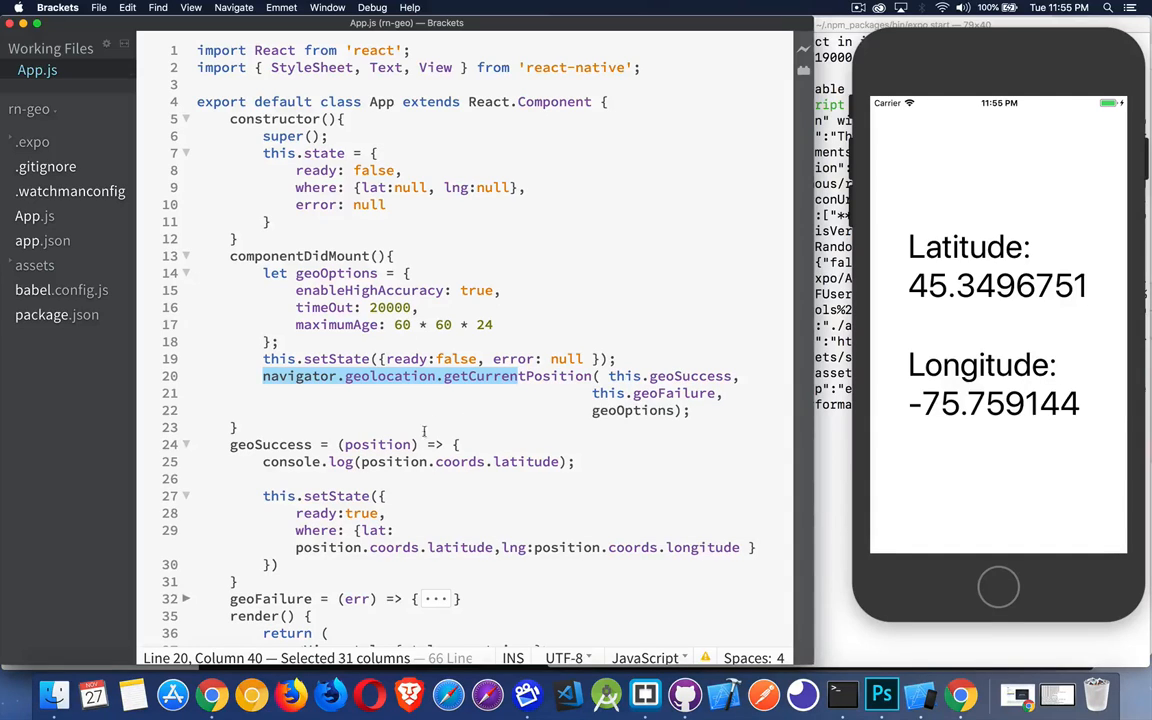
pyautogui.moveTo(357, 518)
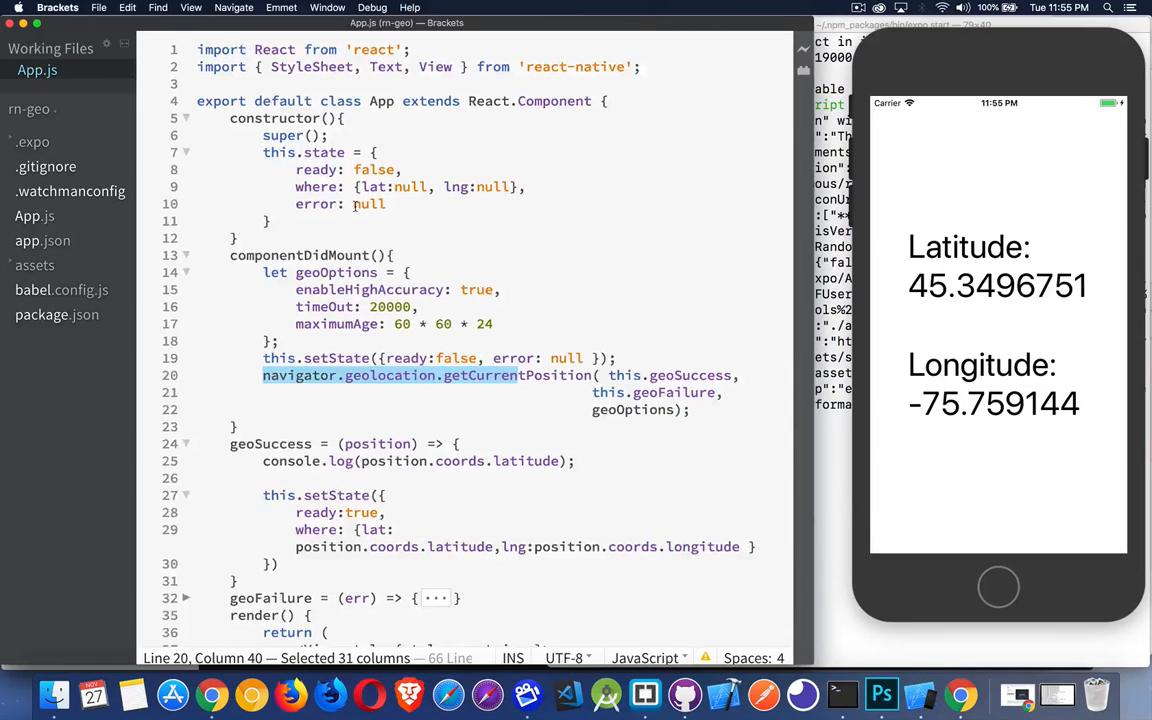
pyautogui.scroll(-3)
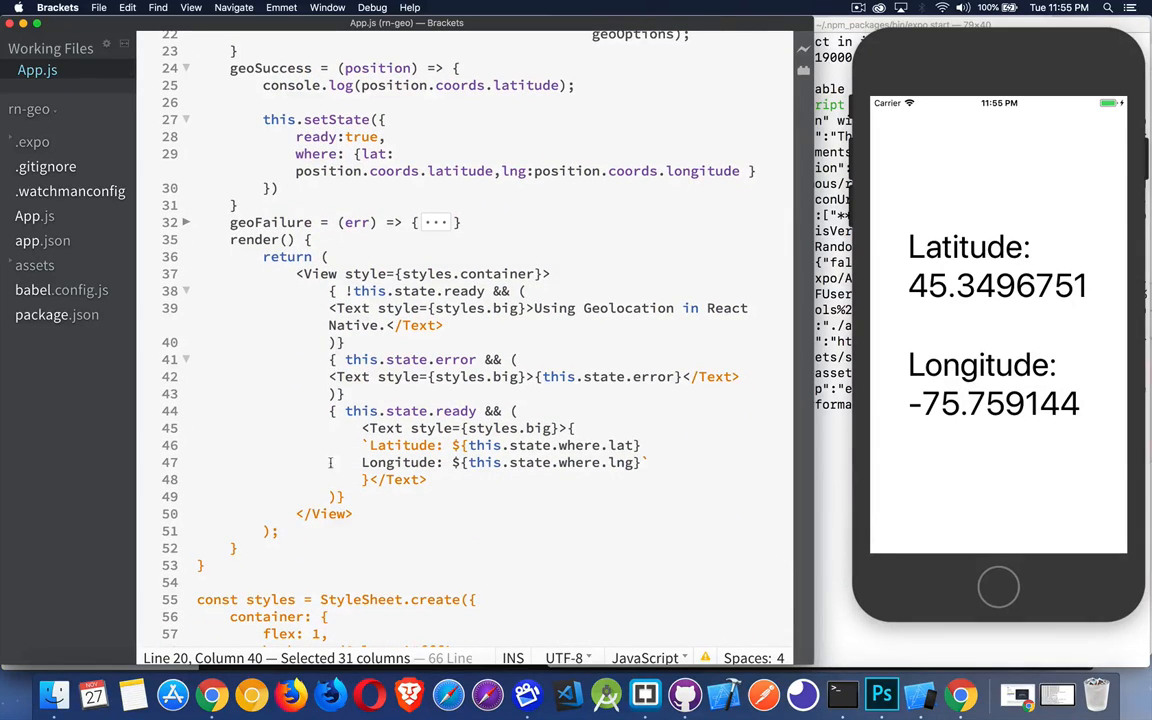